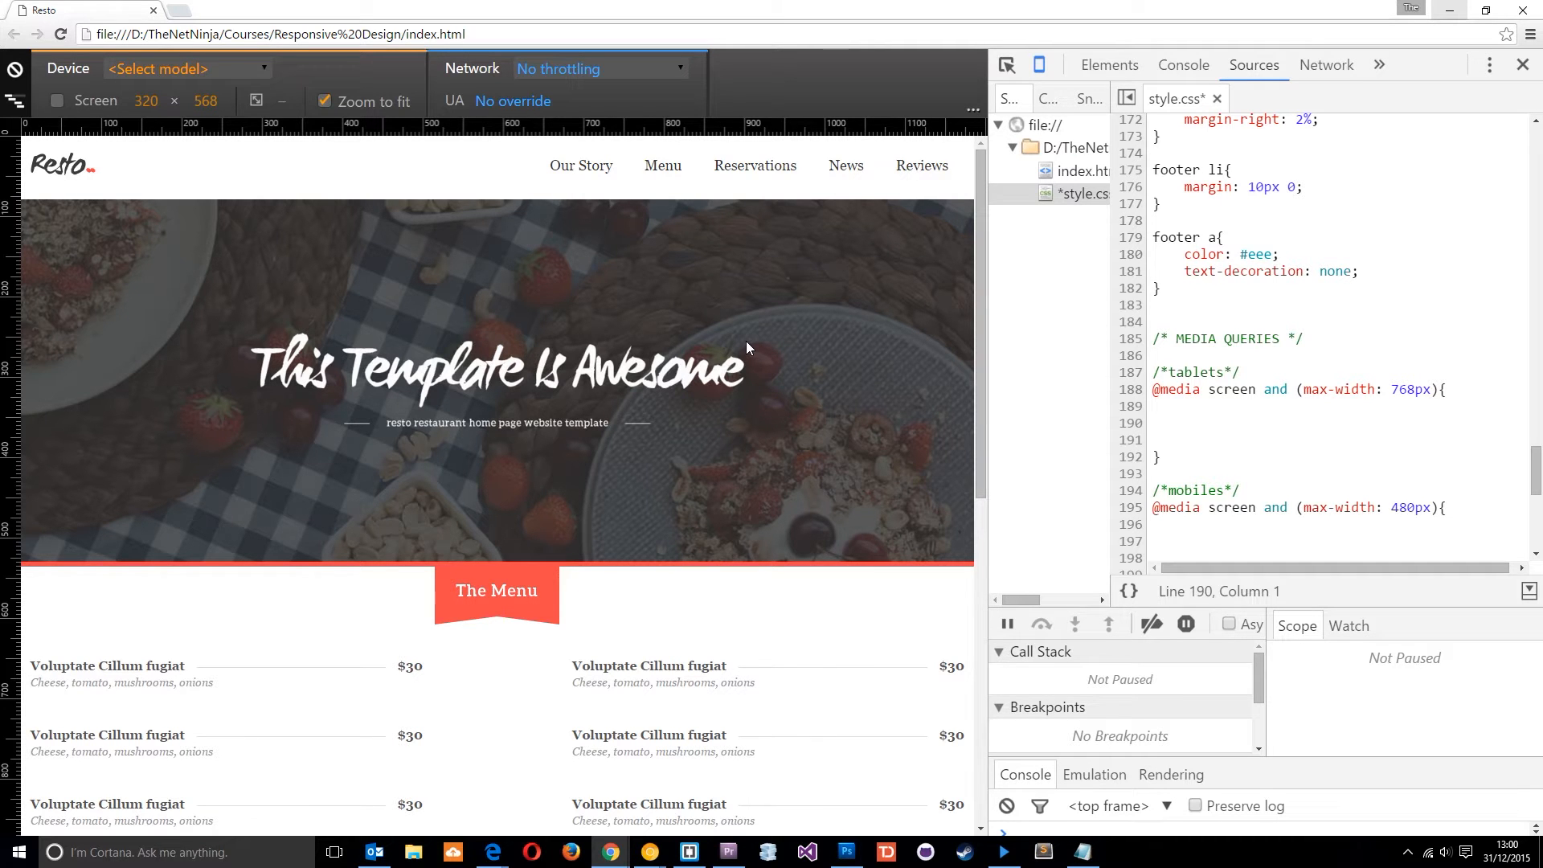
- Scroll down the Resto page preview while narrowing it toward tablet width
scroll(down, 3)
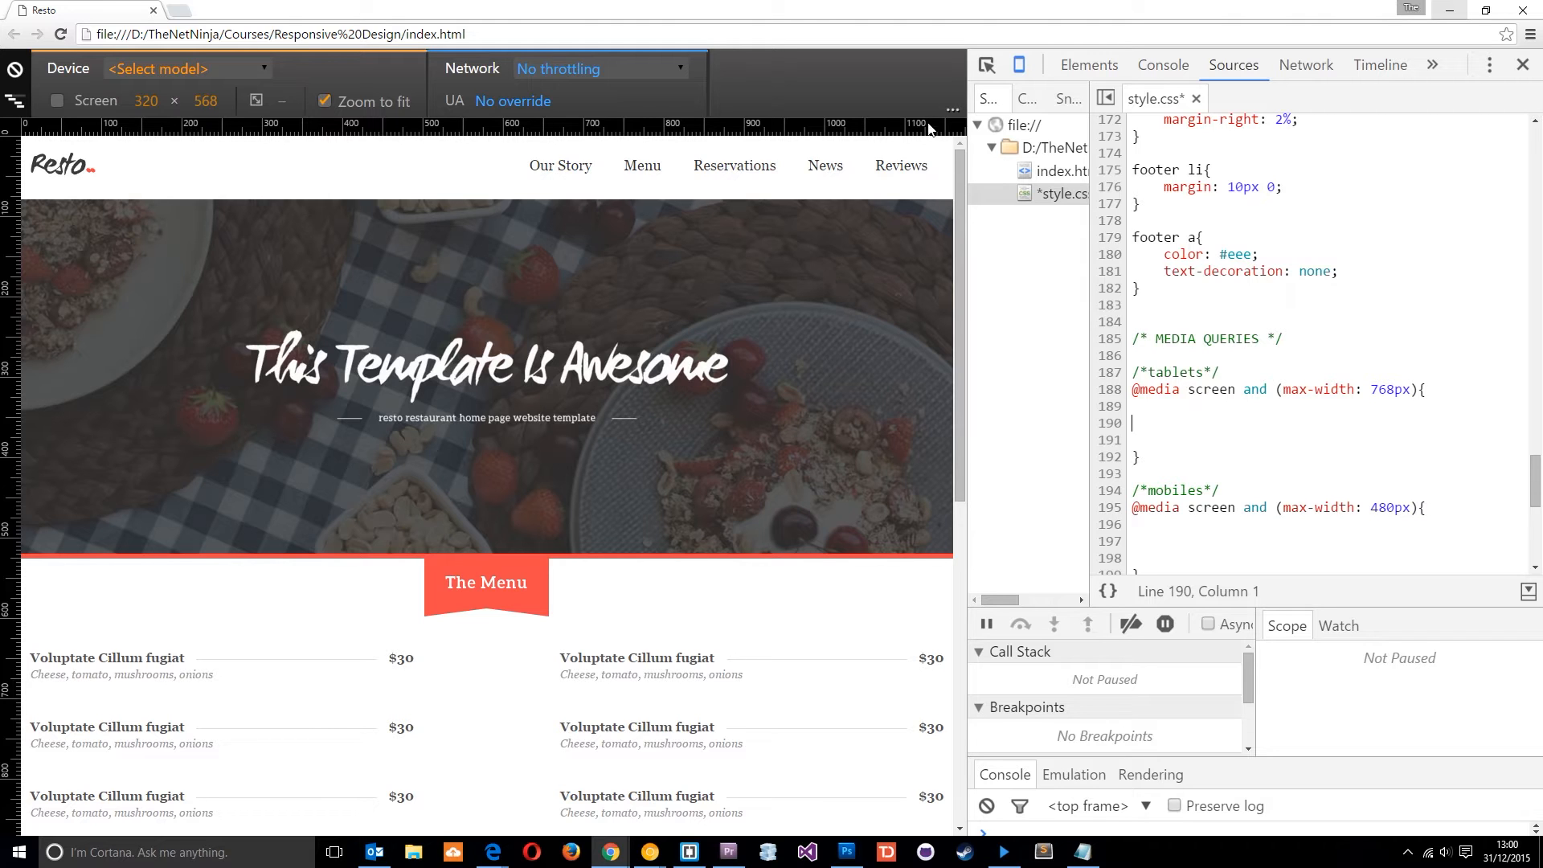
mouse_move(906, 137)
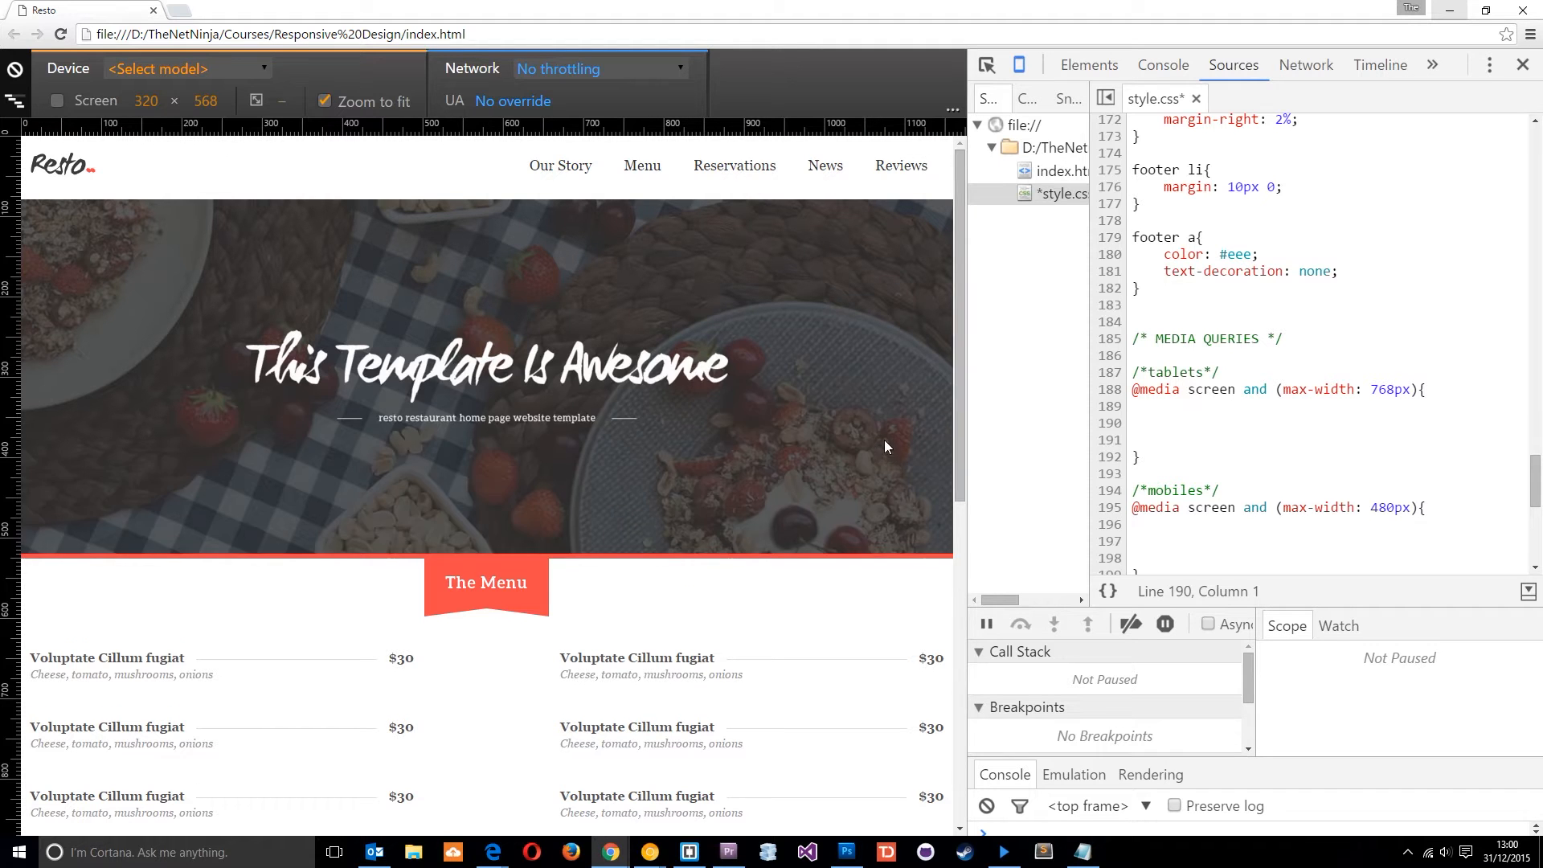
mouse_move(930, 401)
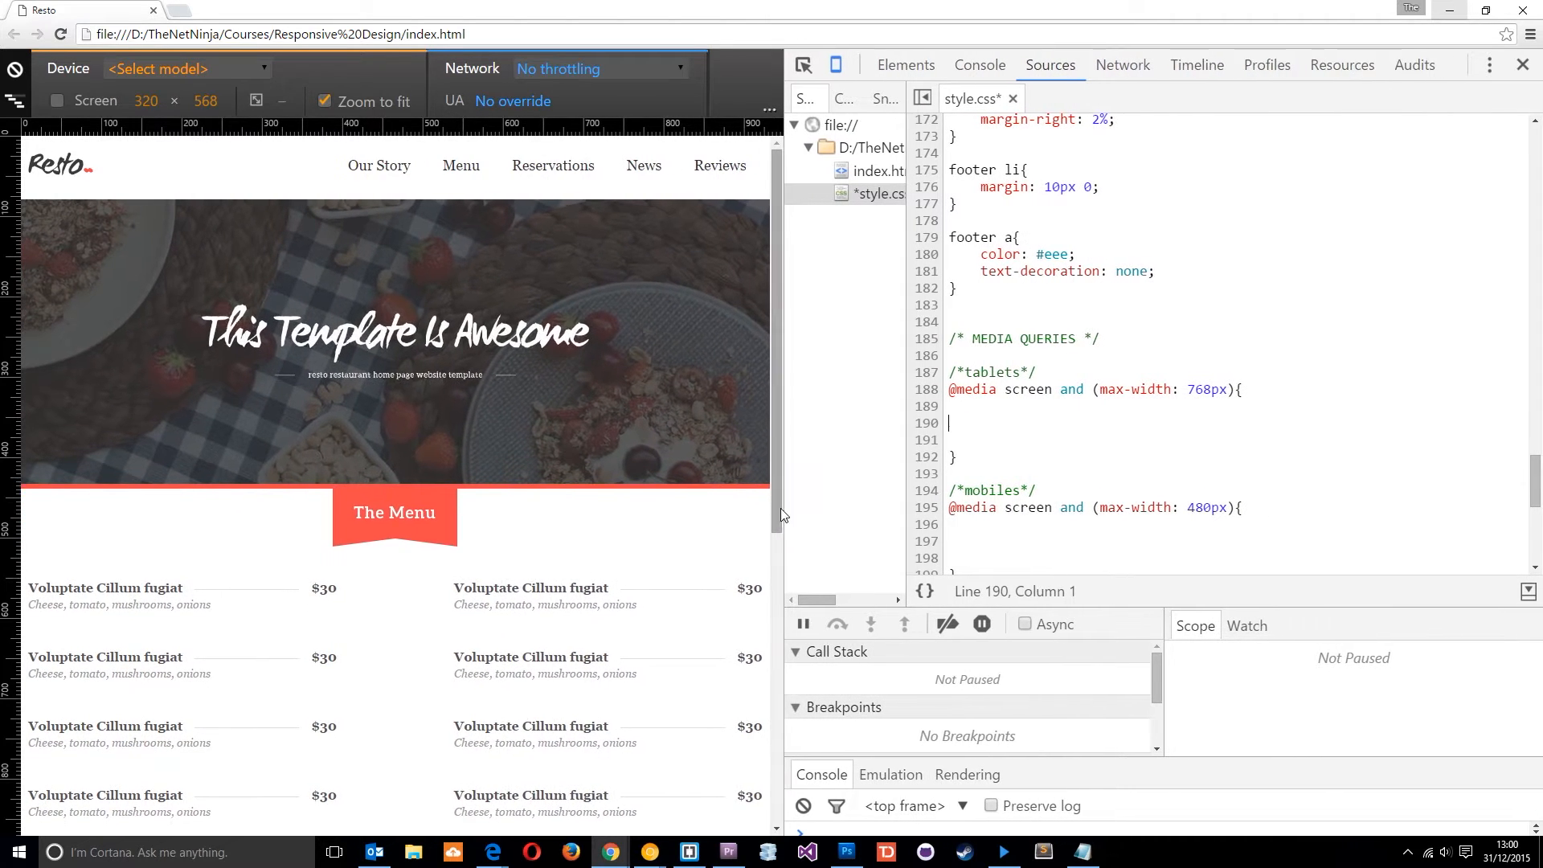
scroll(down, 3)
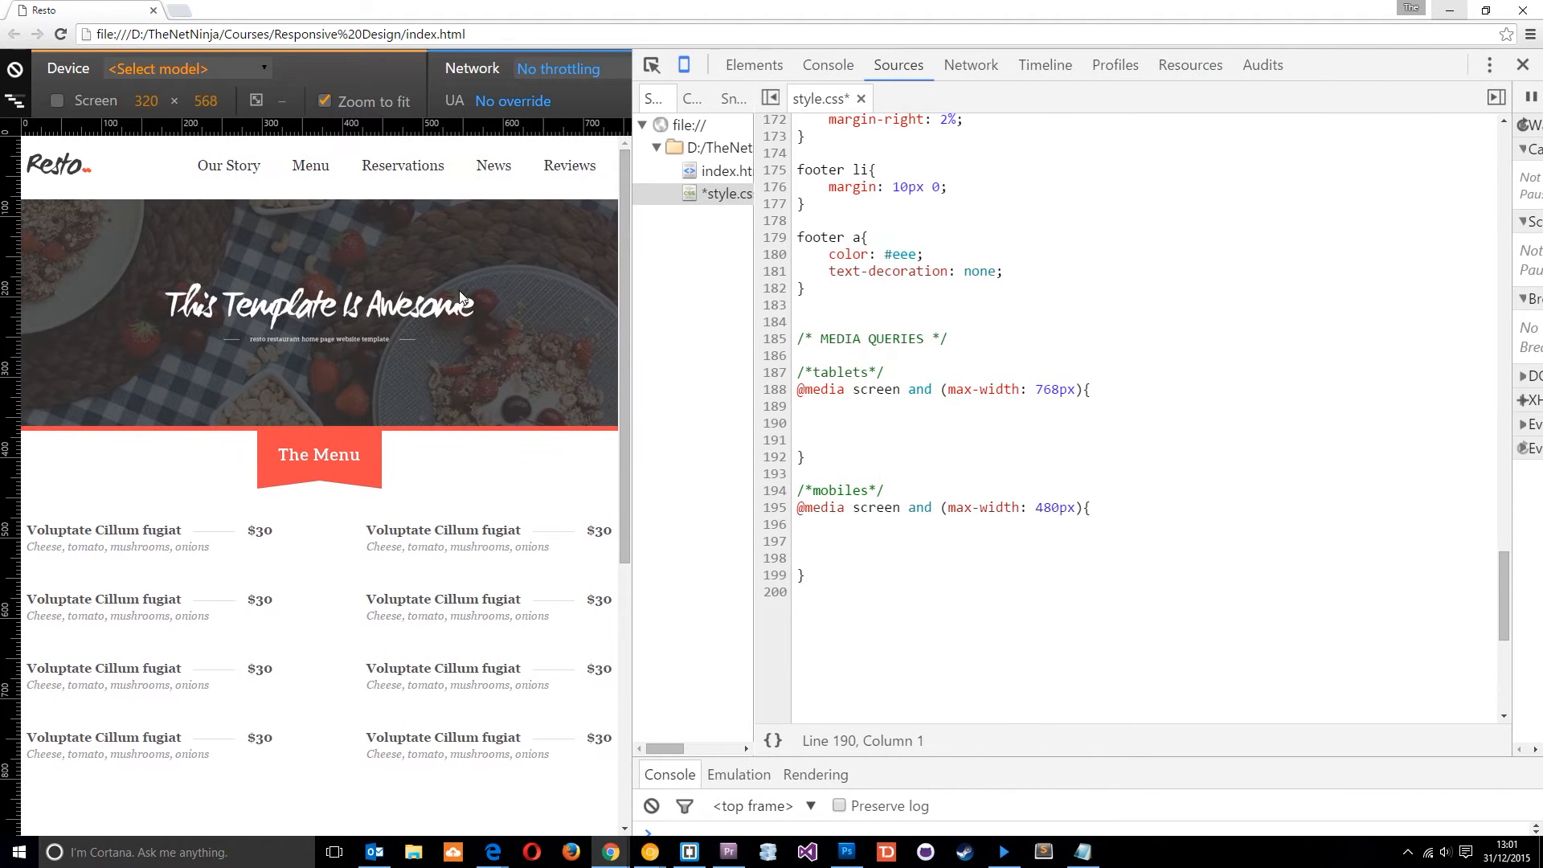
scroll(down, 3)
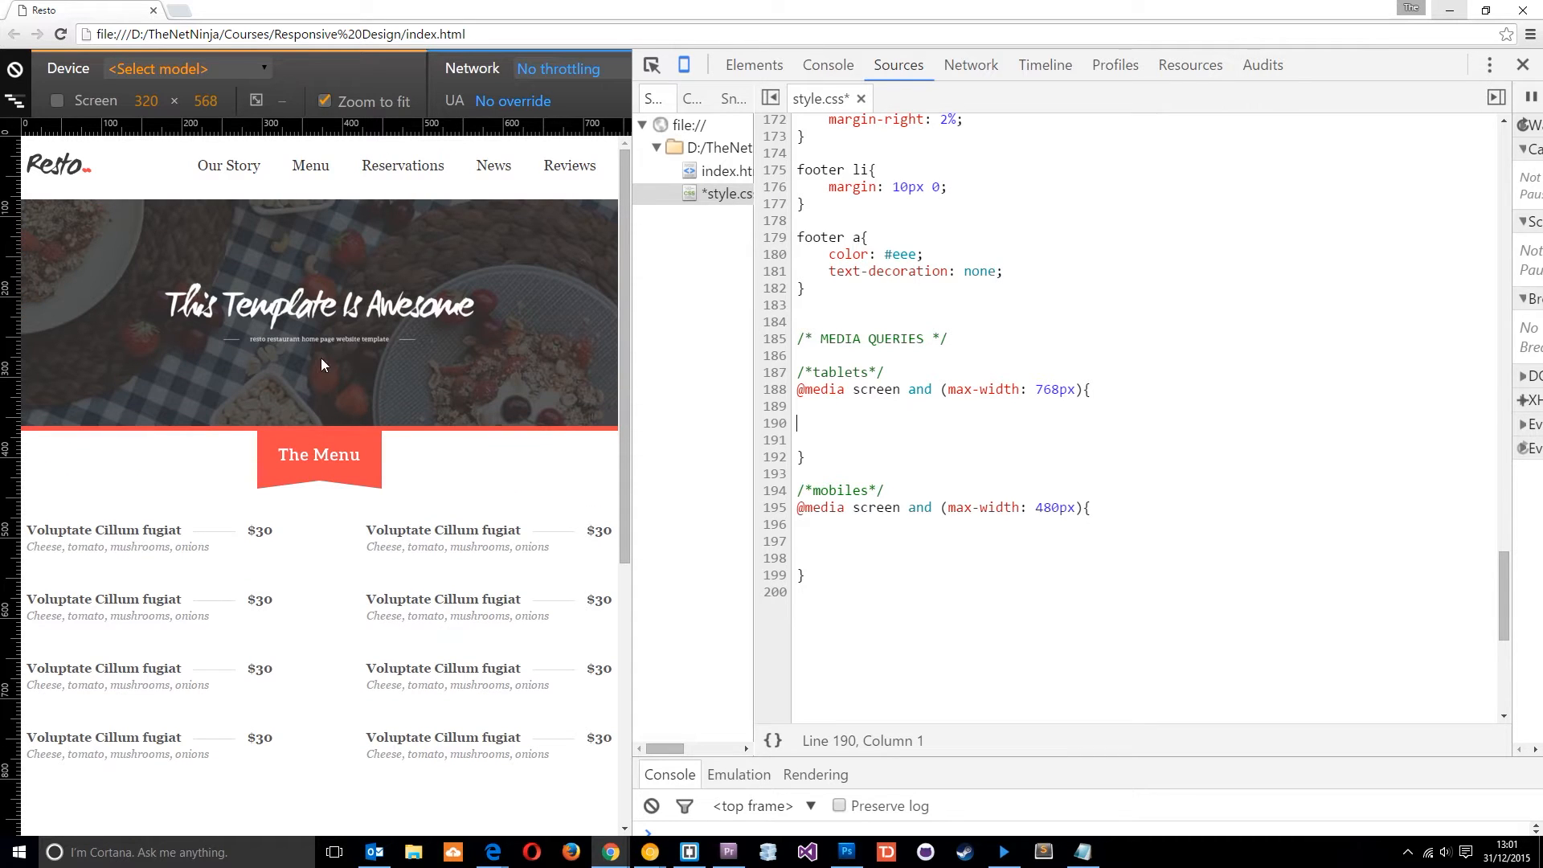
scroll(down, 3)
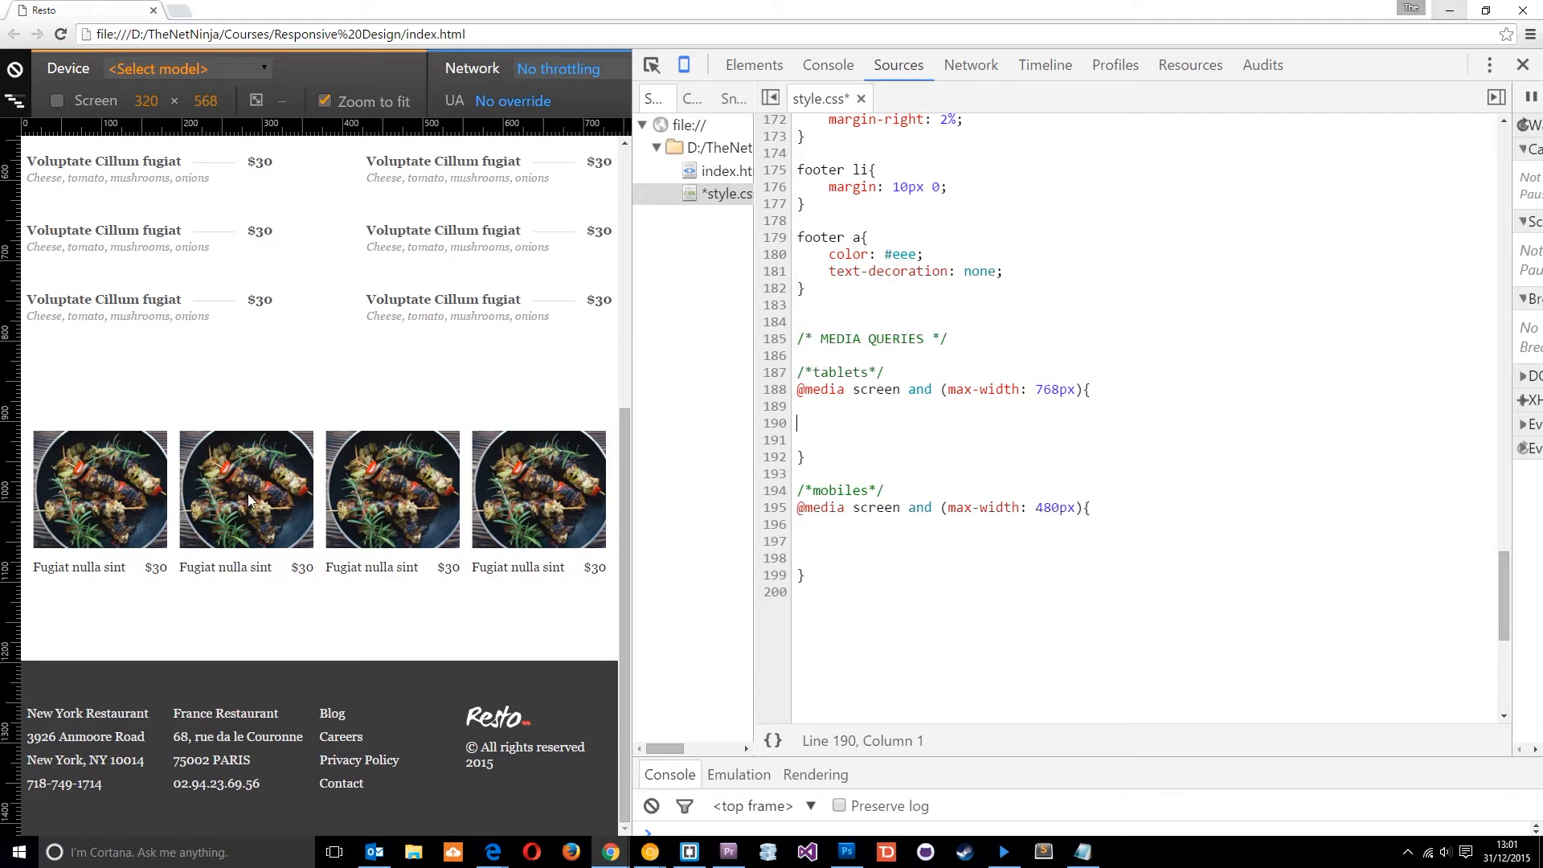
mouse_move(264, 533)
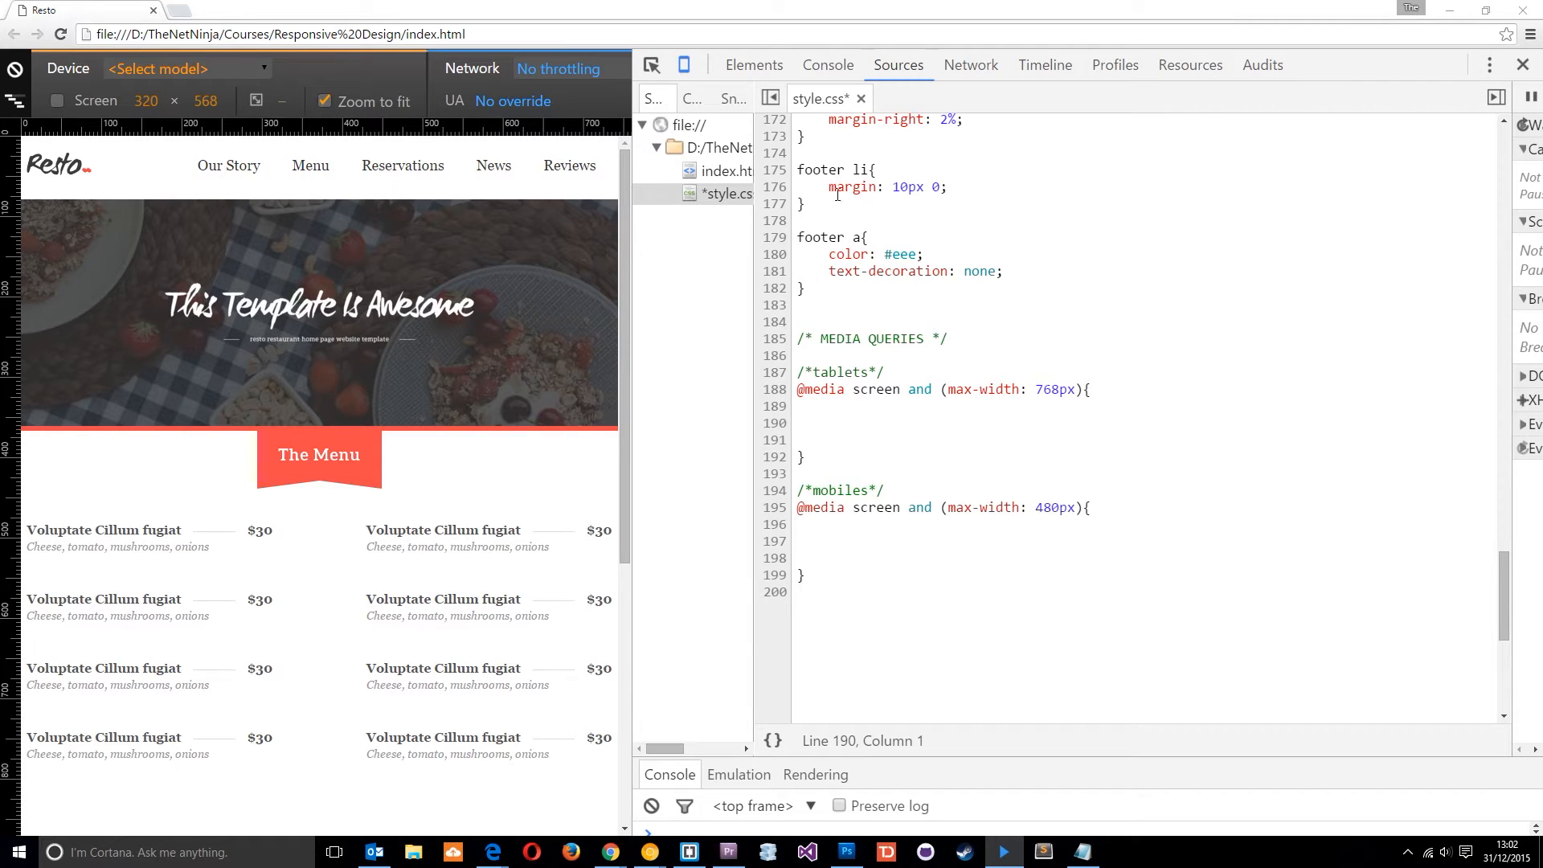
drag(954, 389, 1090, 388)
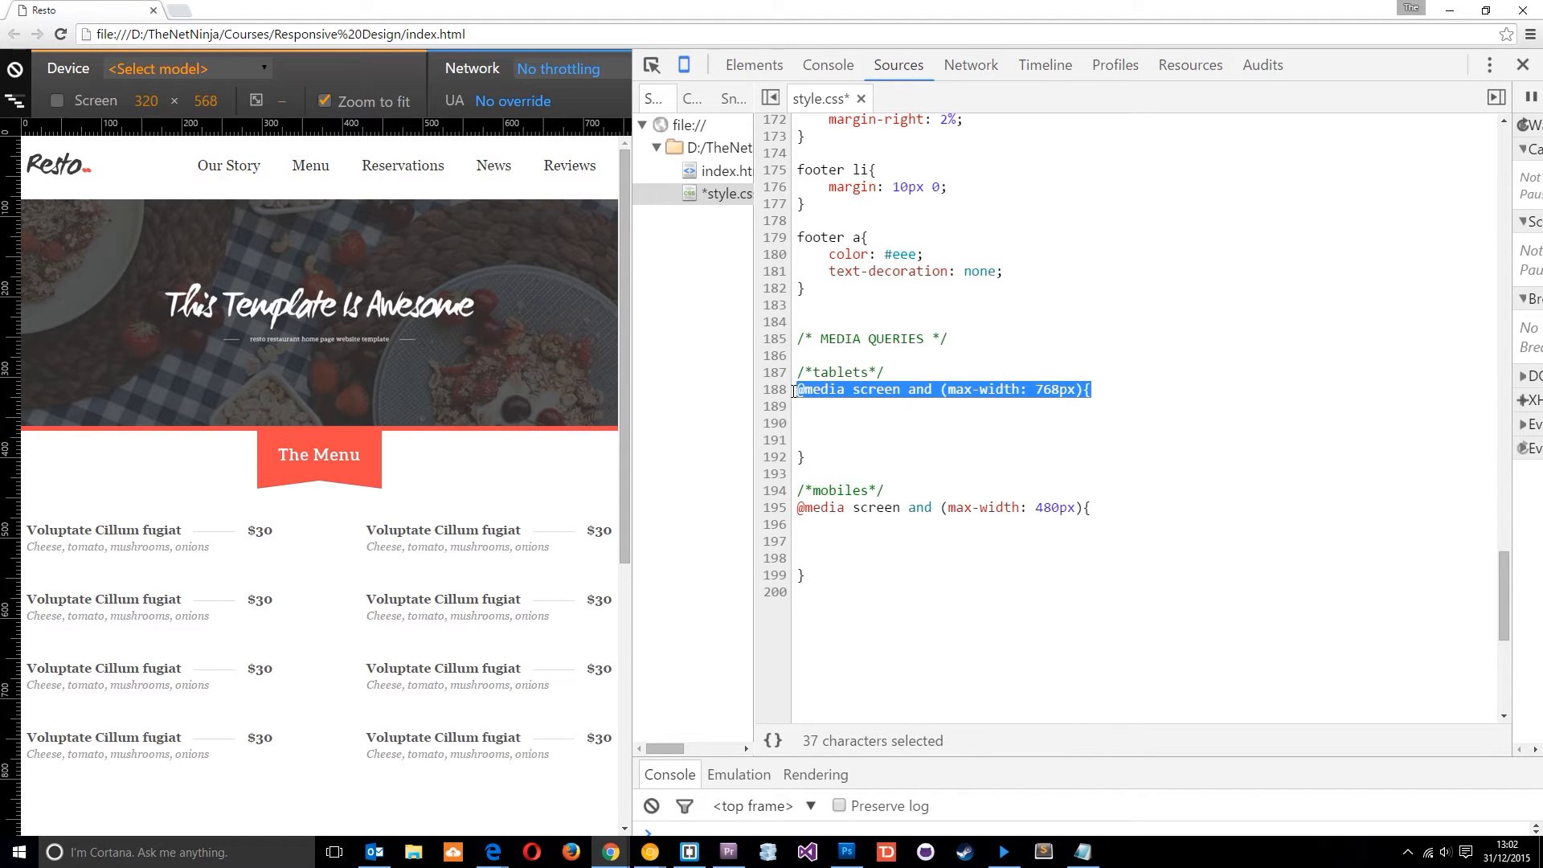
click(836, 372)
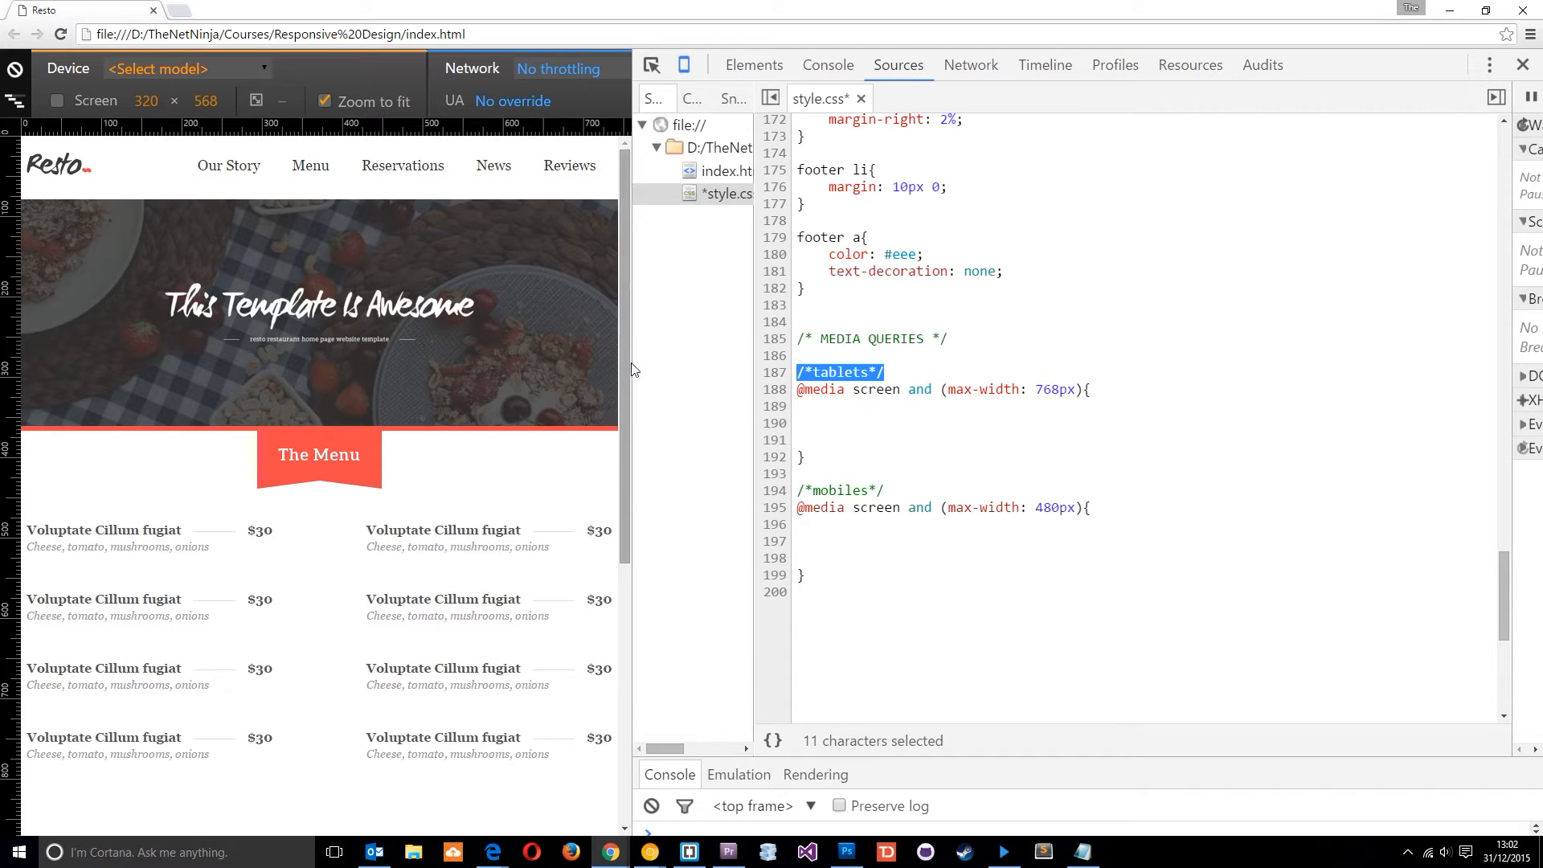
drag(630, 369, 731, 376)
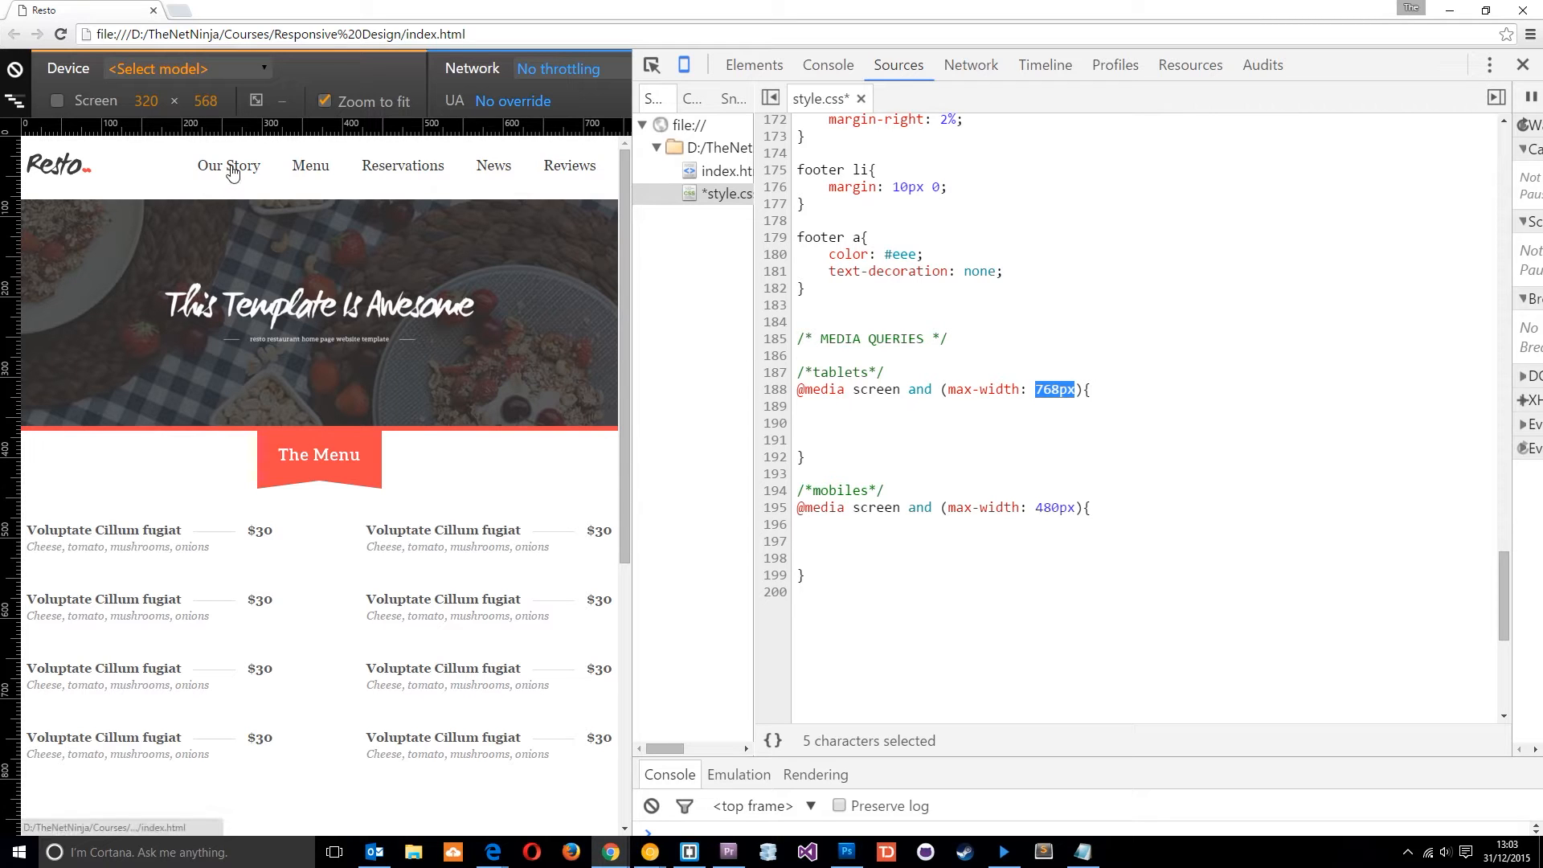
mouse_move(223, 197)
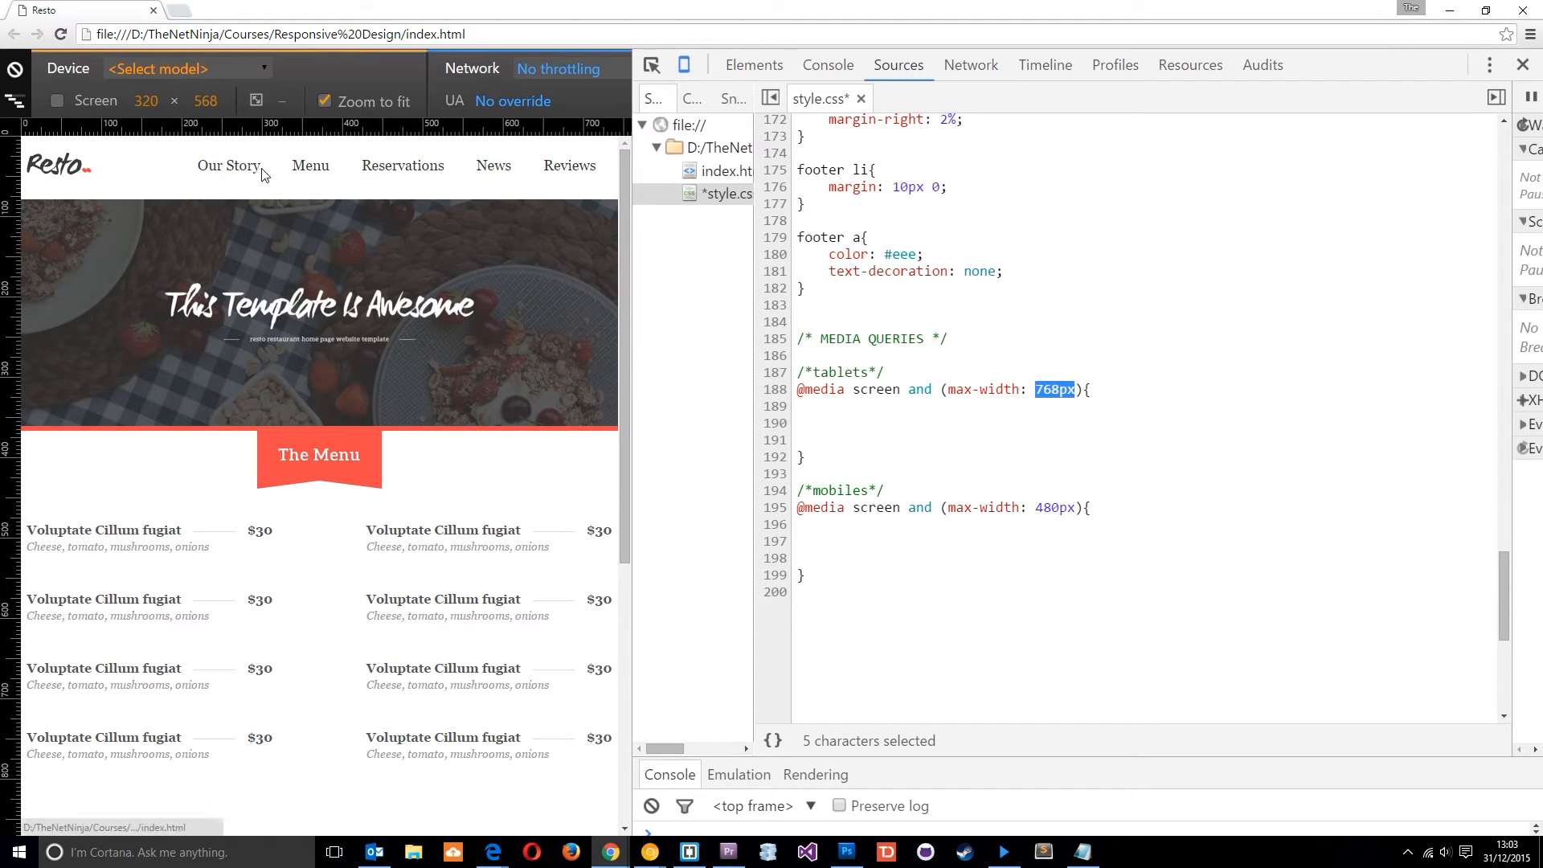
mouse_move(428, 237)
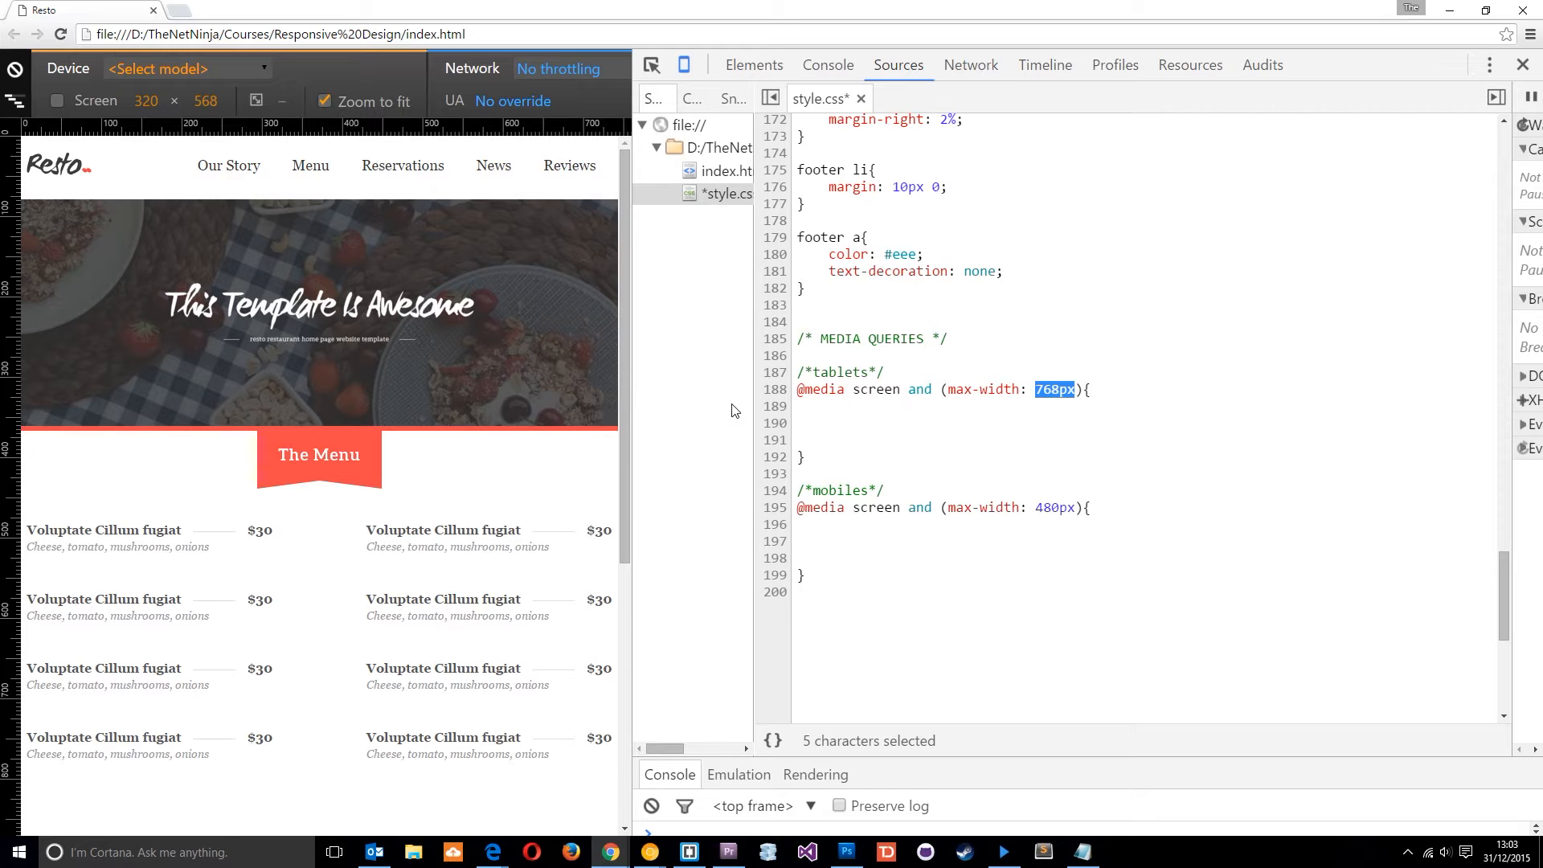
right_click(402, 165)
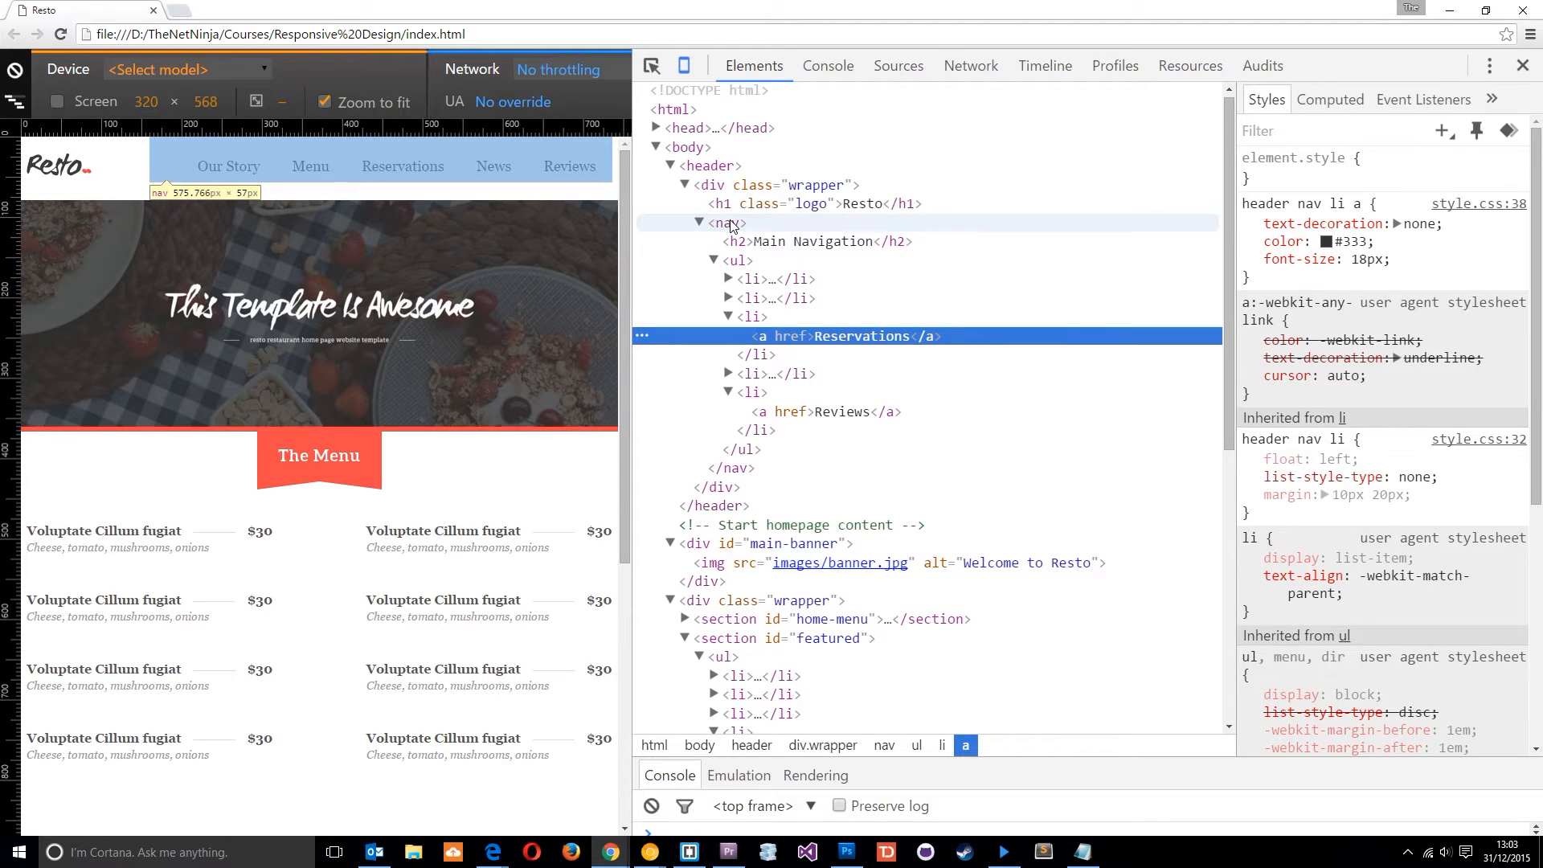
click(728, 223)
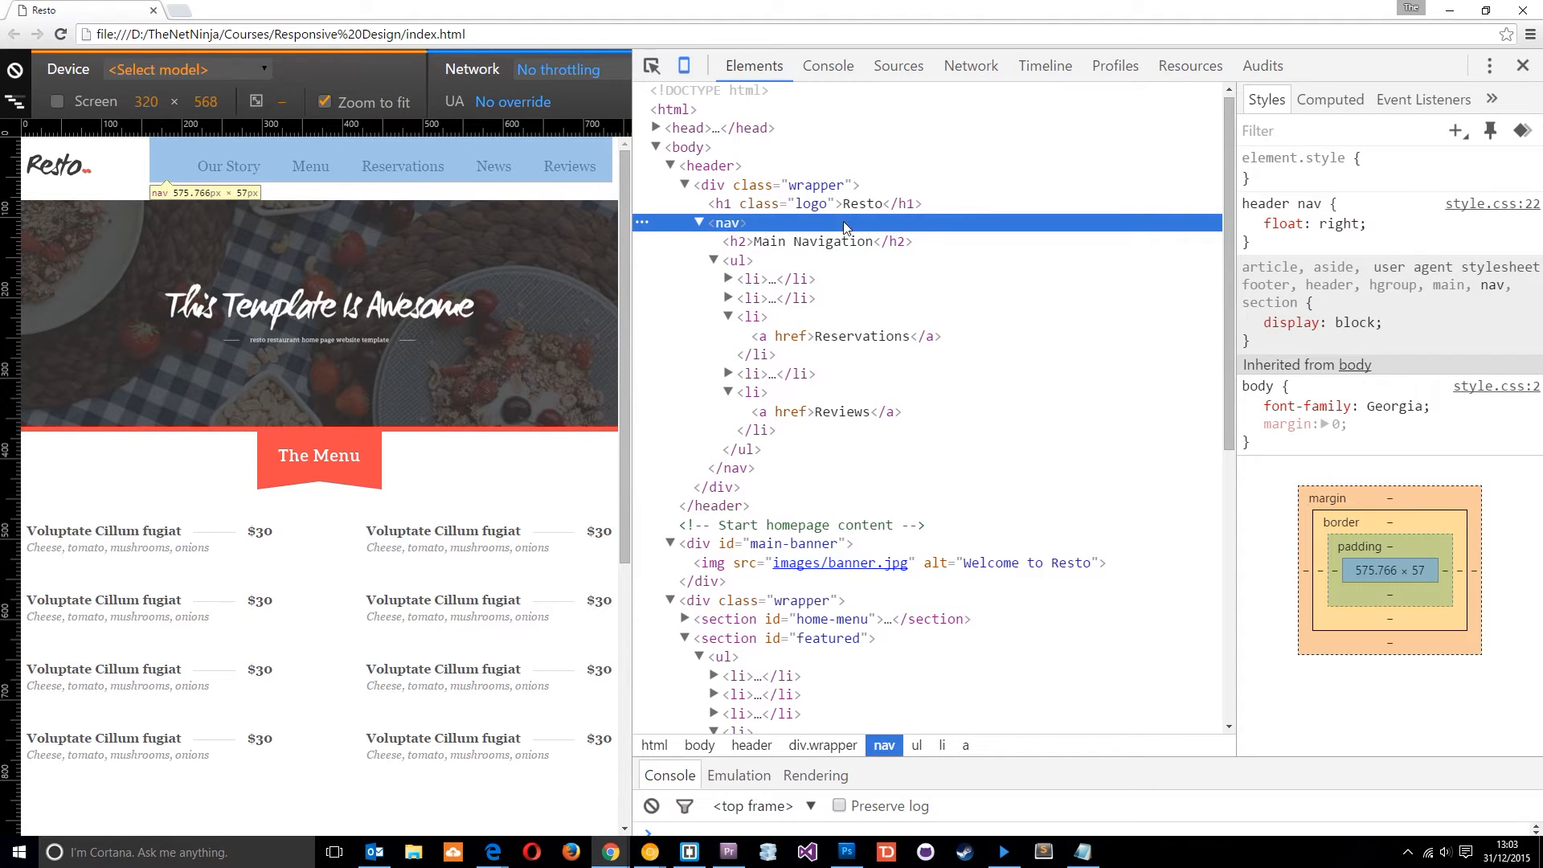
click(1248, 223)
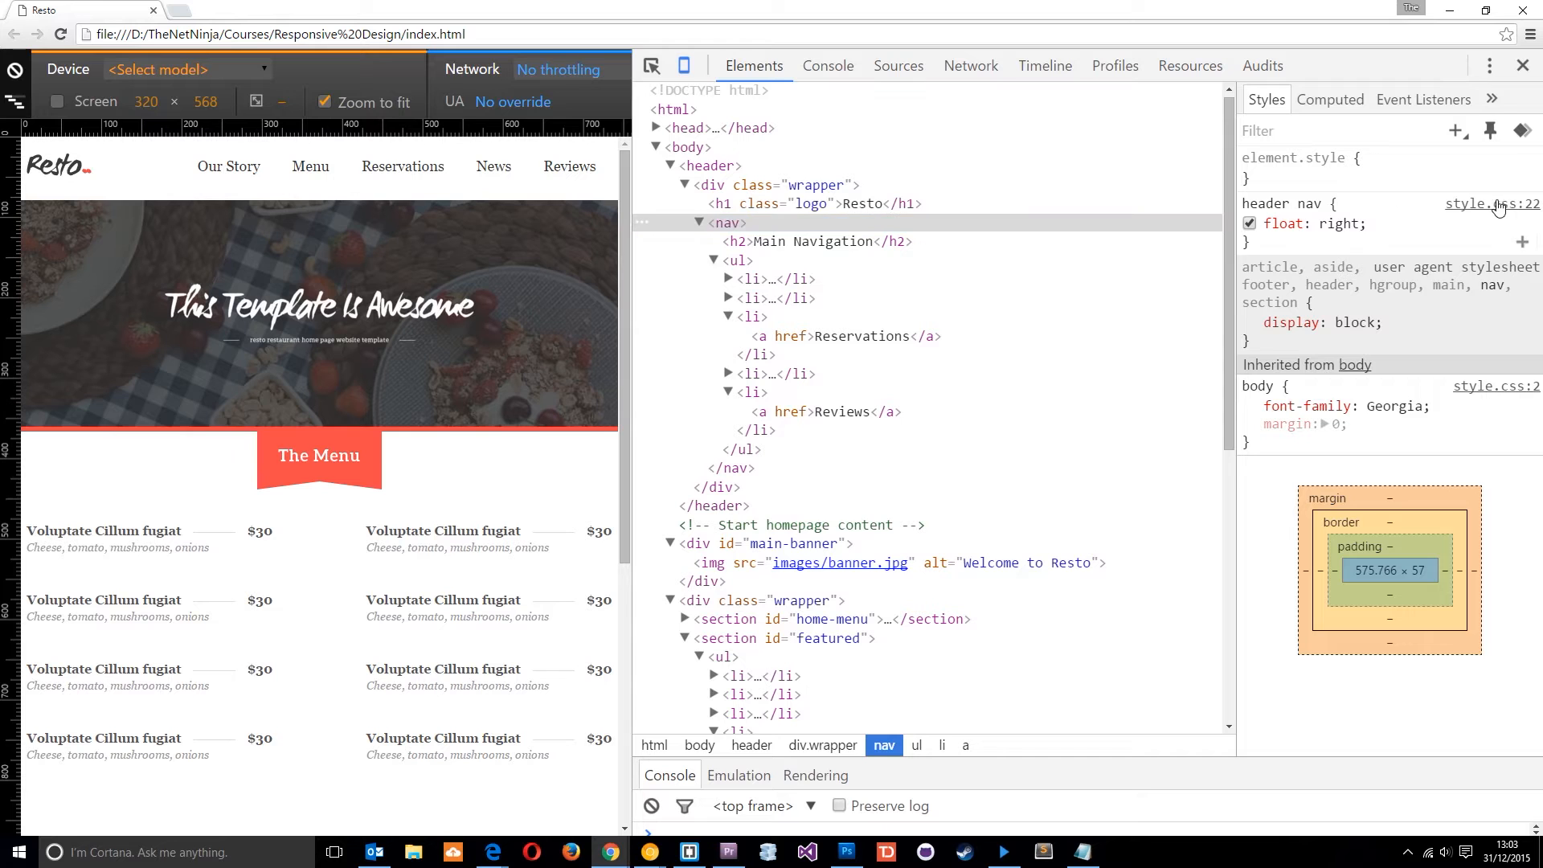
click(1492, 203)
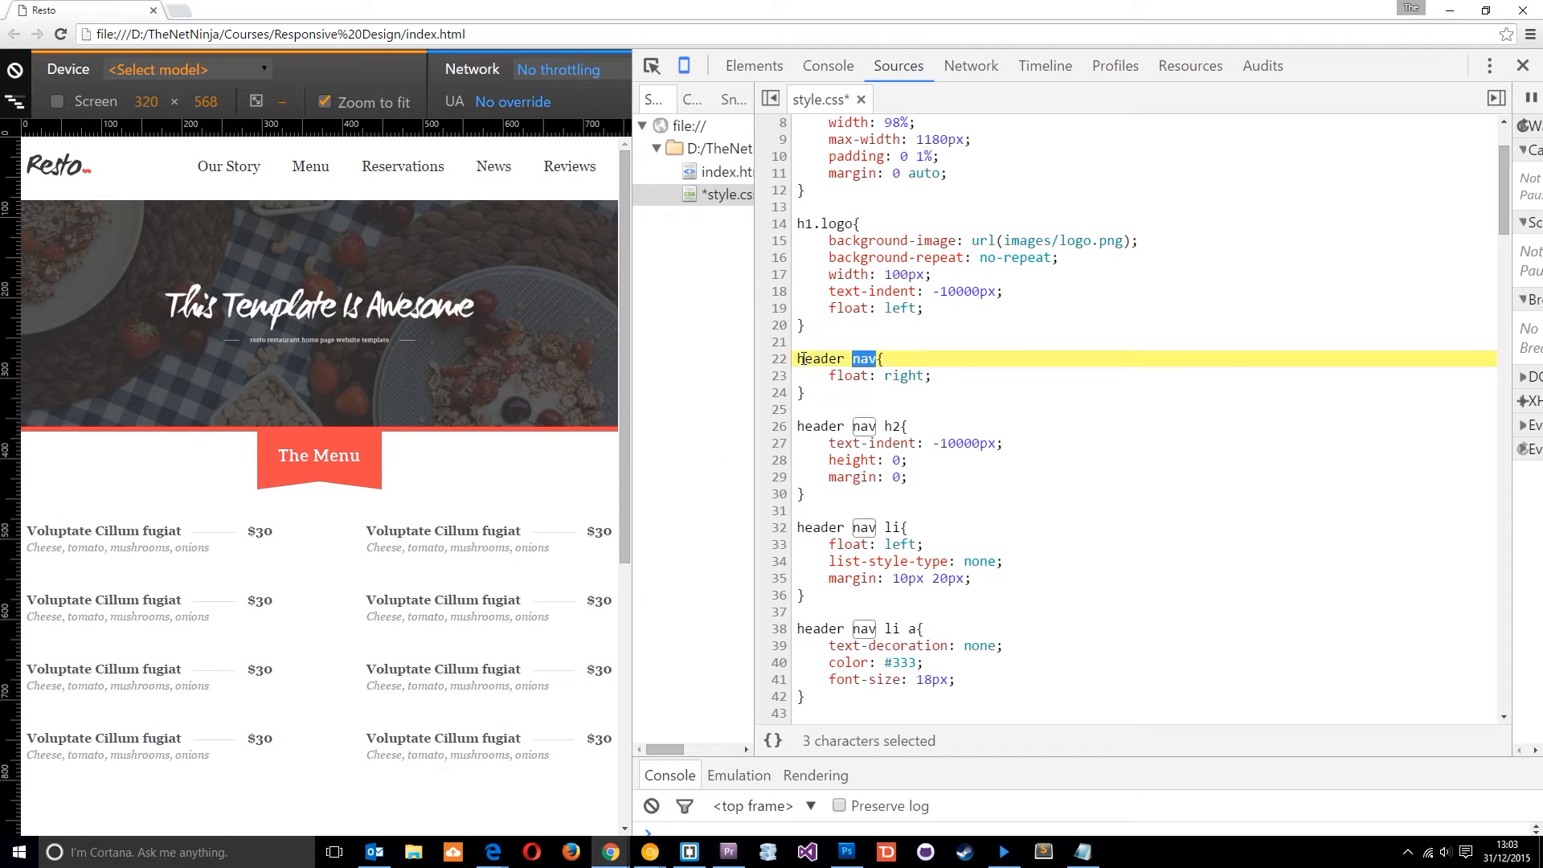
scroll(down, 3)
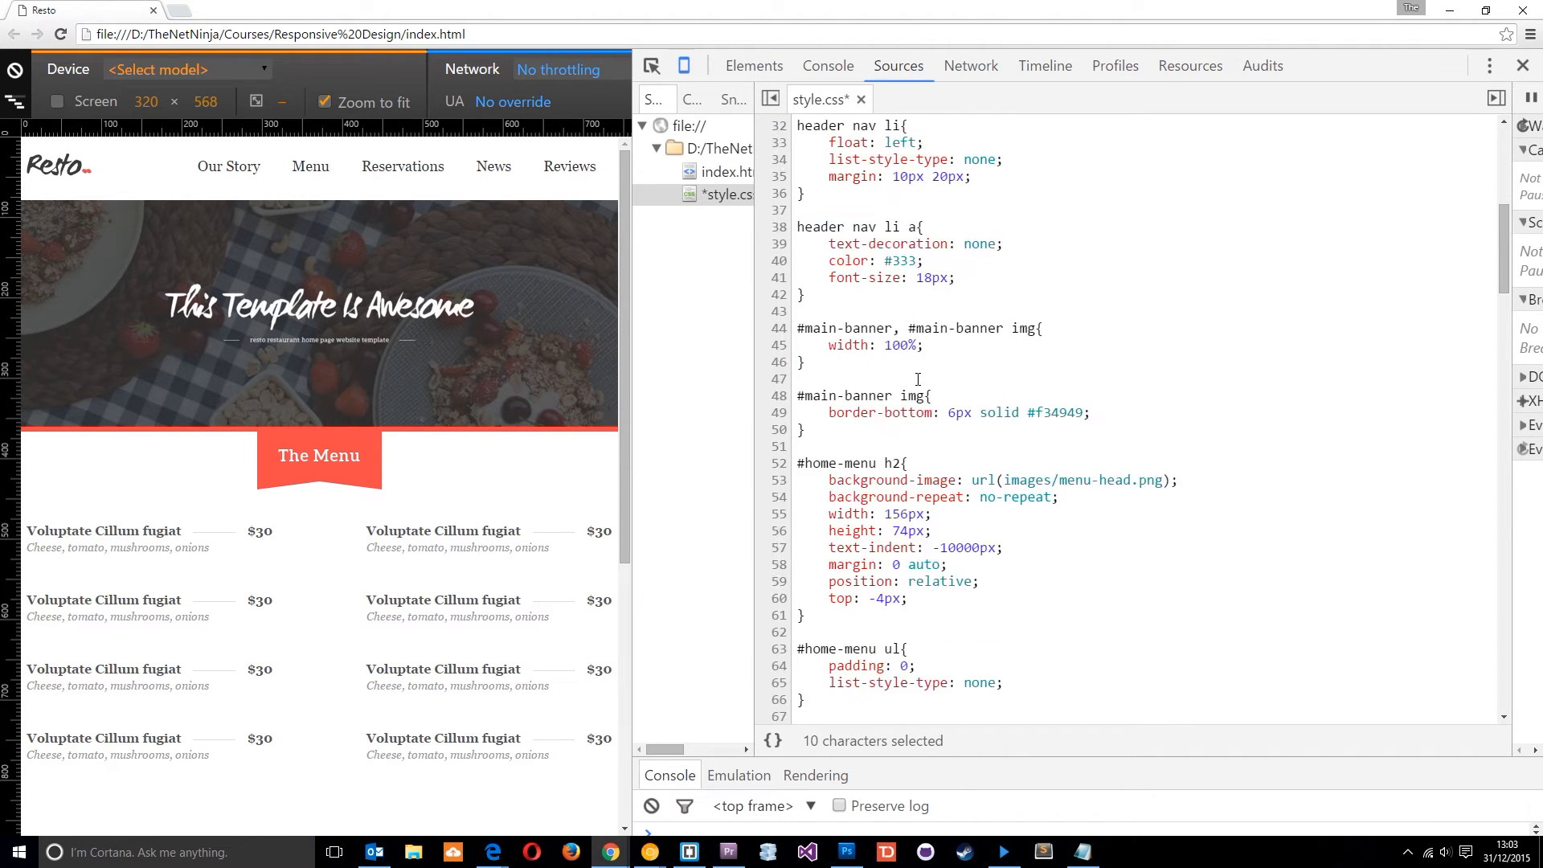
scroll(down, 3)
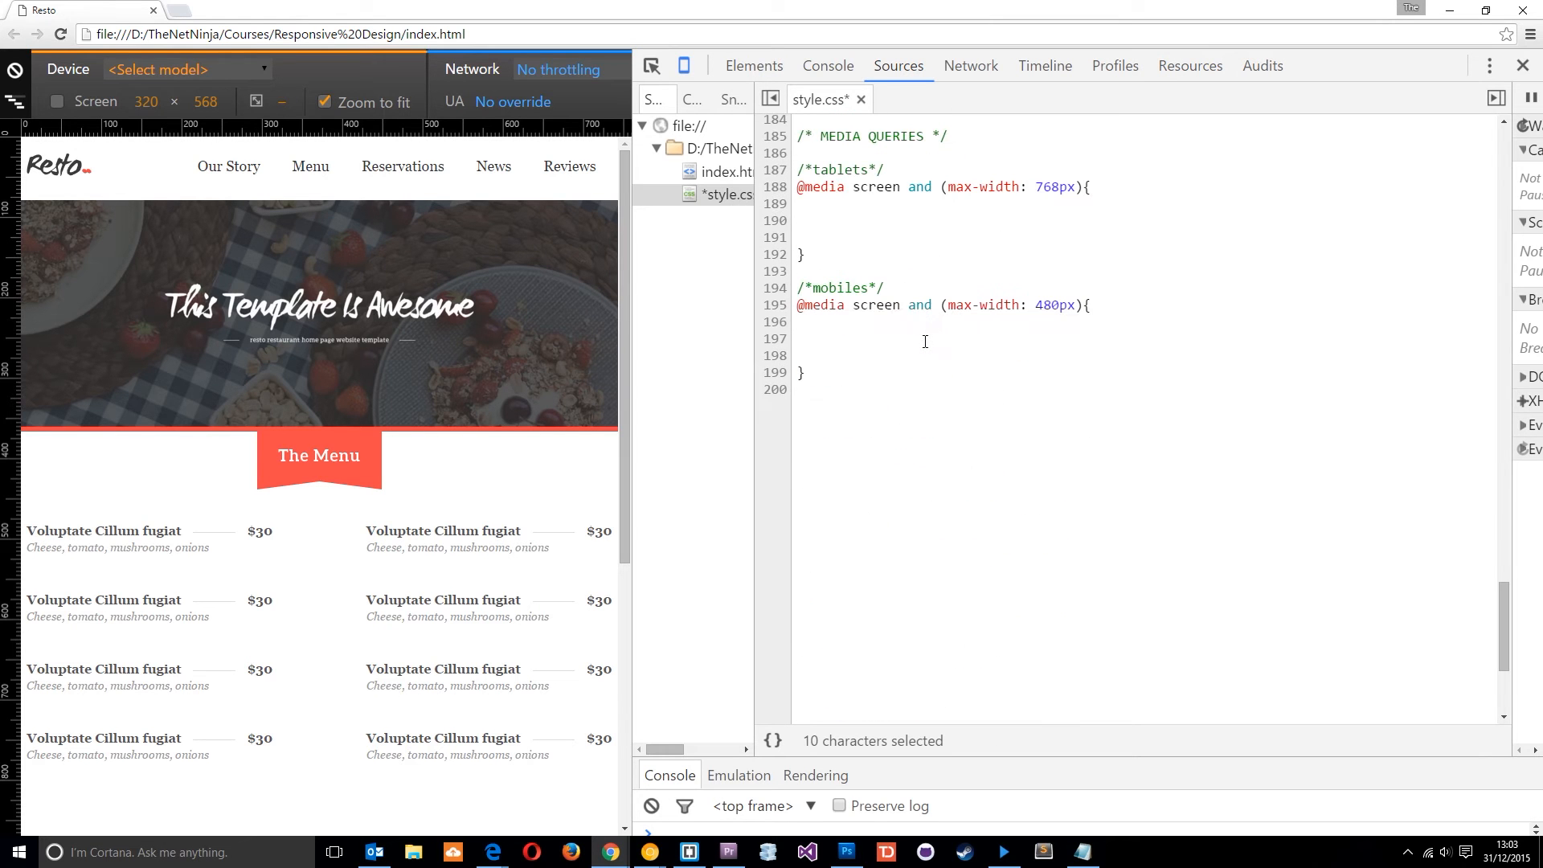
- Add a header nav rule with float: none inside the 768px media query
text(header nav)
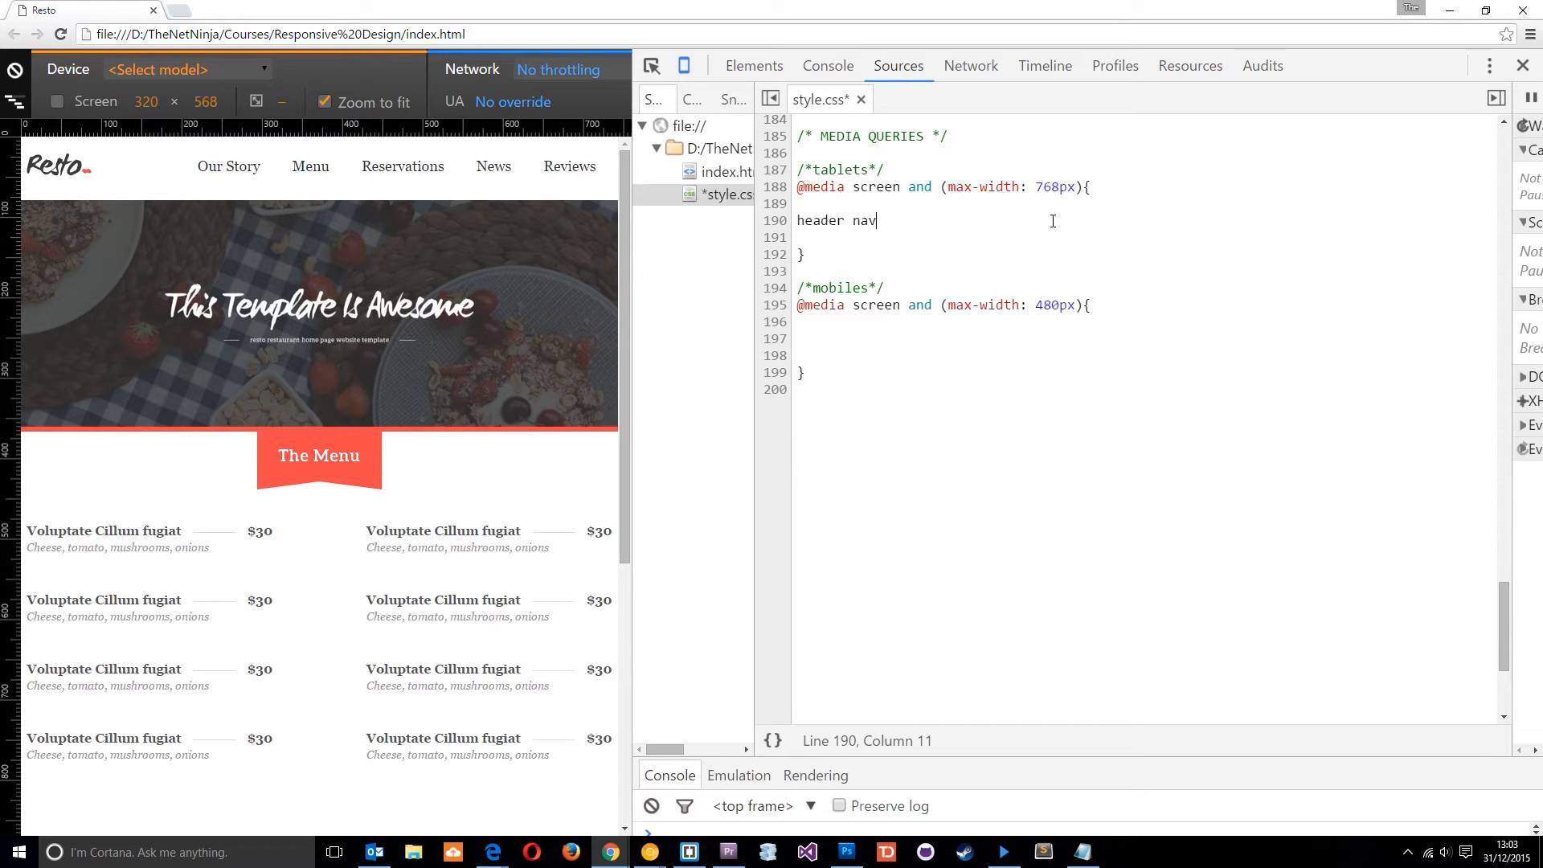
text({)
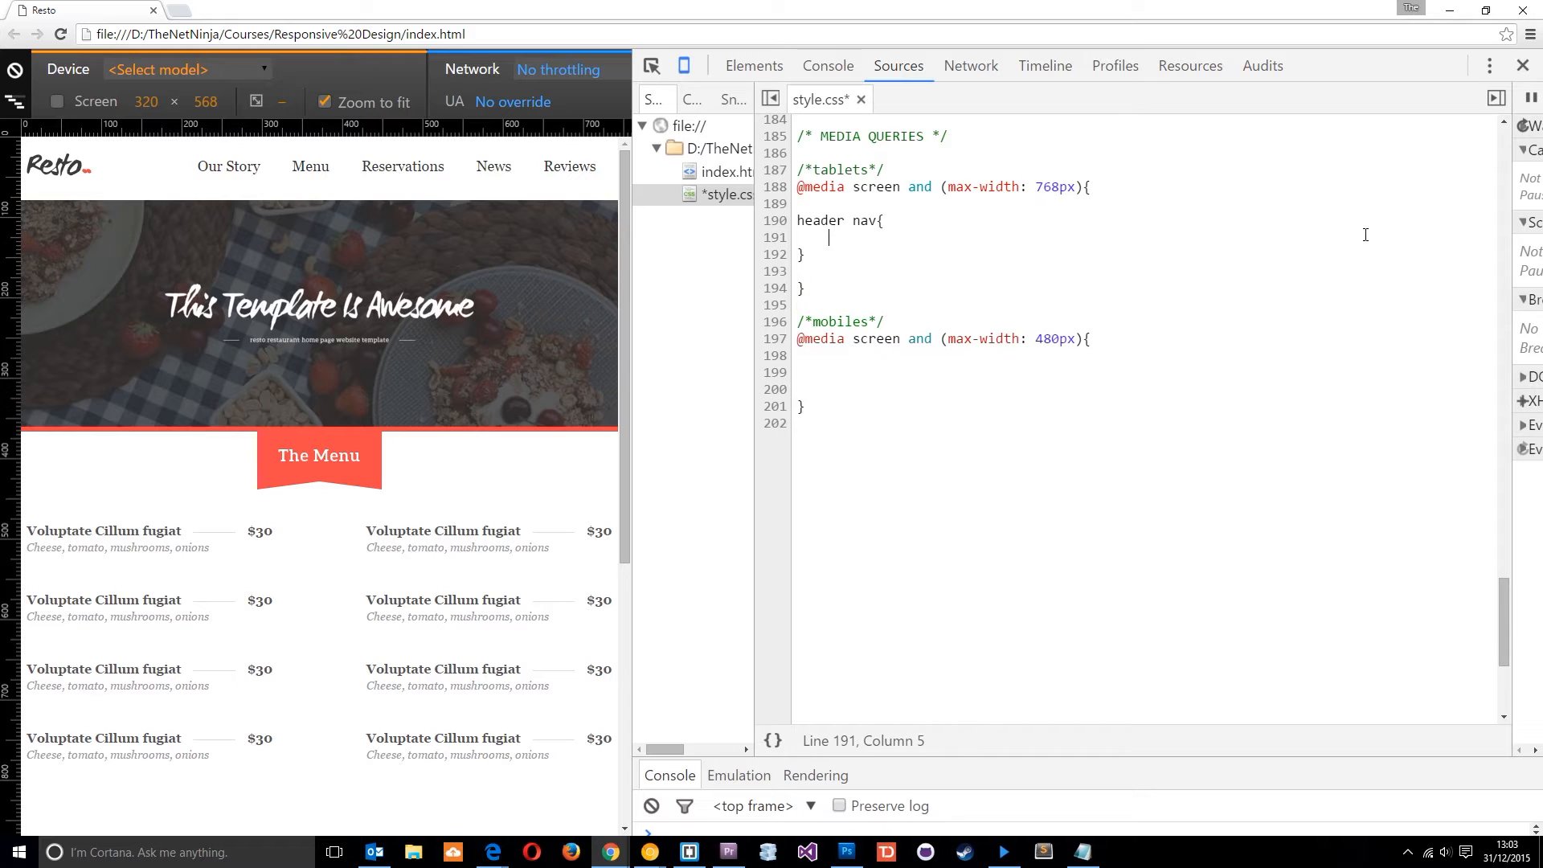
text(FLOAT)
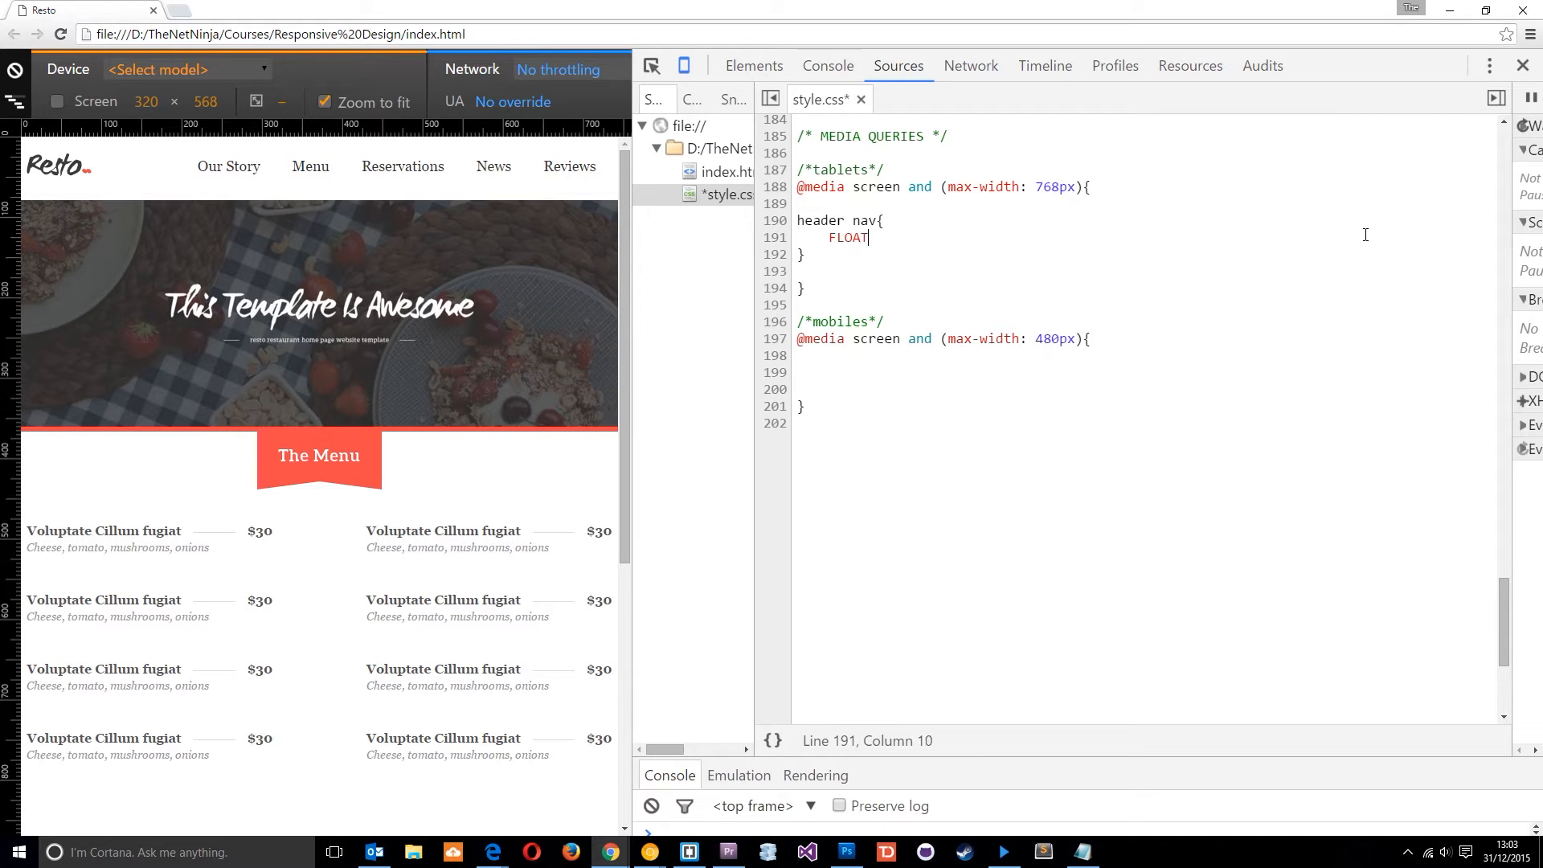
text(: NONE)
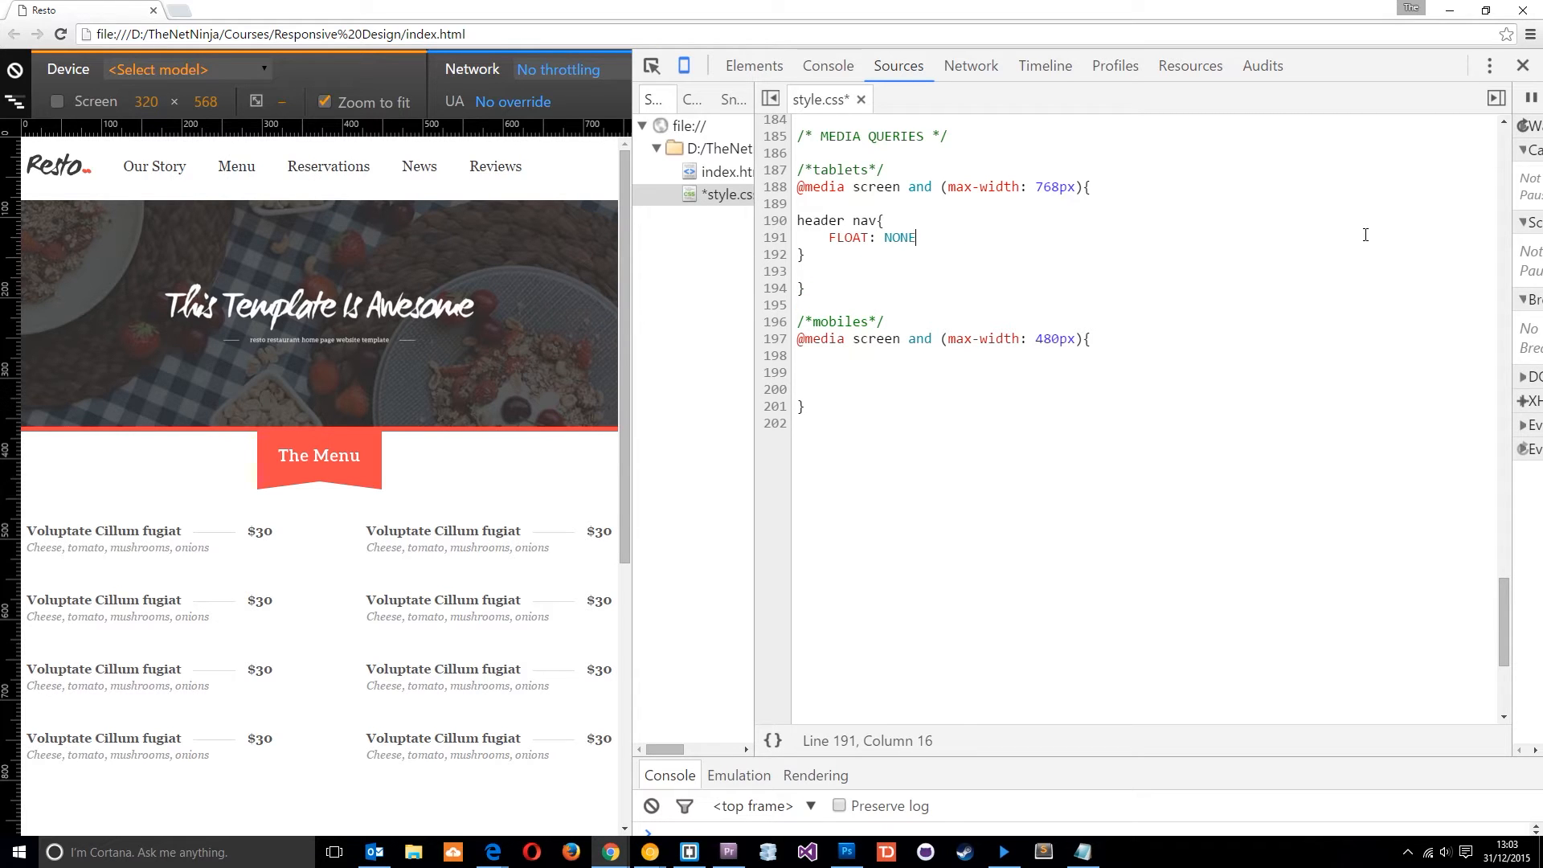
text(;)
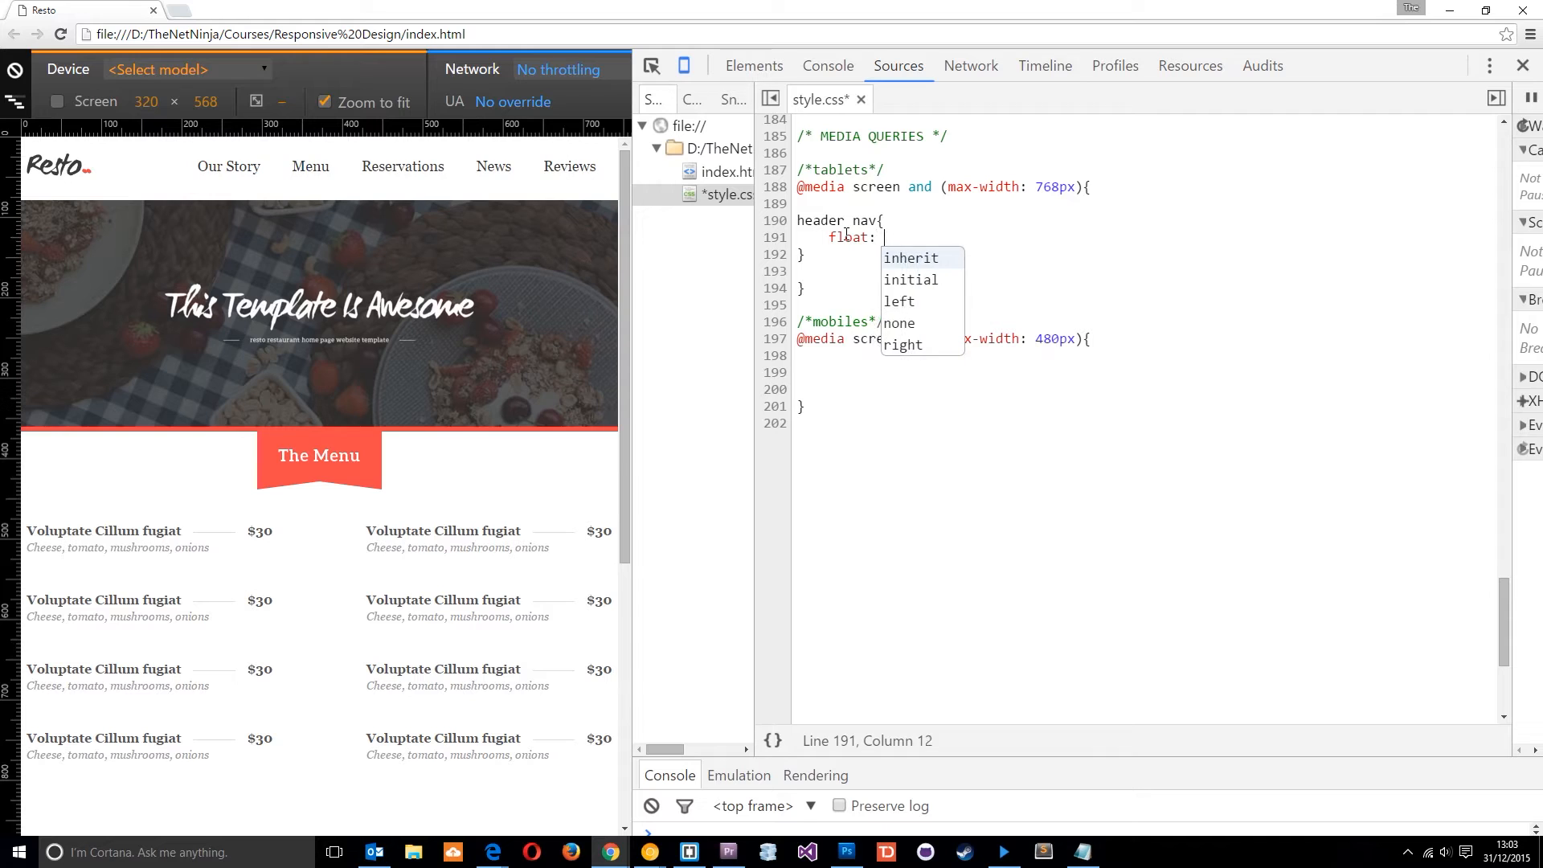
text(none;)
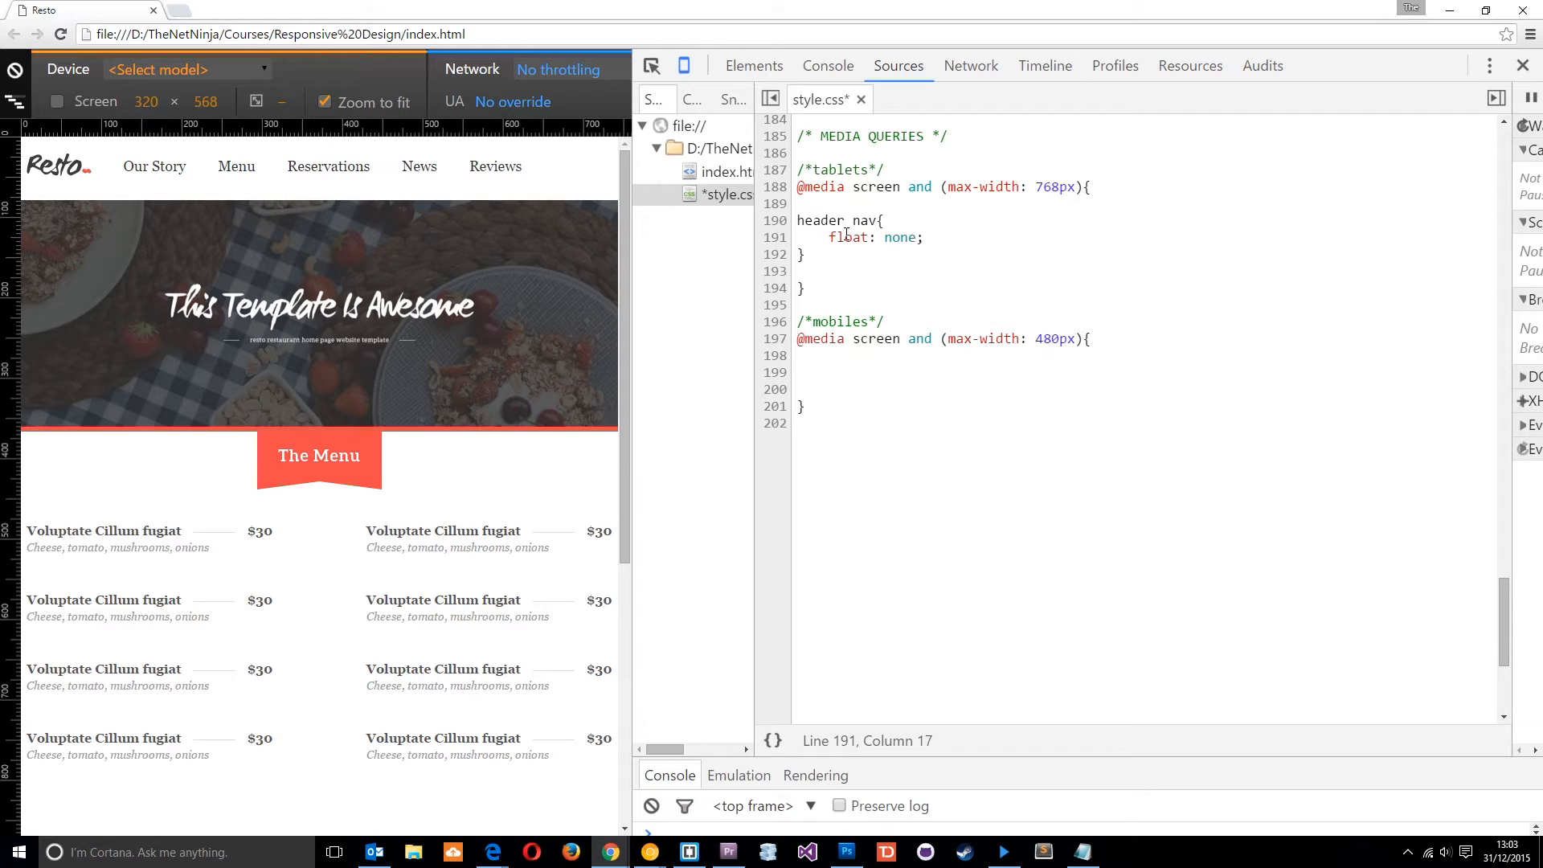
key(Enter)
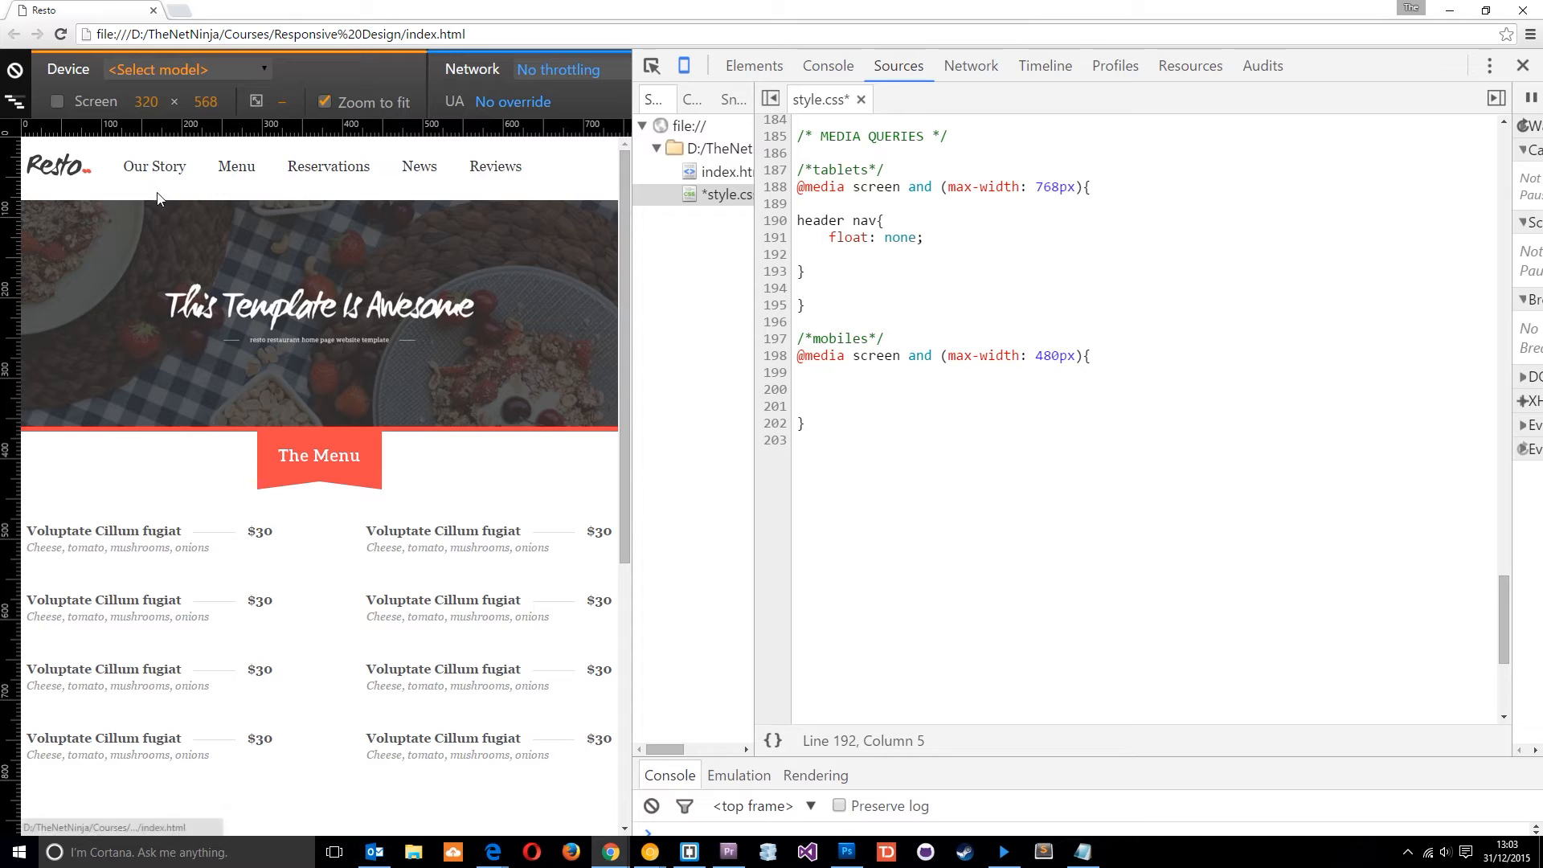
- Add clear: left and width: 100% to the tablet header nav rule
text(clear: left;)
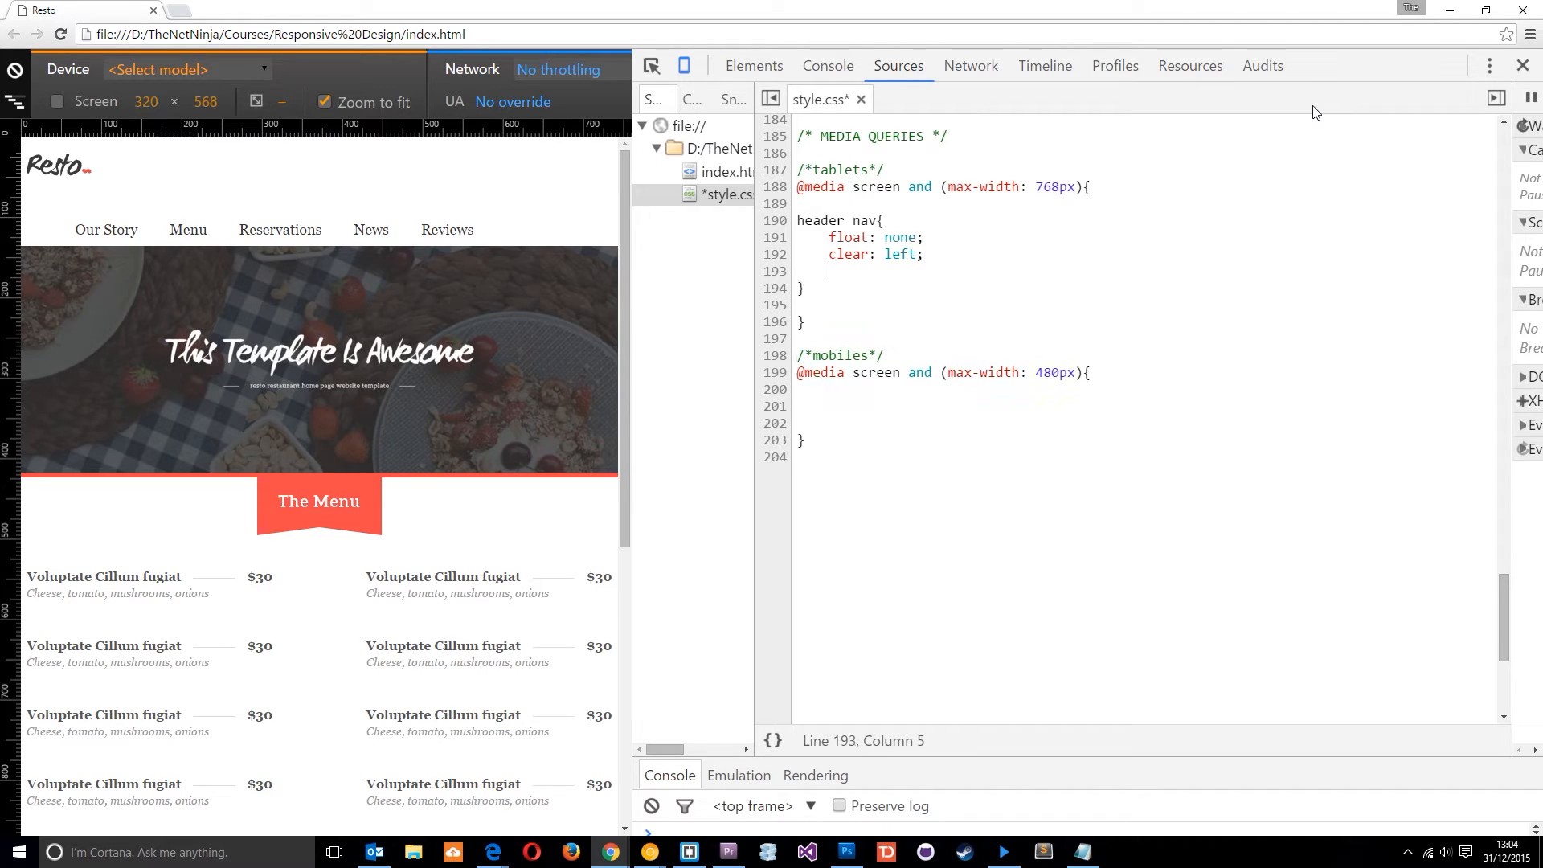
text(width: 100%;)
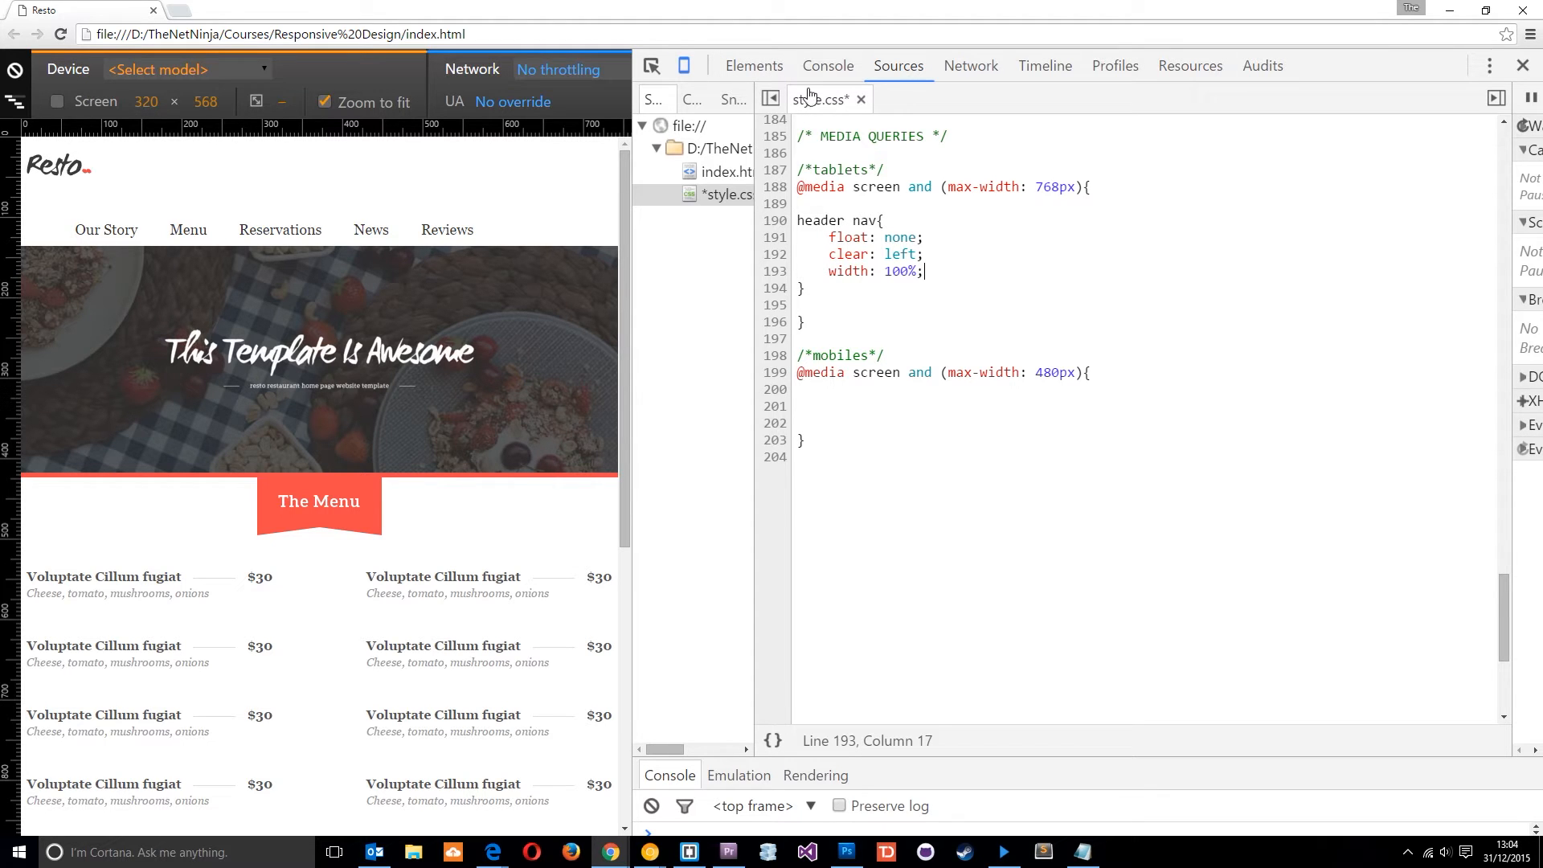
- Inspect the navigation list element in the Elements panel, then return to style.css
click(752, 66)
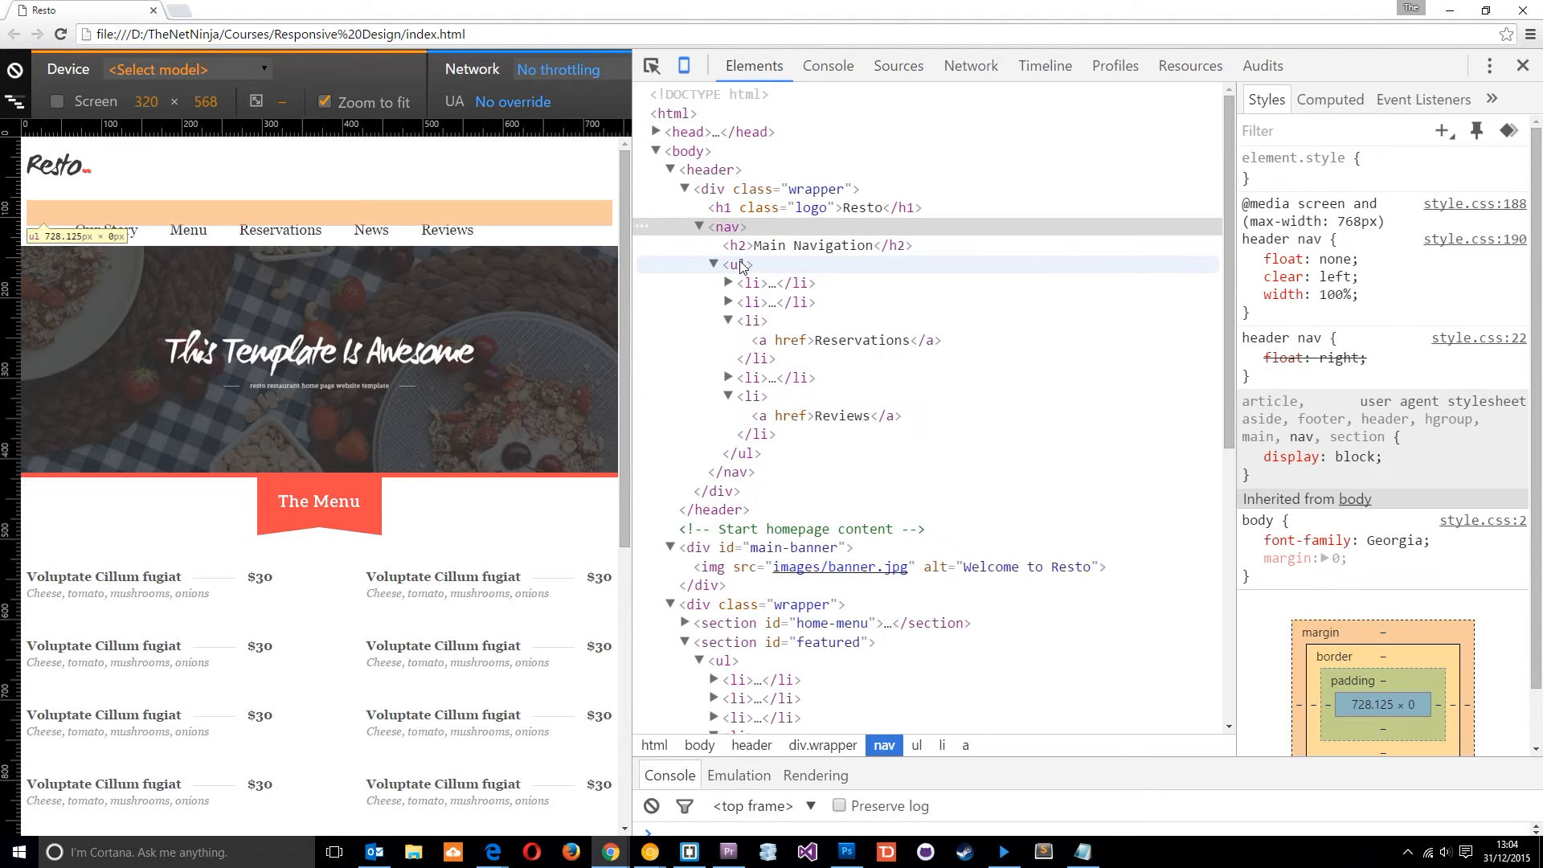
click(732, 261)
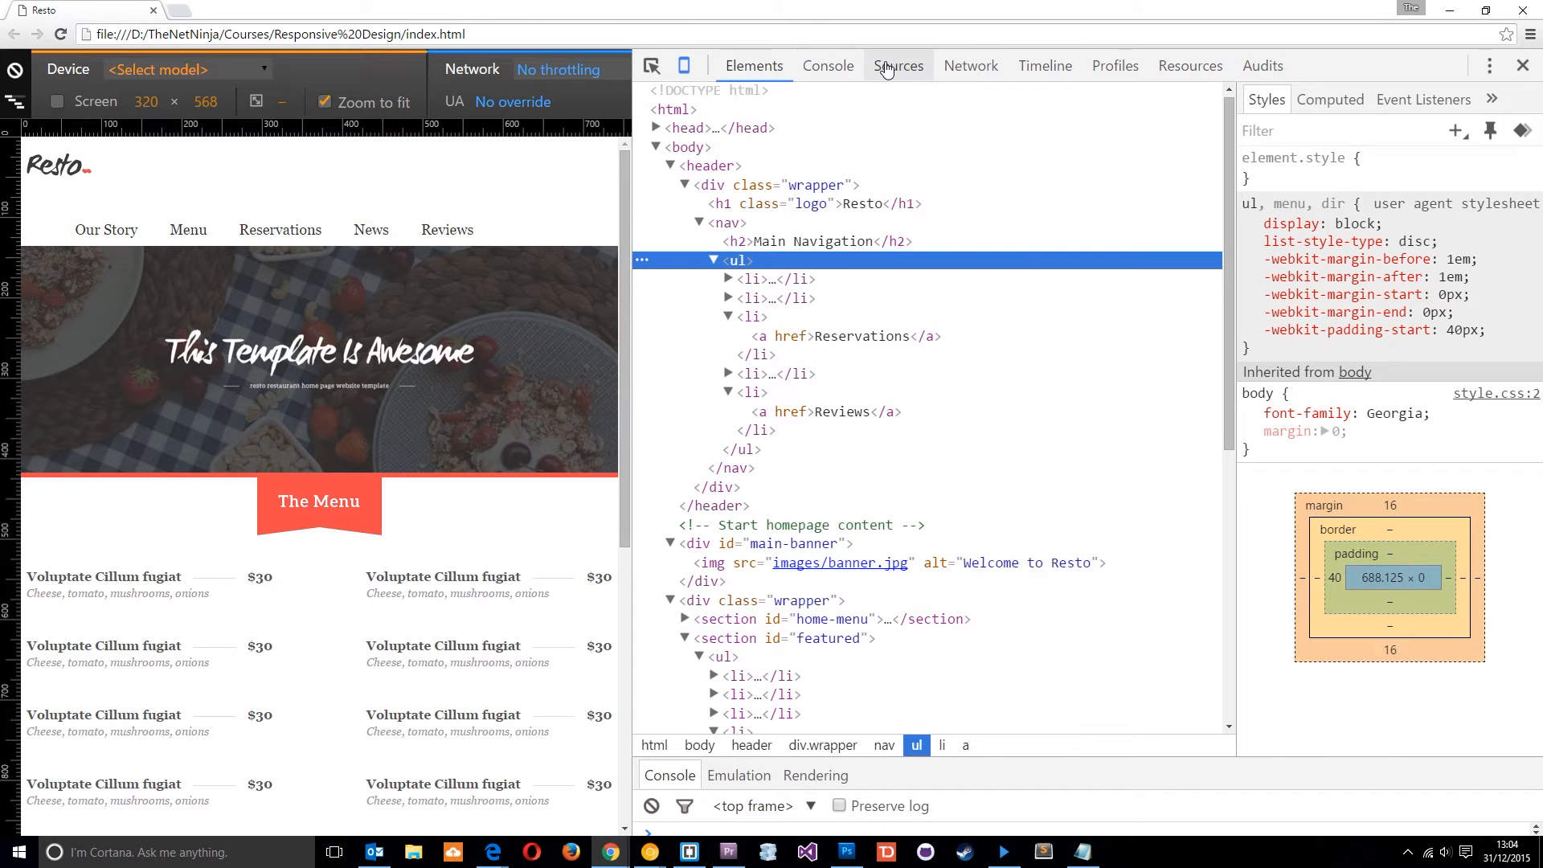
click(897, 65)
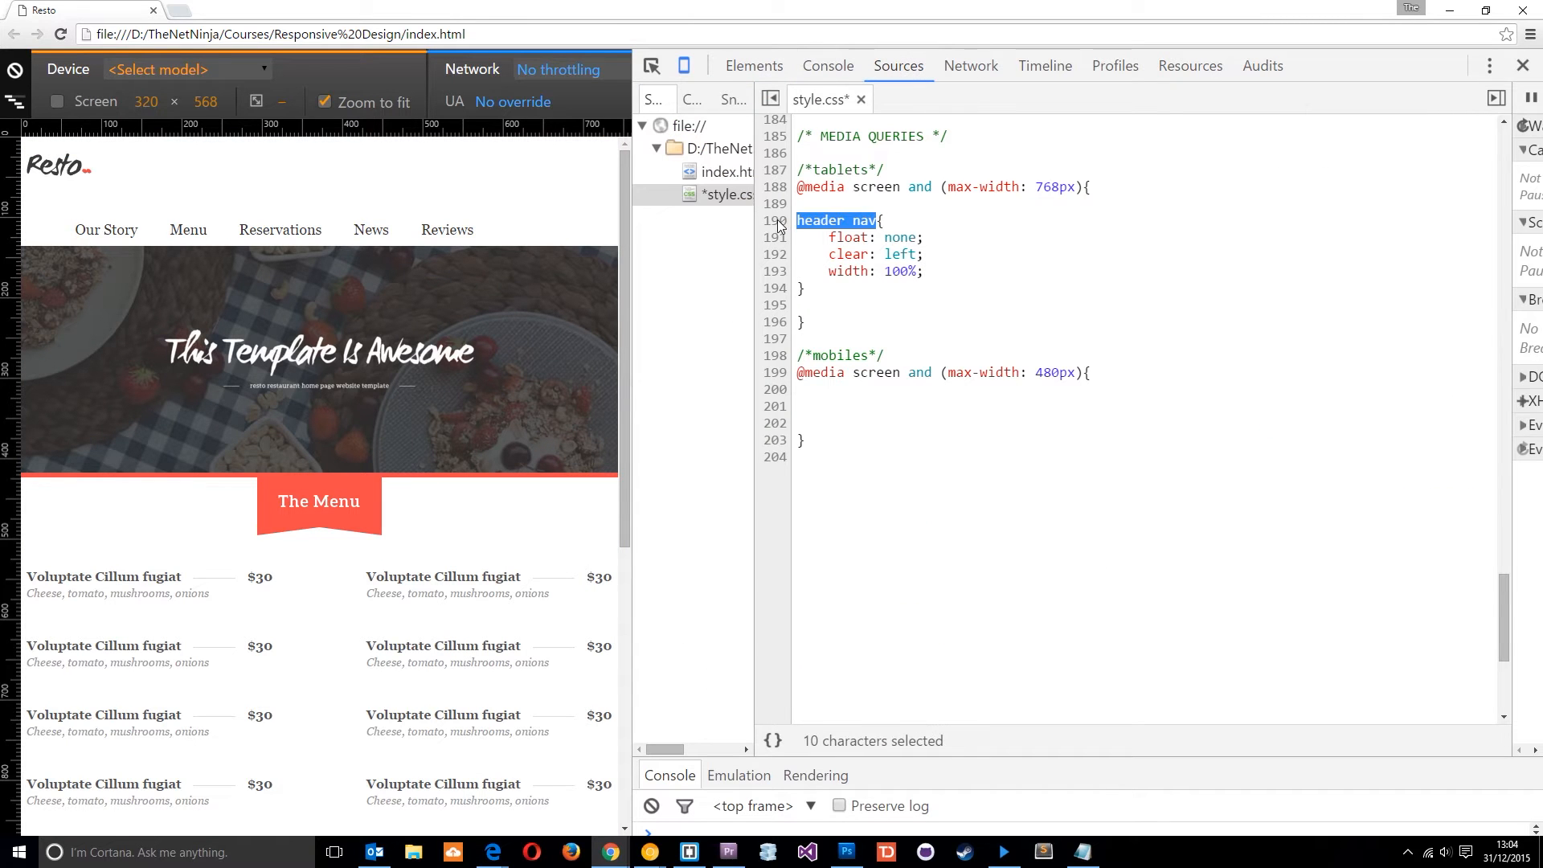
- Add header nav ul { margin: 0; padding: 0; } below the nav rule
text(header nav)
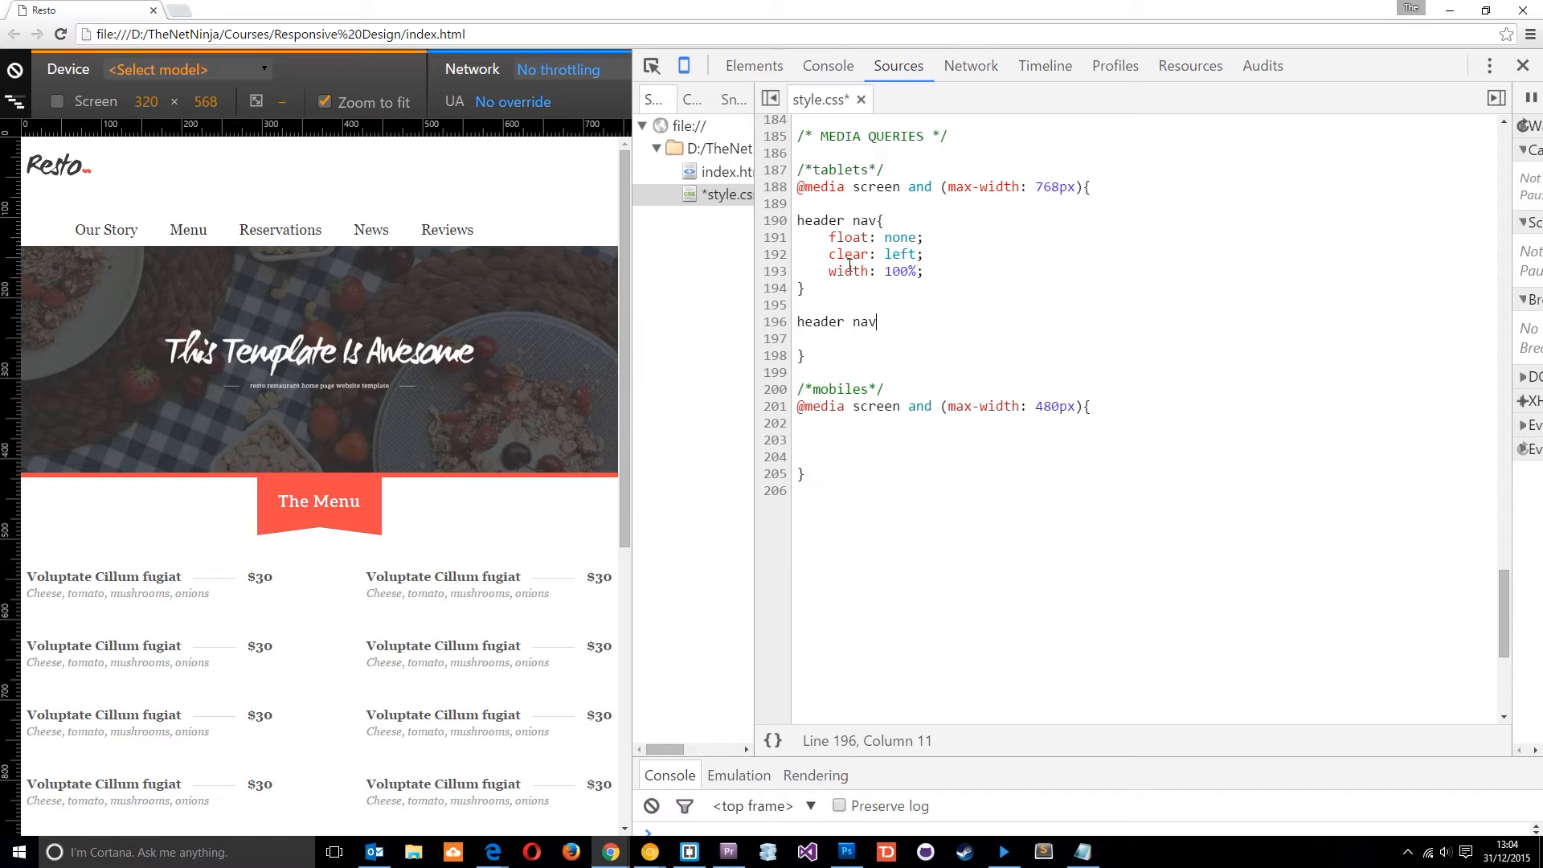
text(ul{})
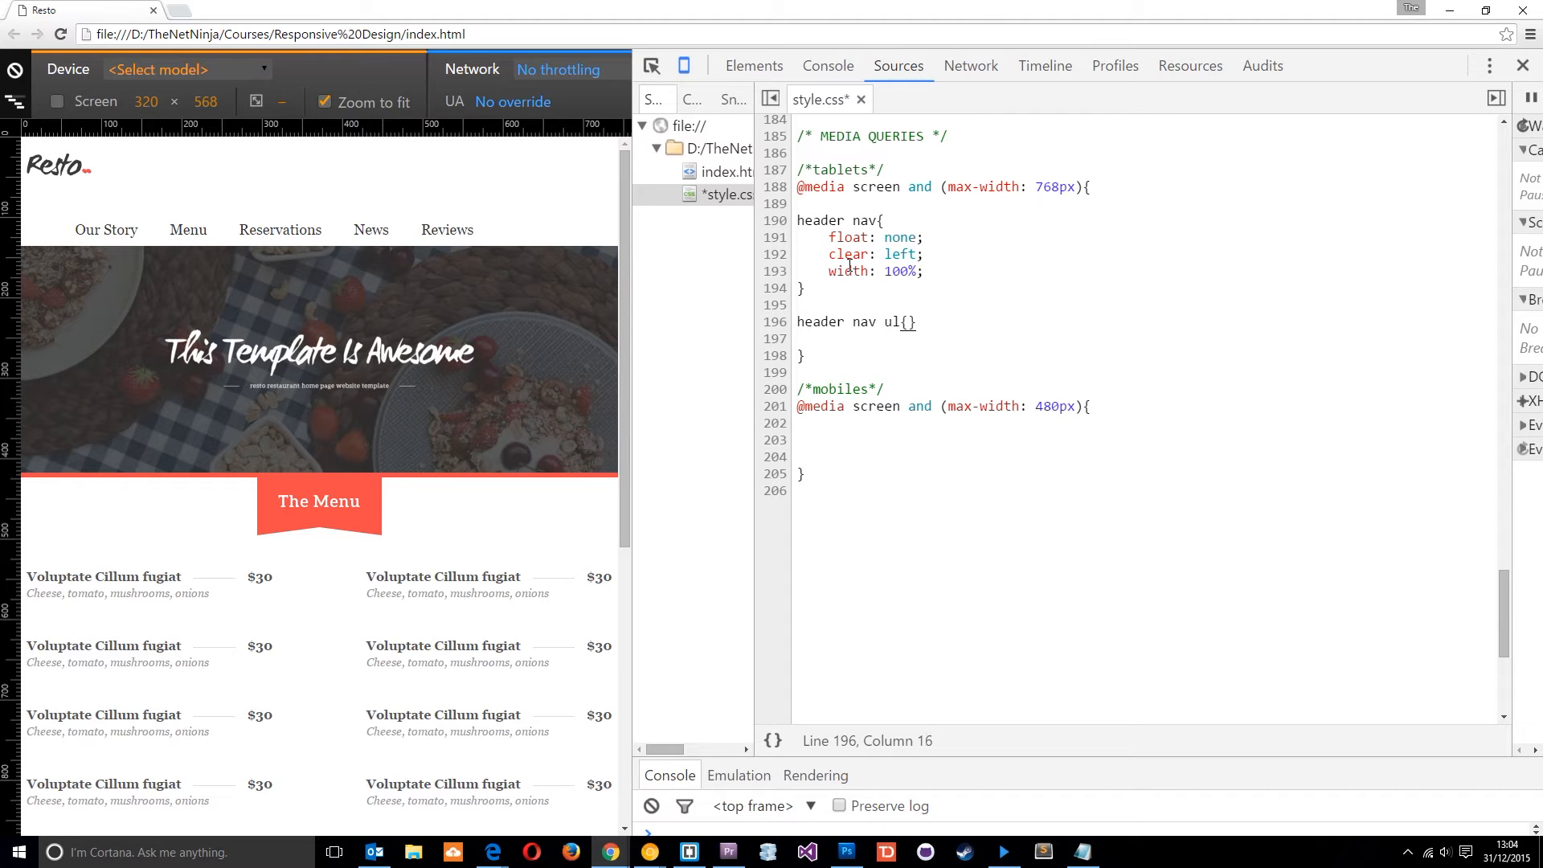
text(margin:)
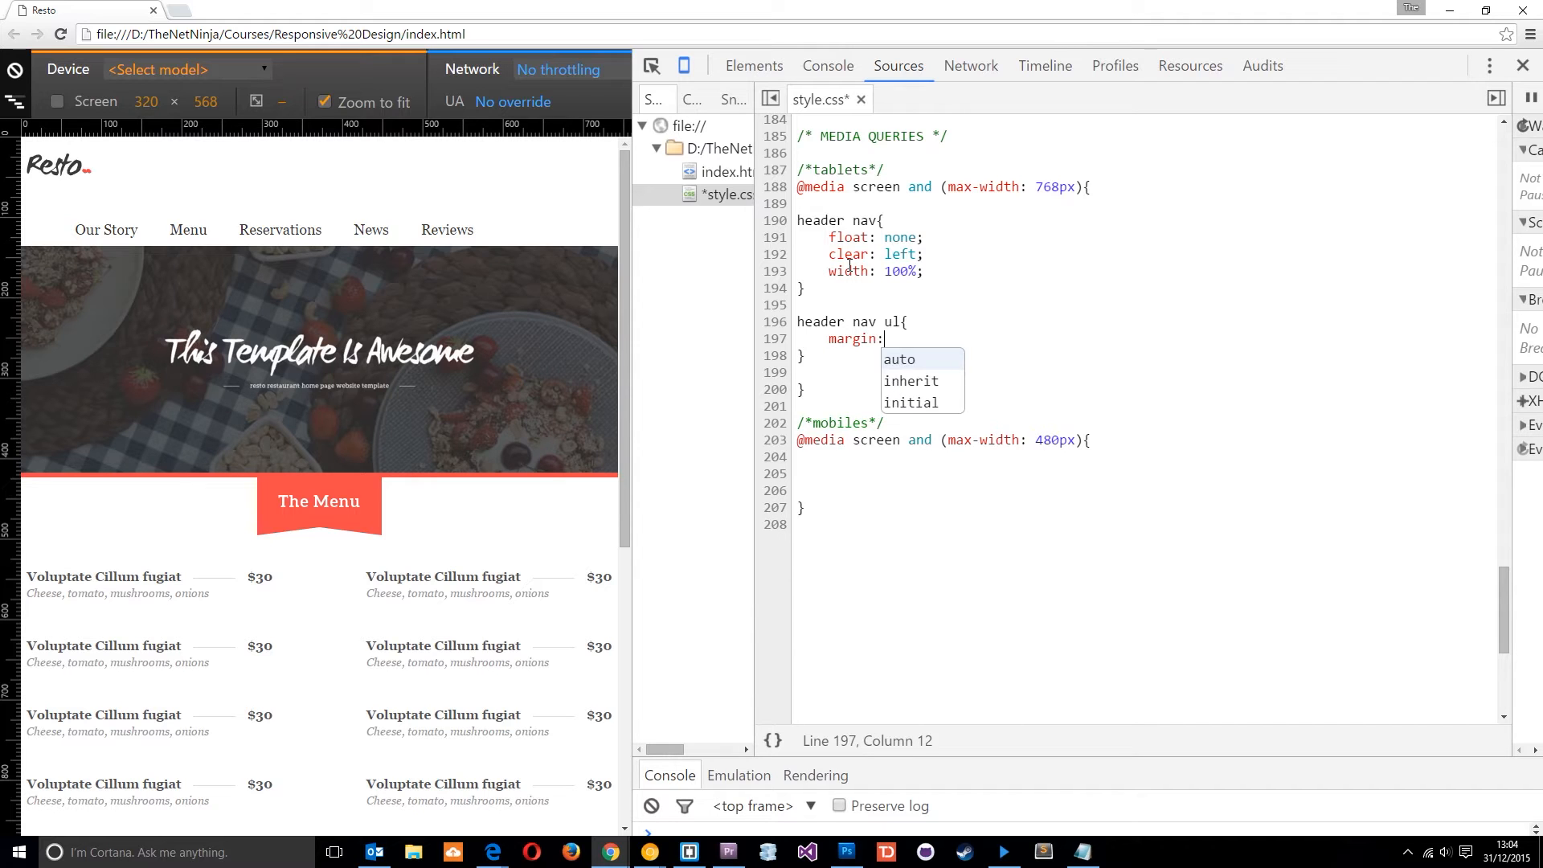
text(0;)
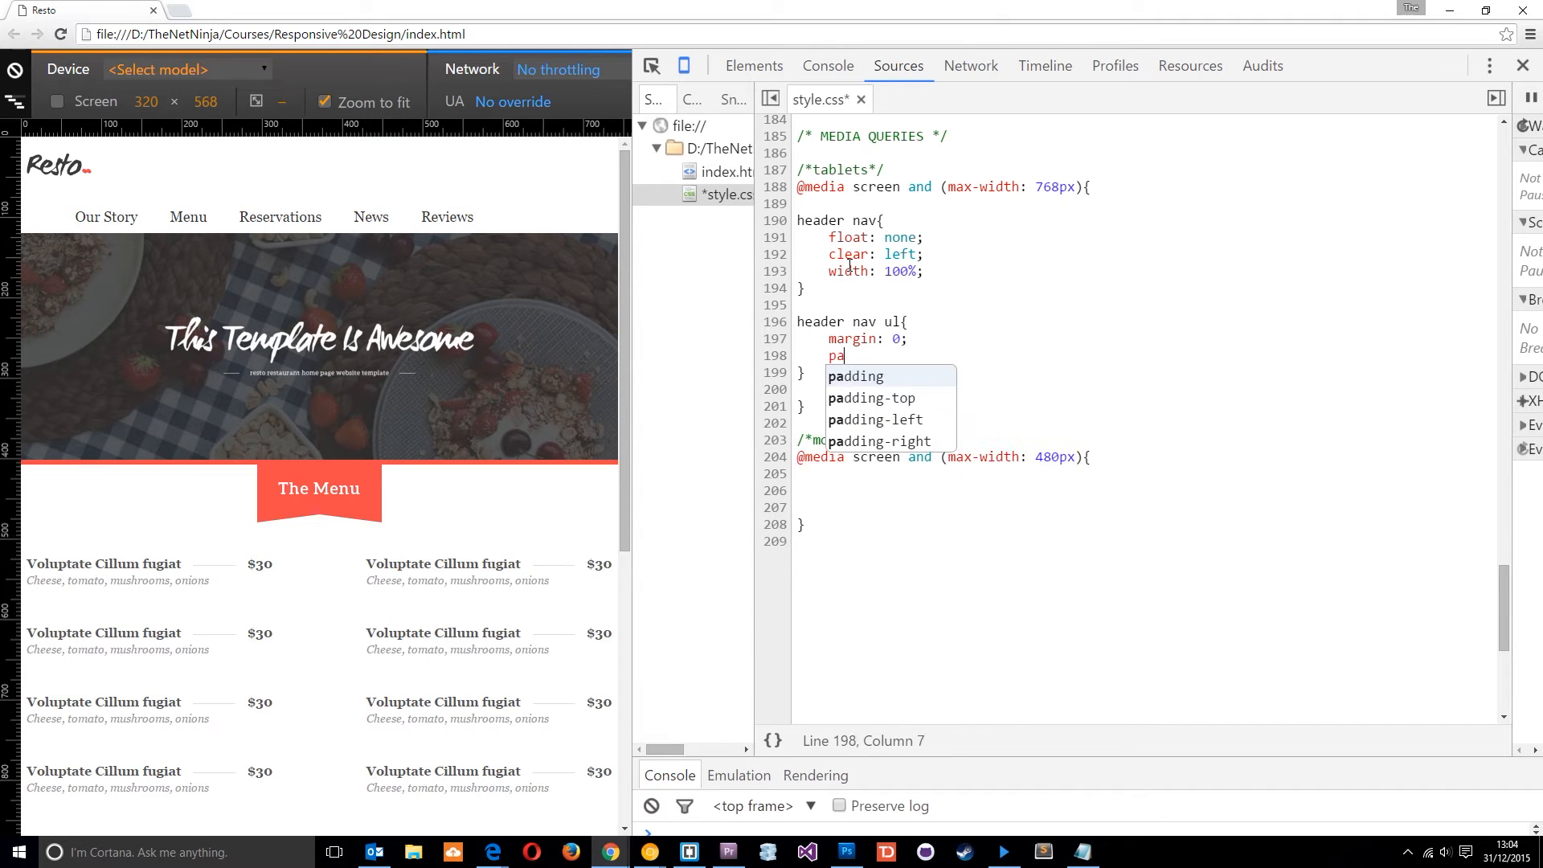
text(dding: 0)
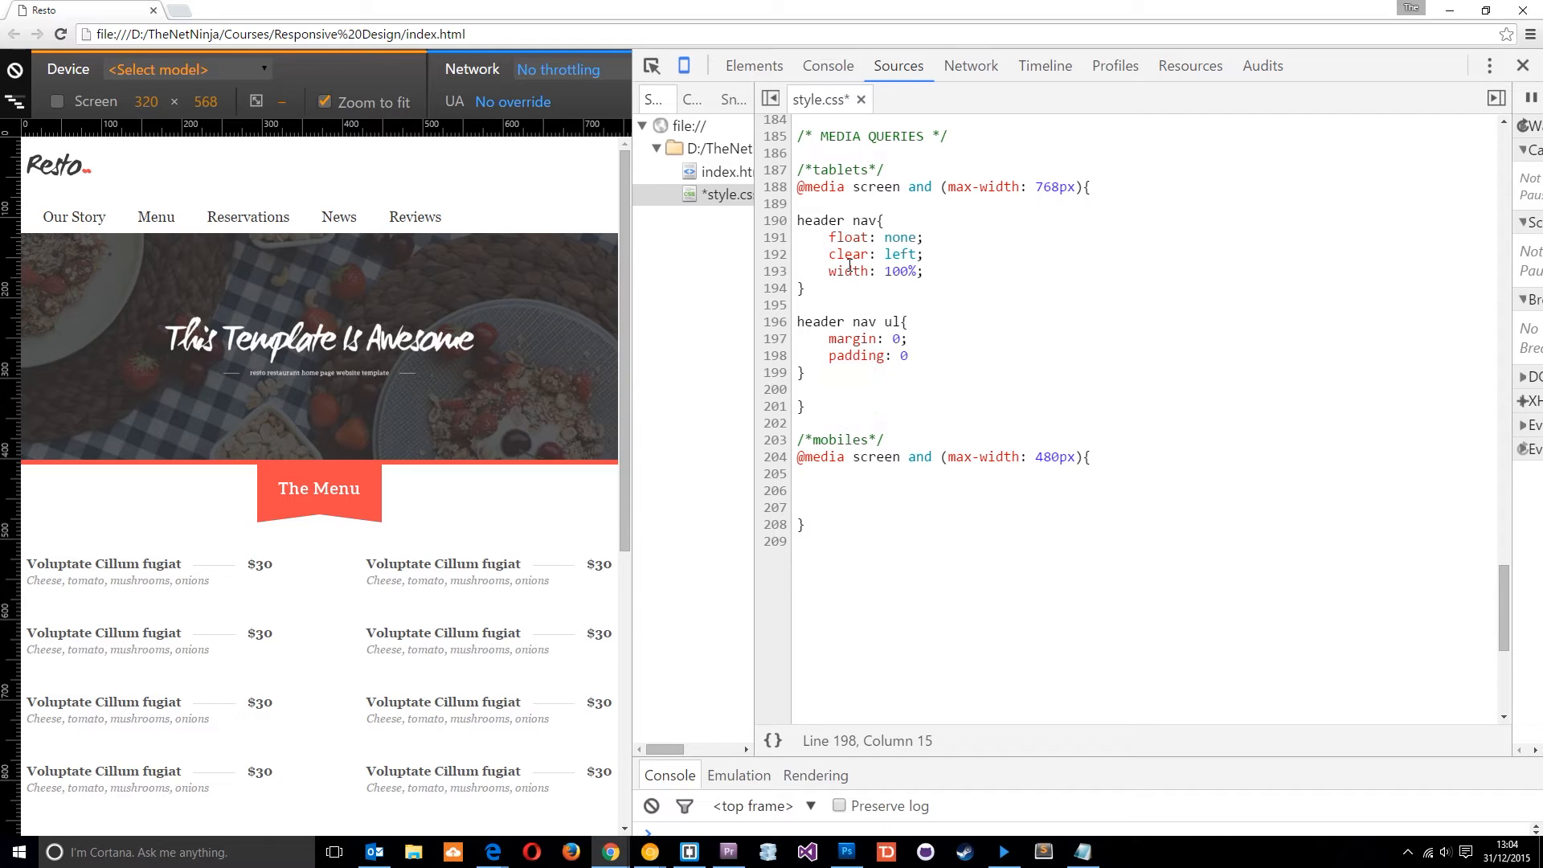
text(;)
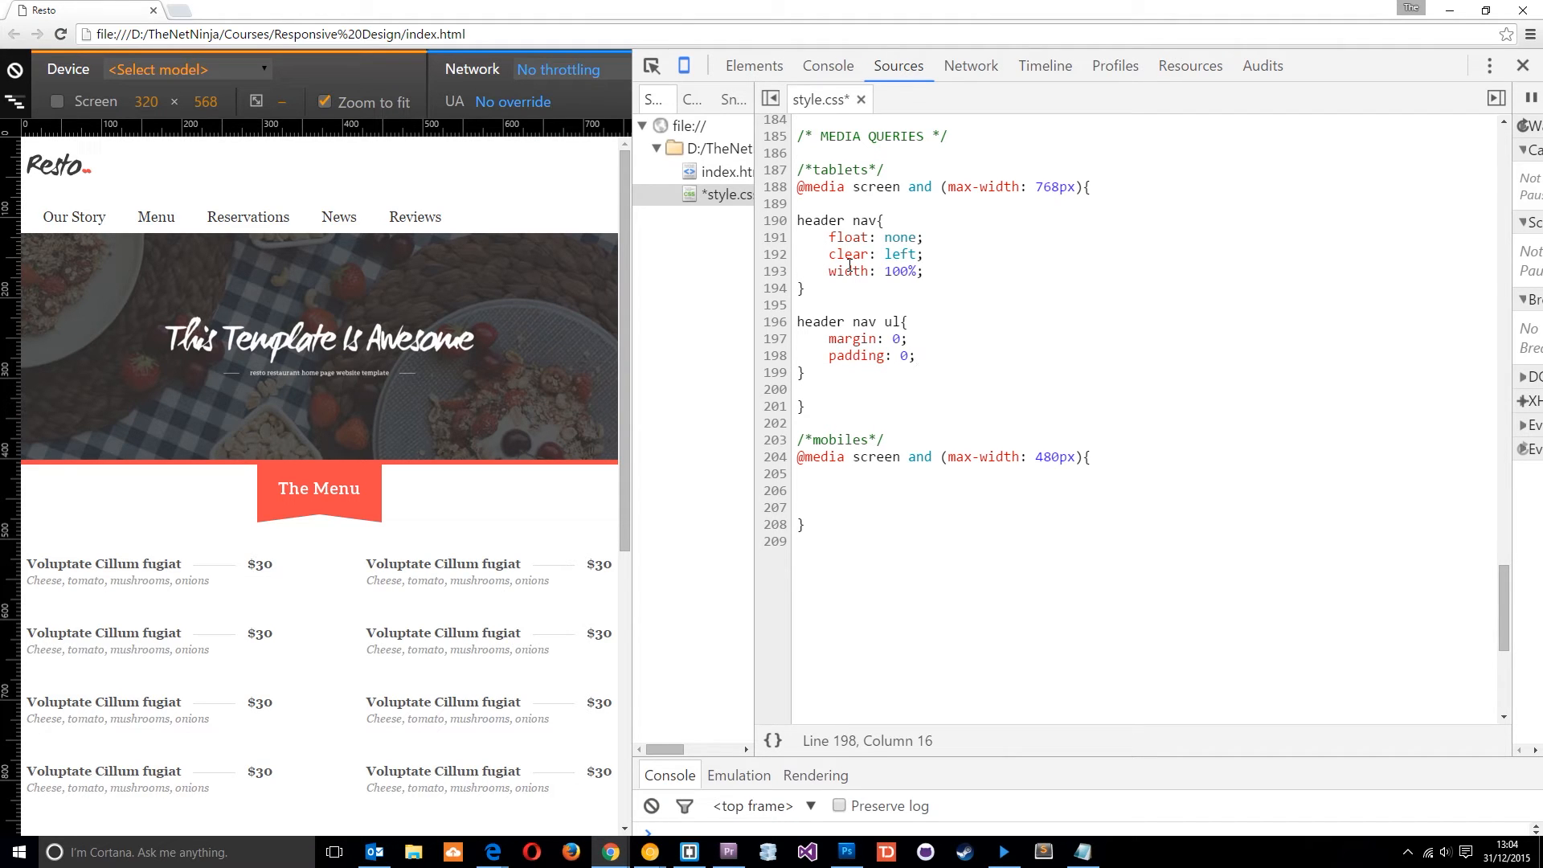
click(799, 389)
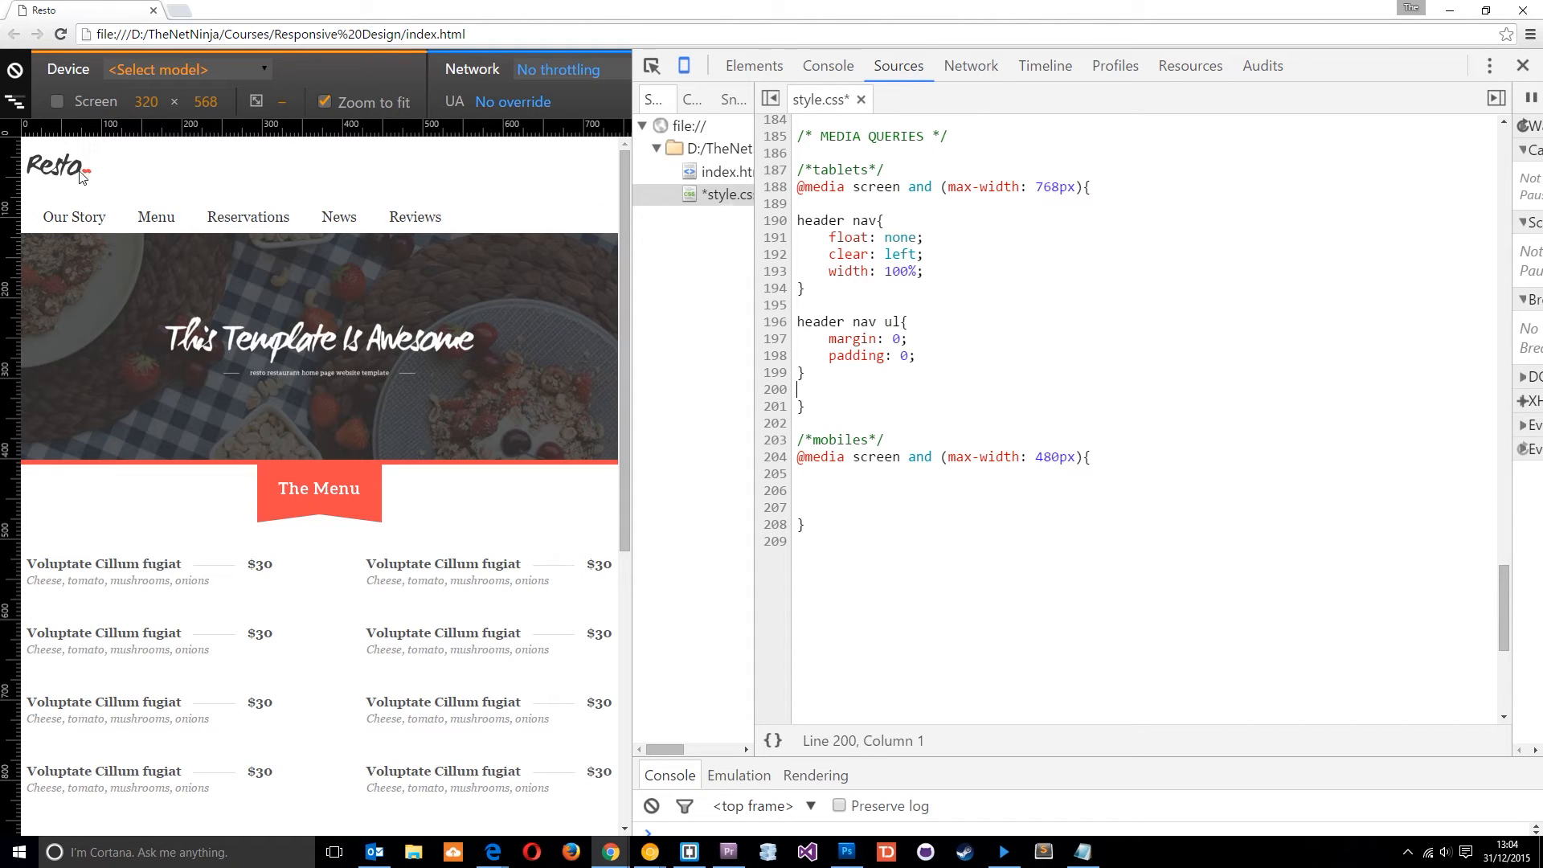
- Inspect the Resto logo's h1.logo styles, then return to style.css
click(753, 66)
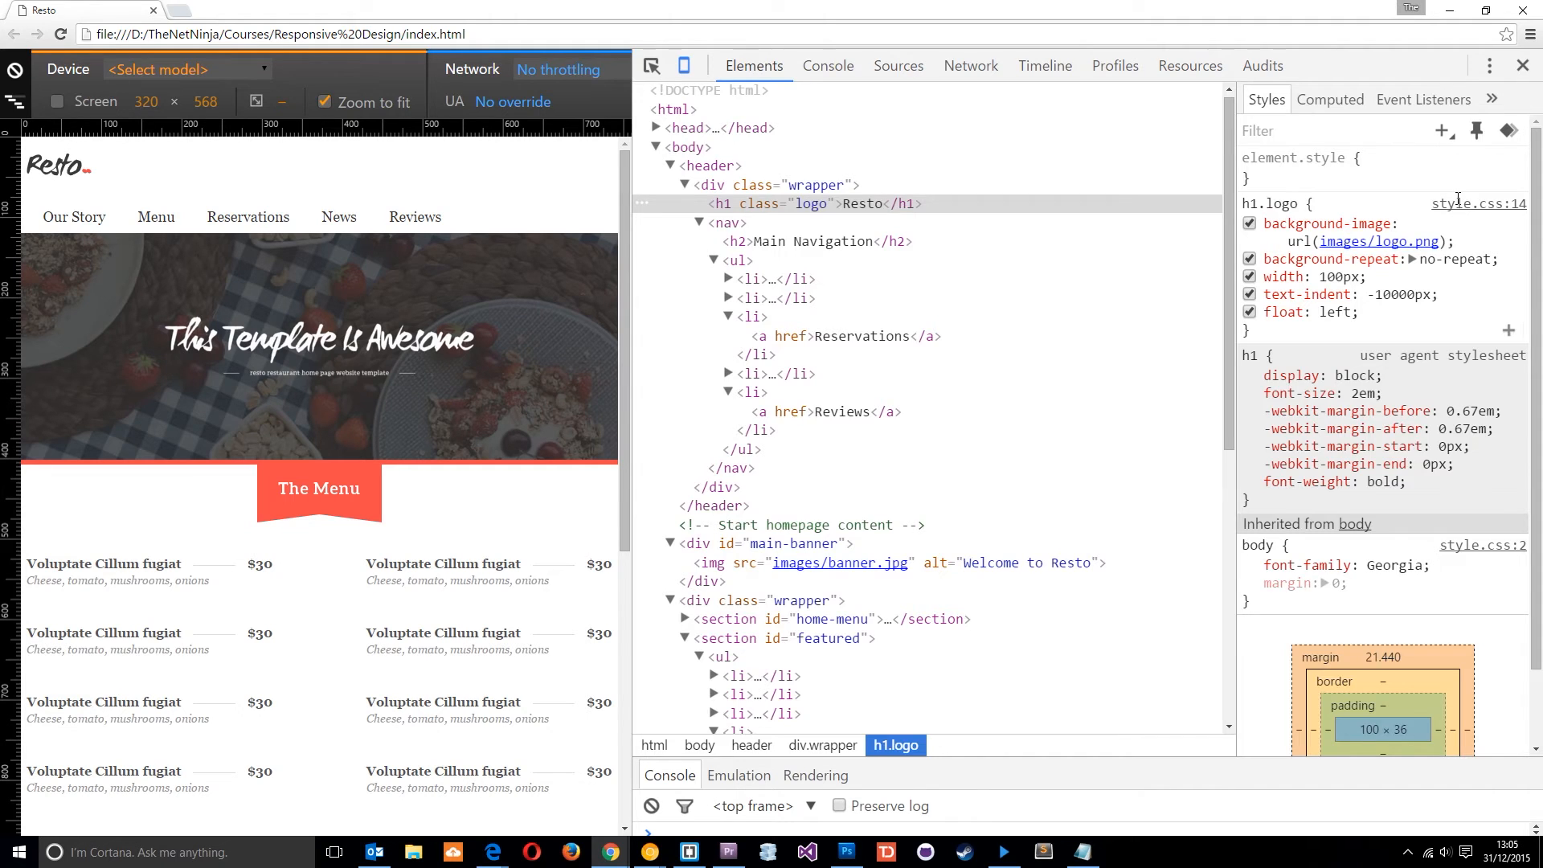
click(897, 65)
text(h1.logo)
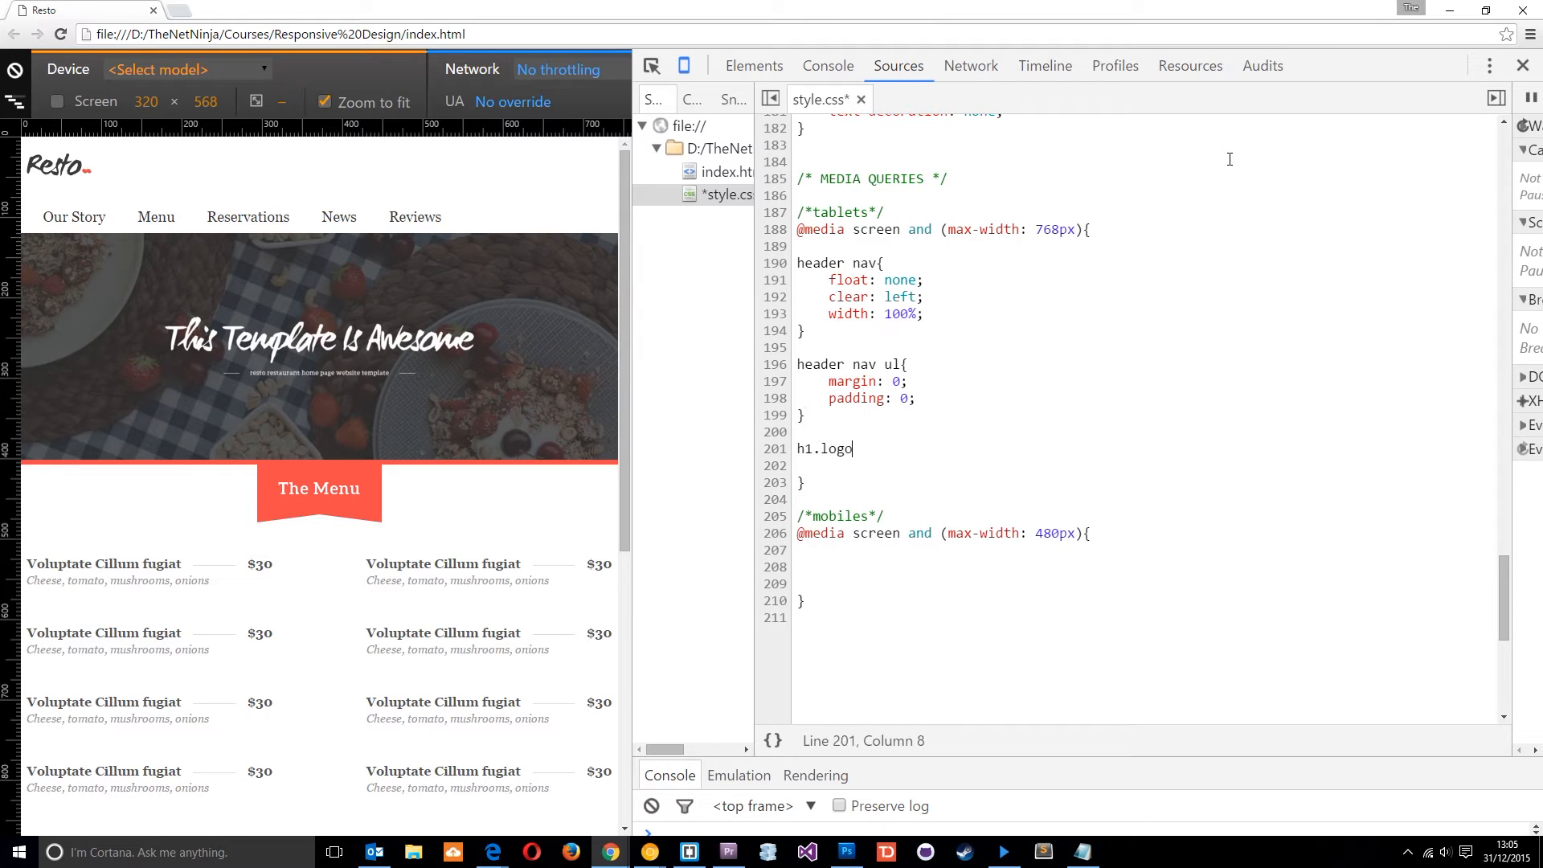
- Give the tablet h1.logo rule margin: 10px auto 0 and float: none
text({)
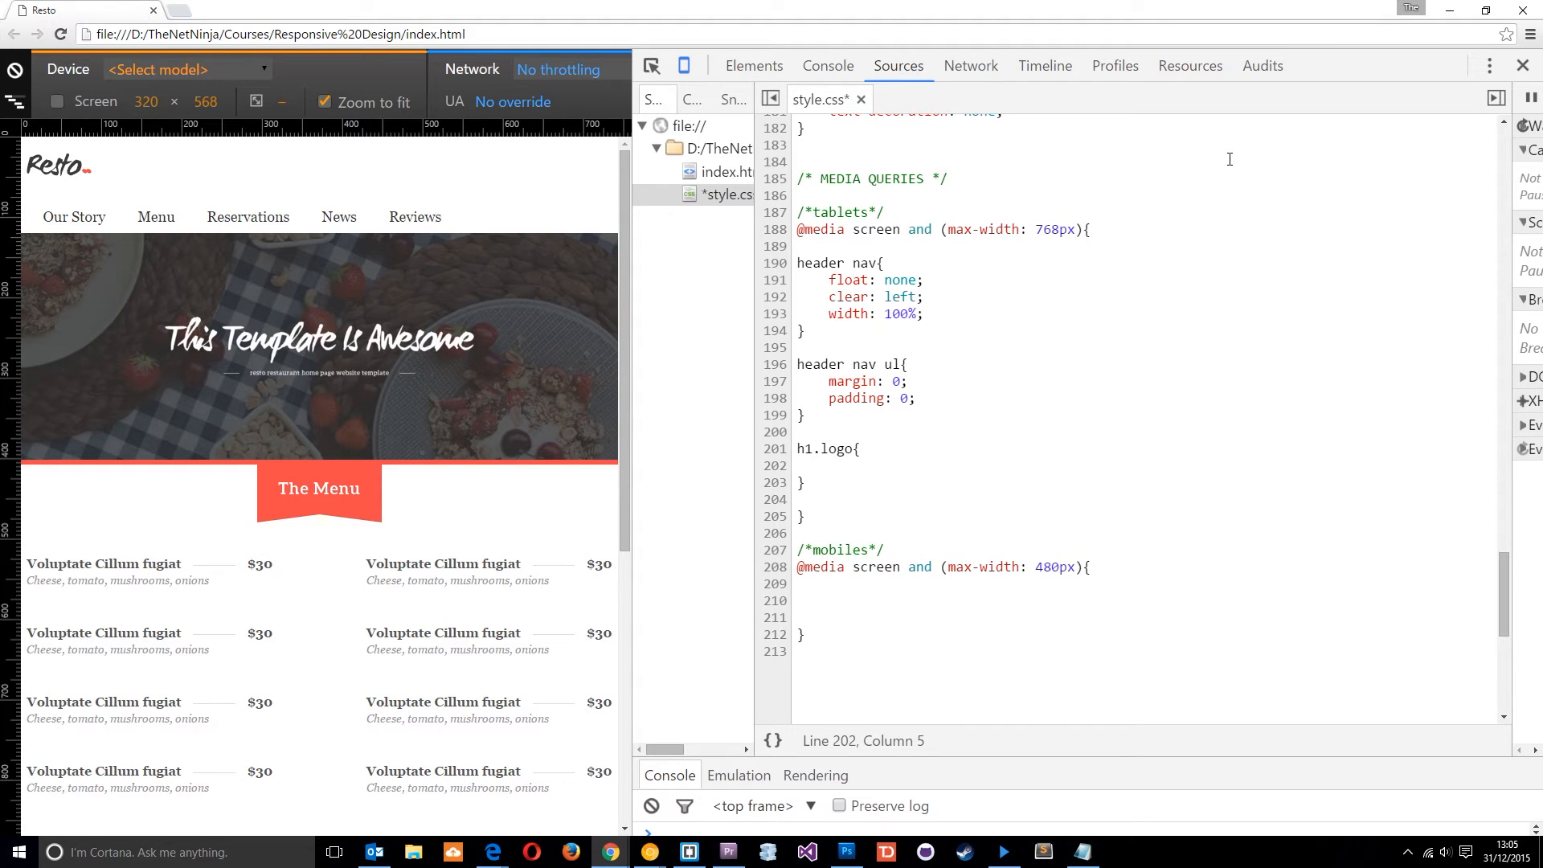
text(margin: 10px)
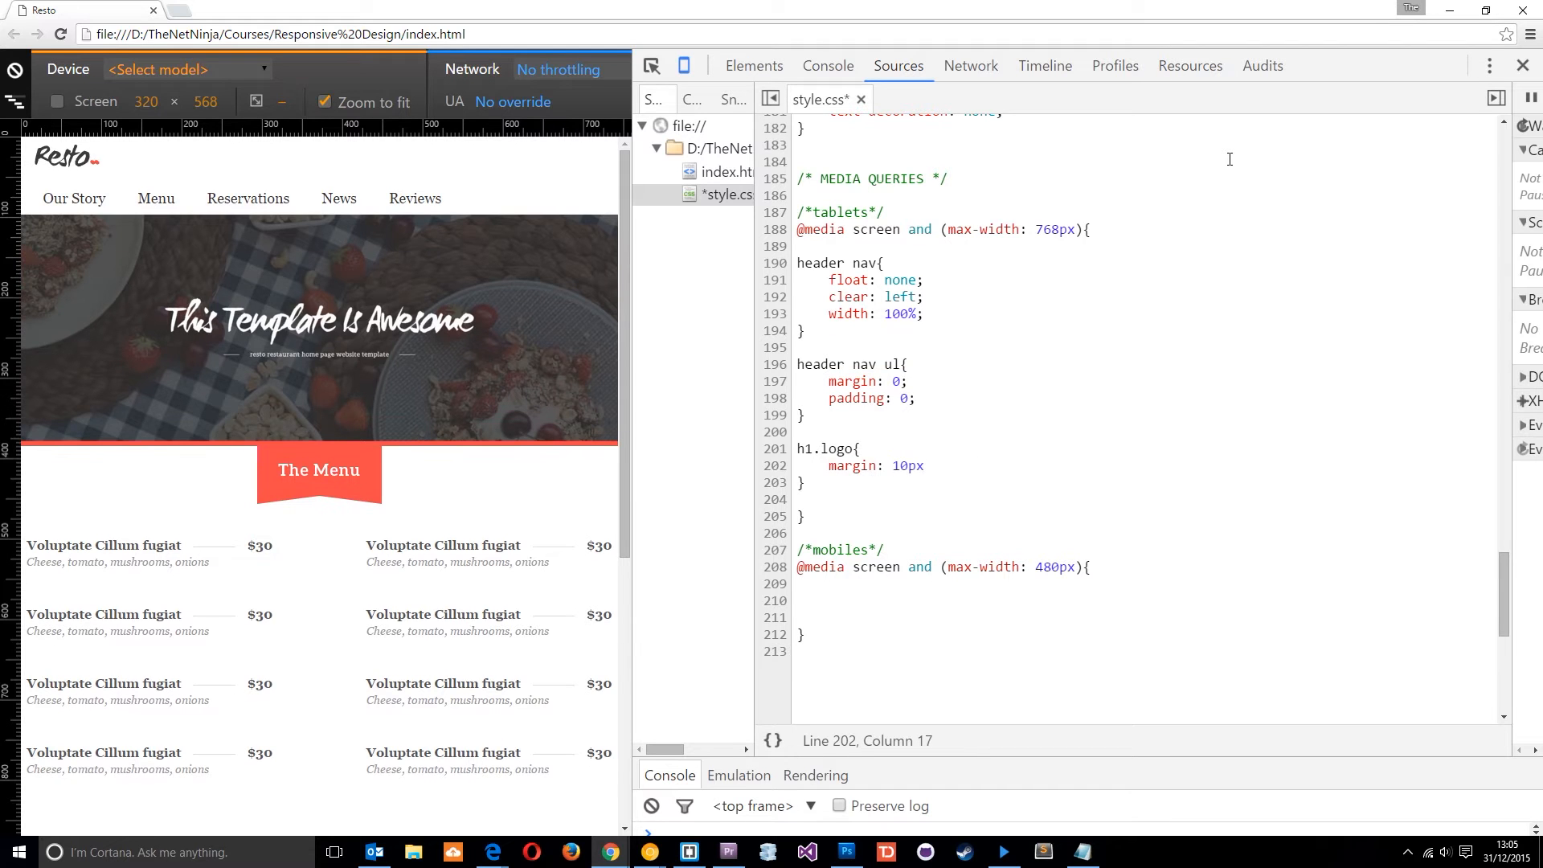
text(auto)
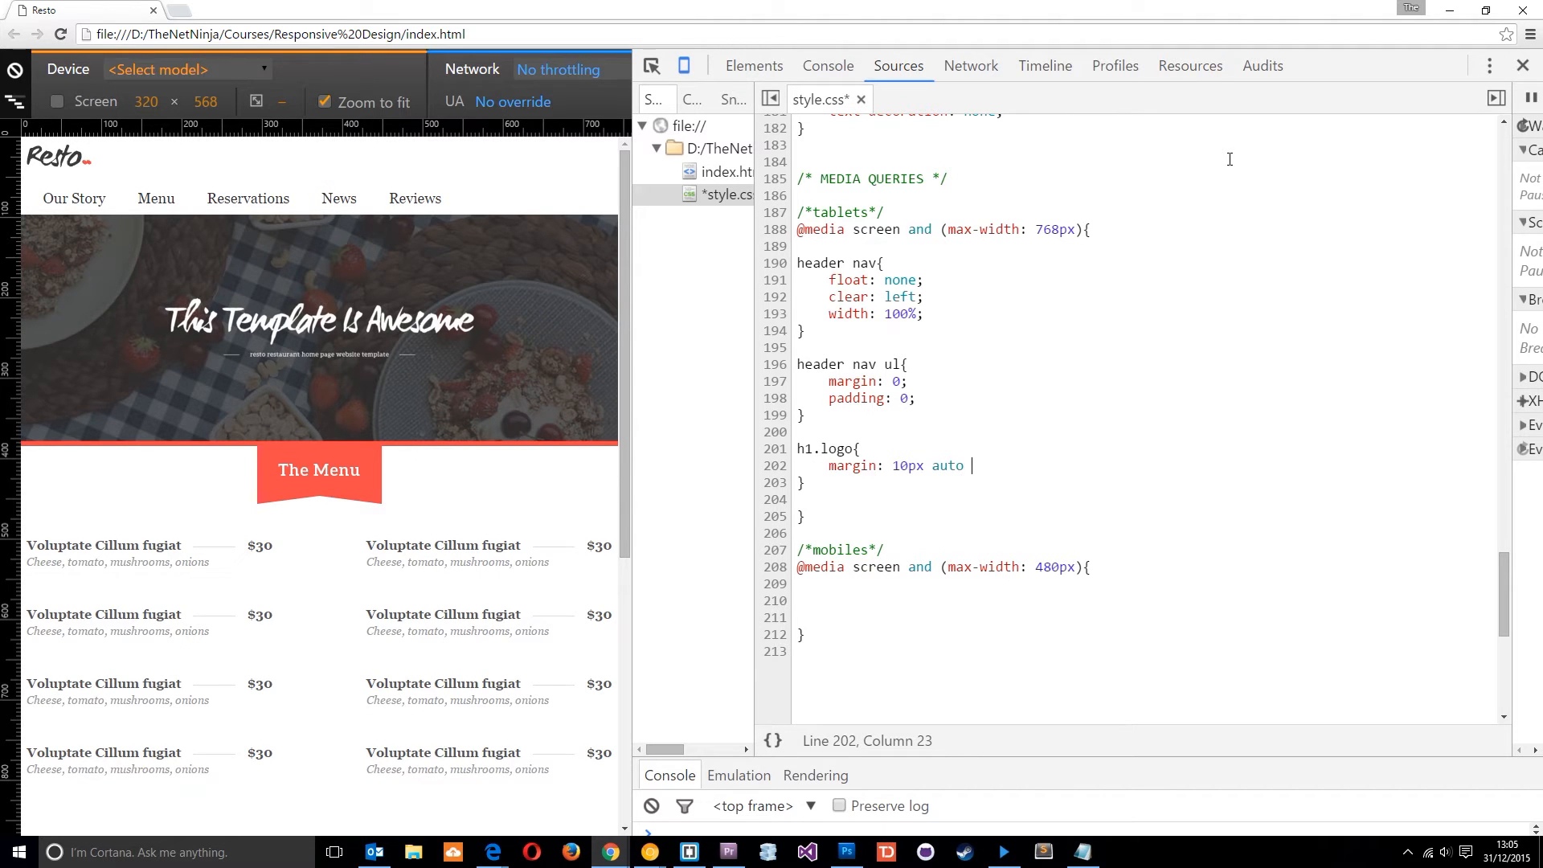
text(0;)
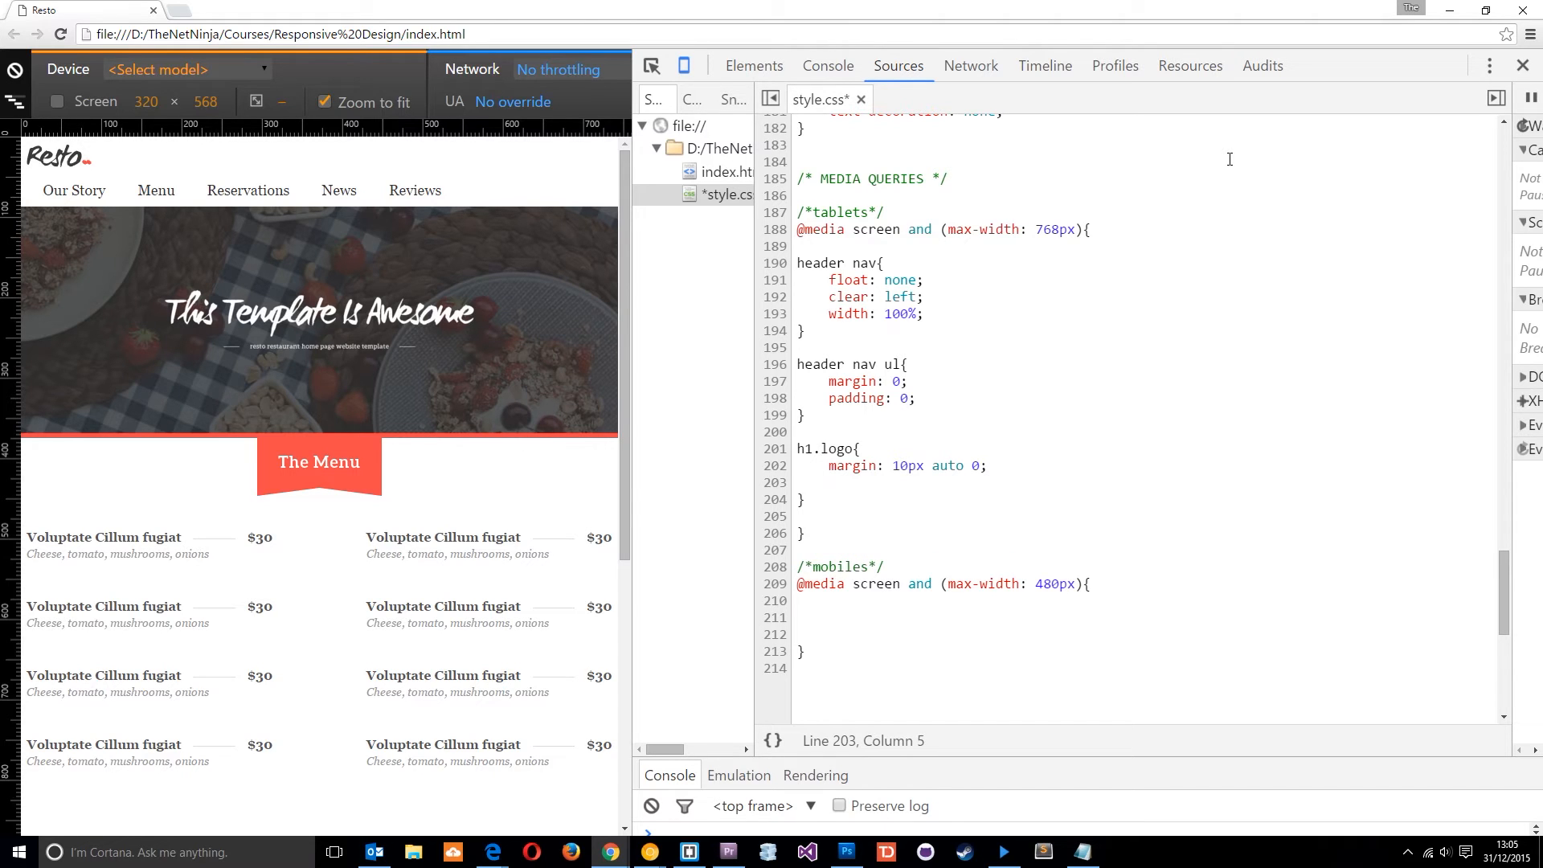
text(float:)
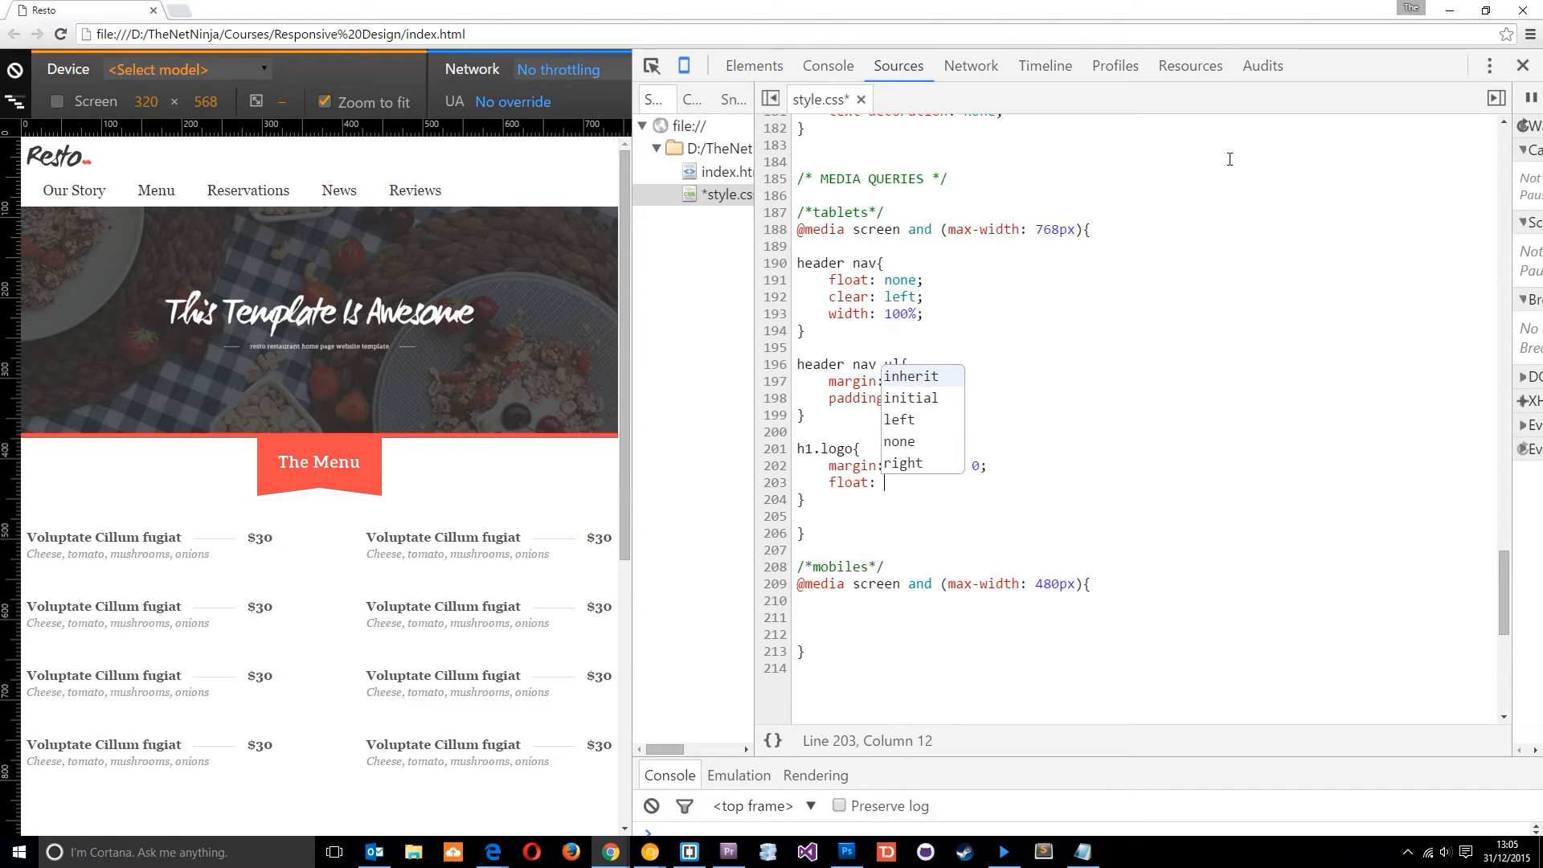
text(none)
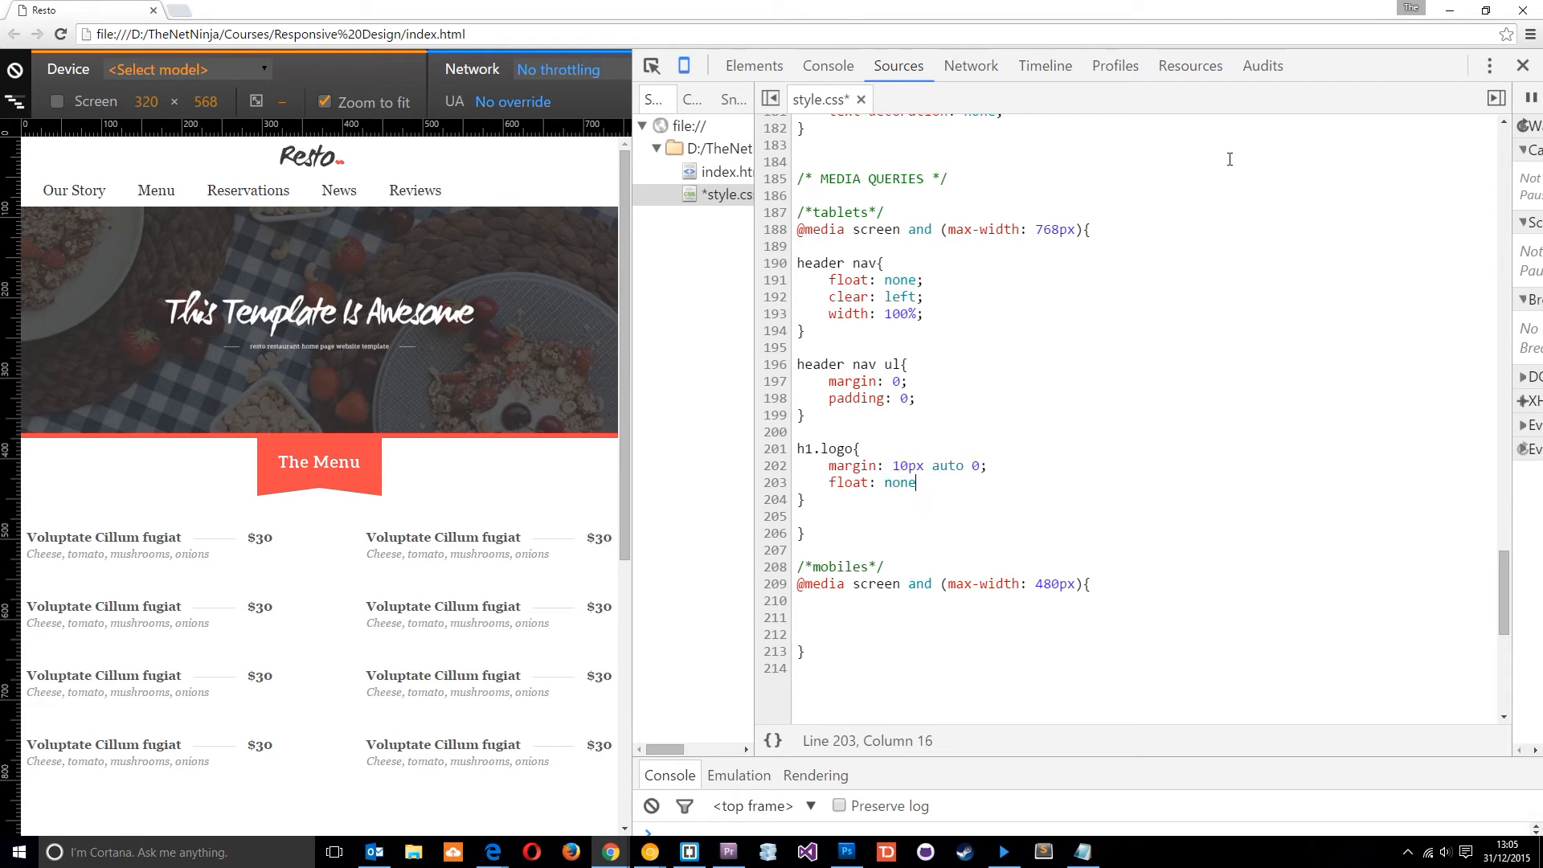
text(;)
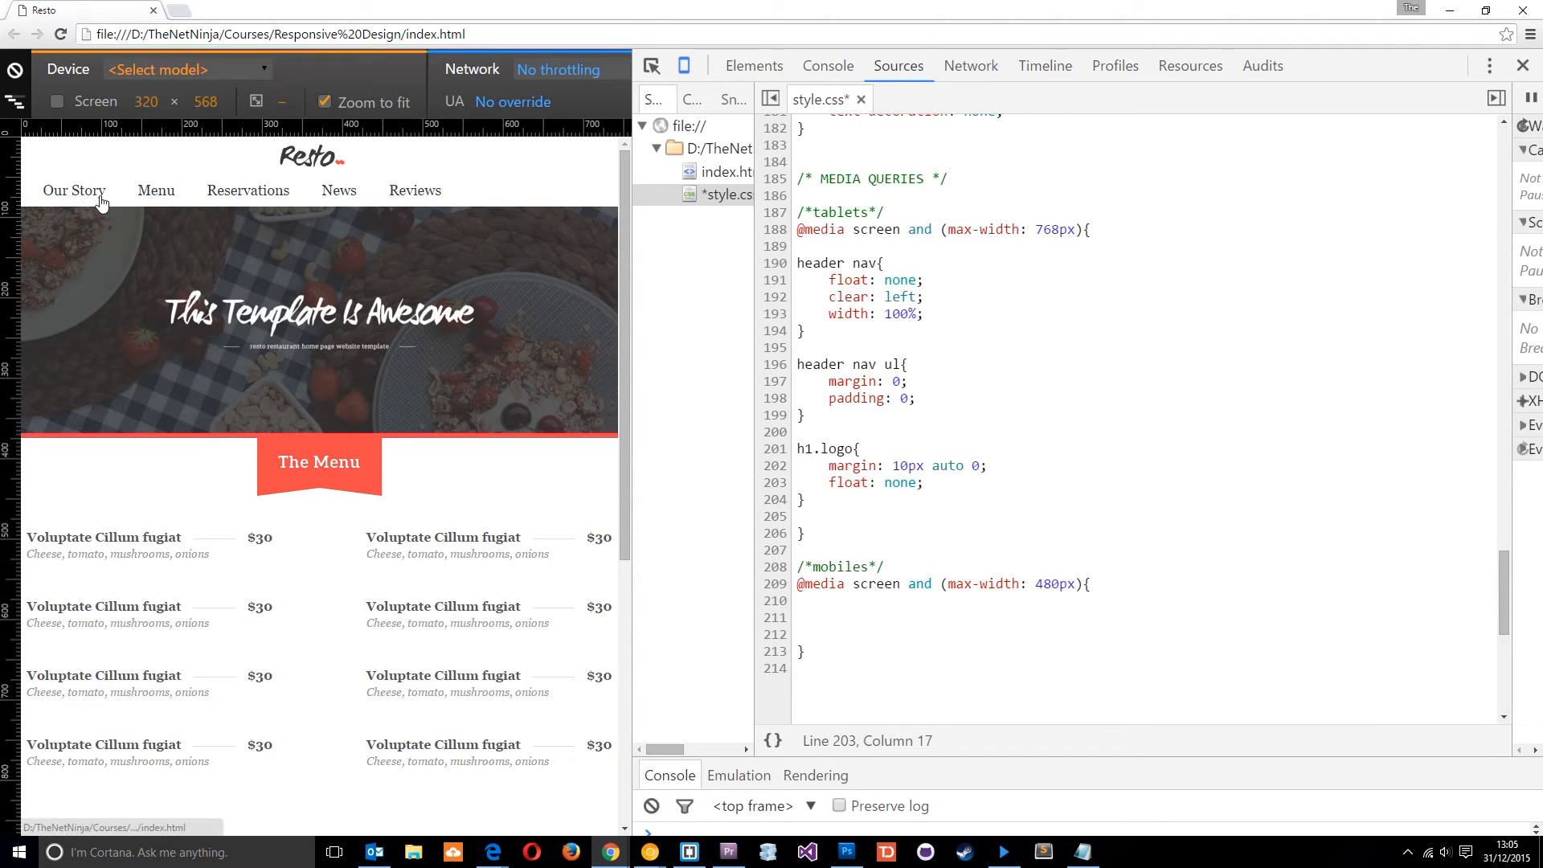
mouse_move(384, 201)
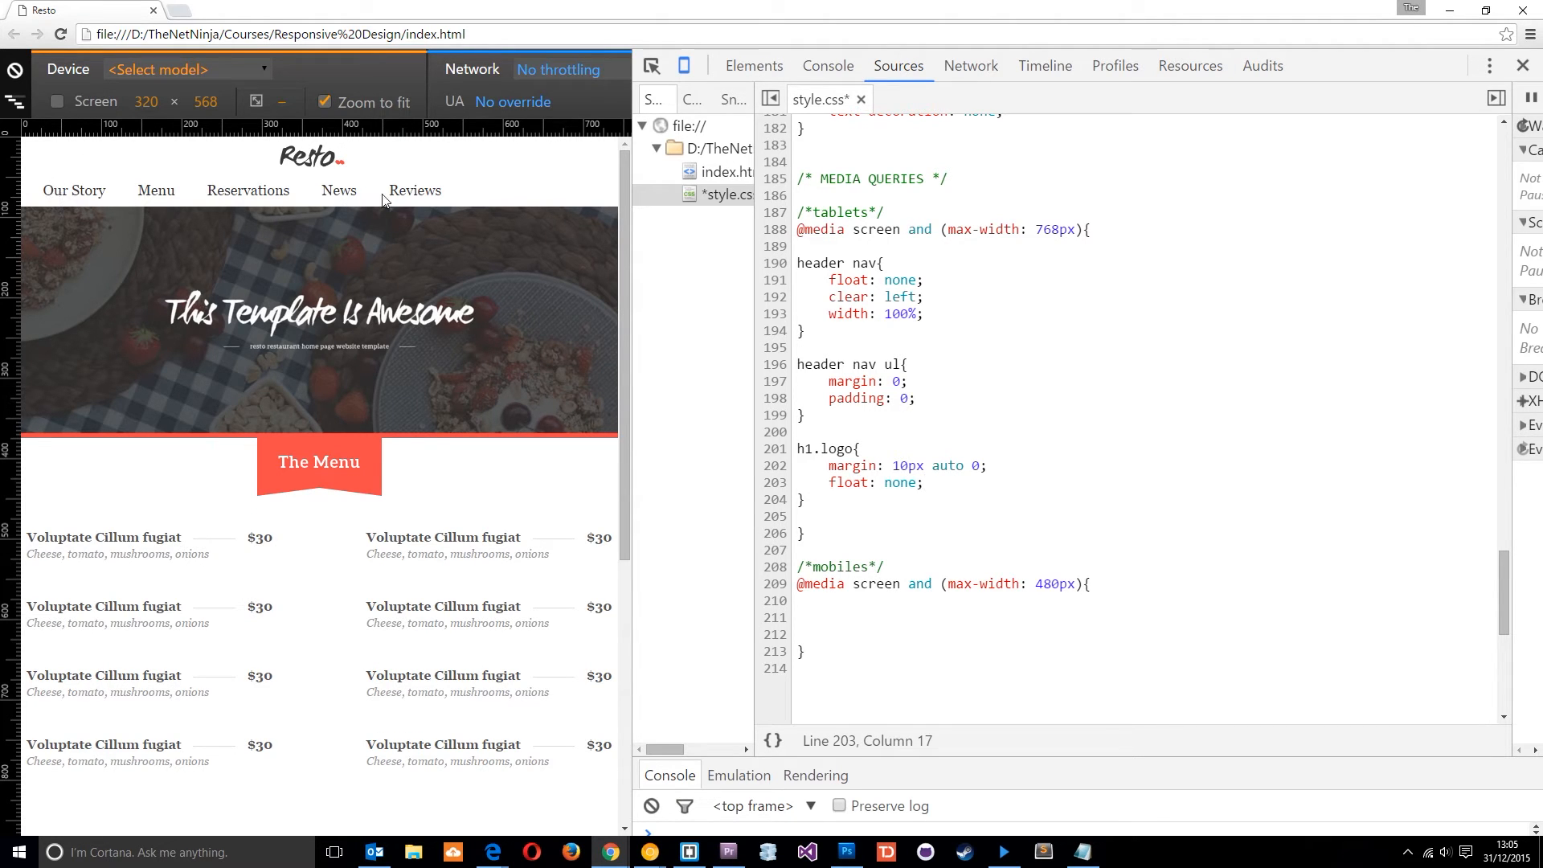
mouse_move(155, 190)
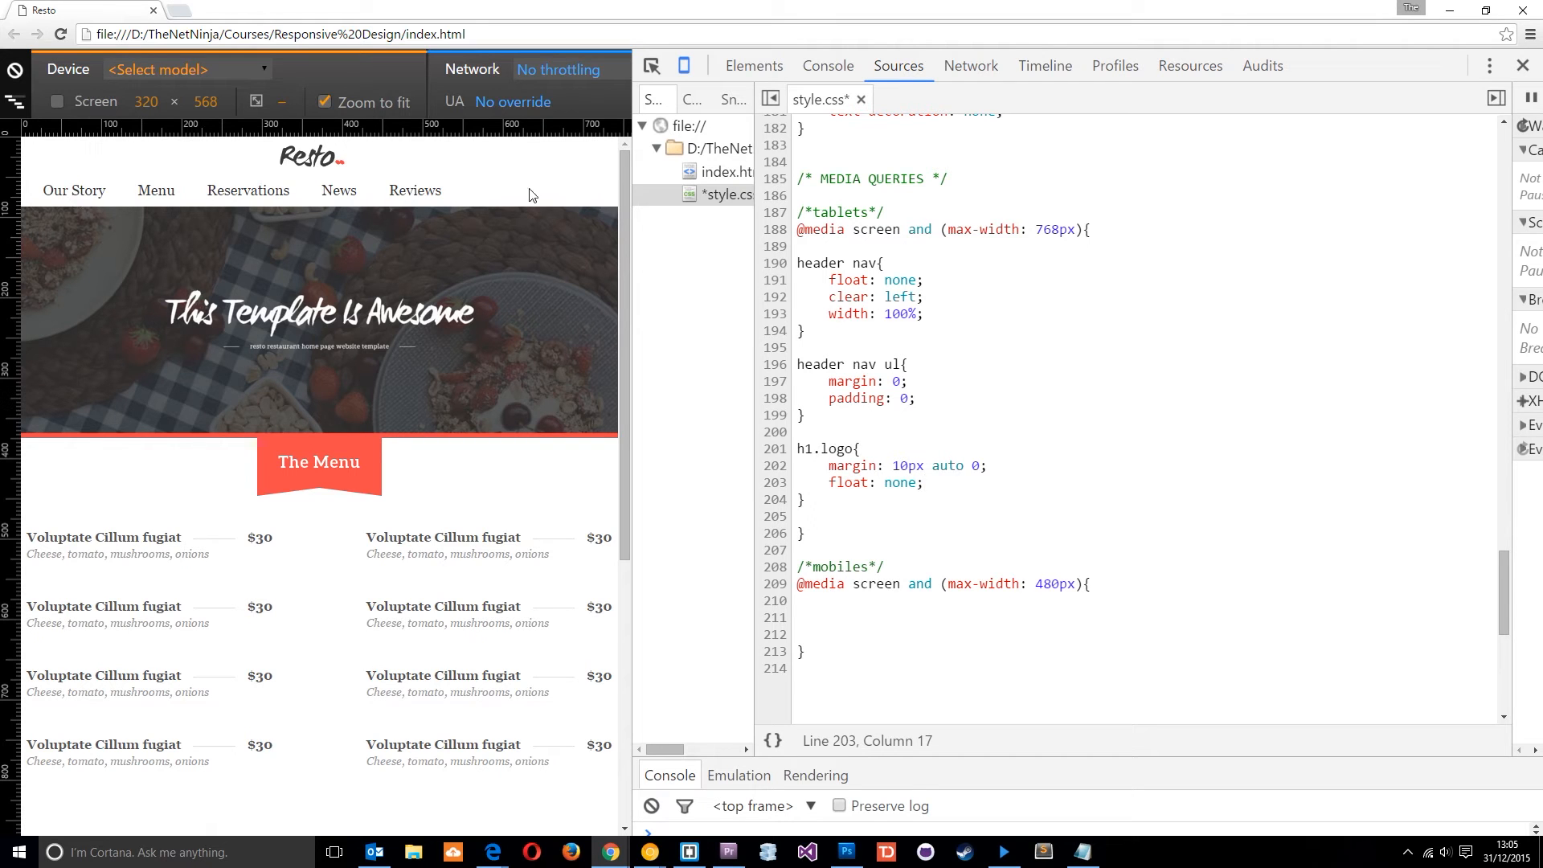
click(922, 482)
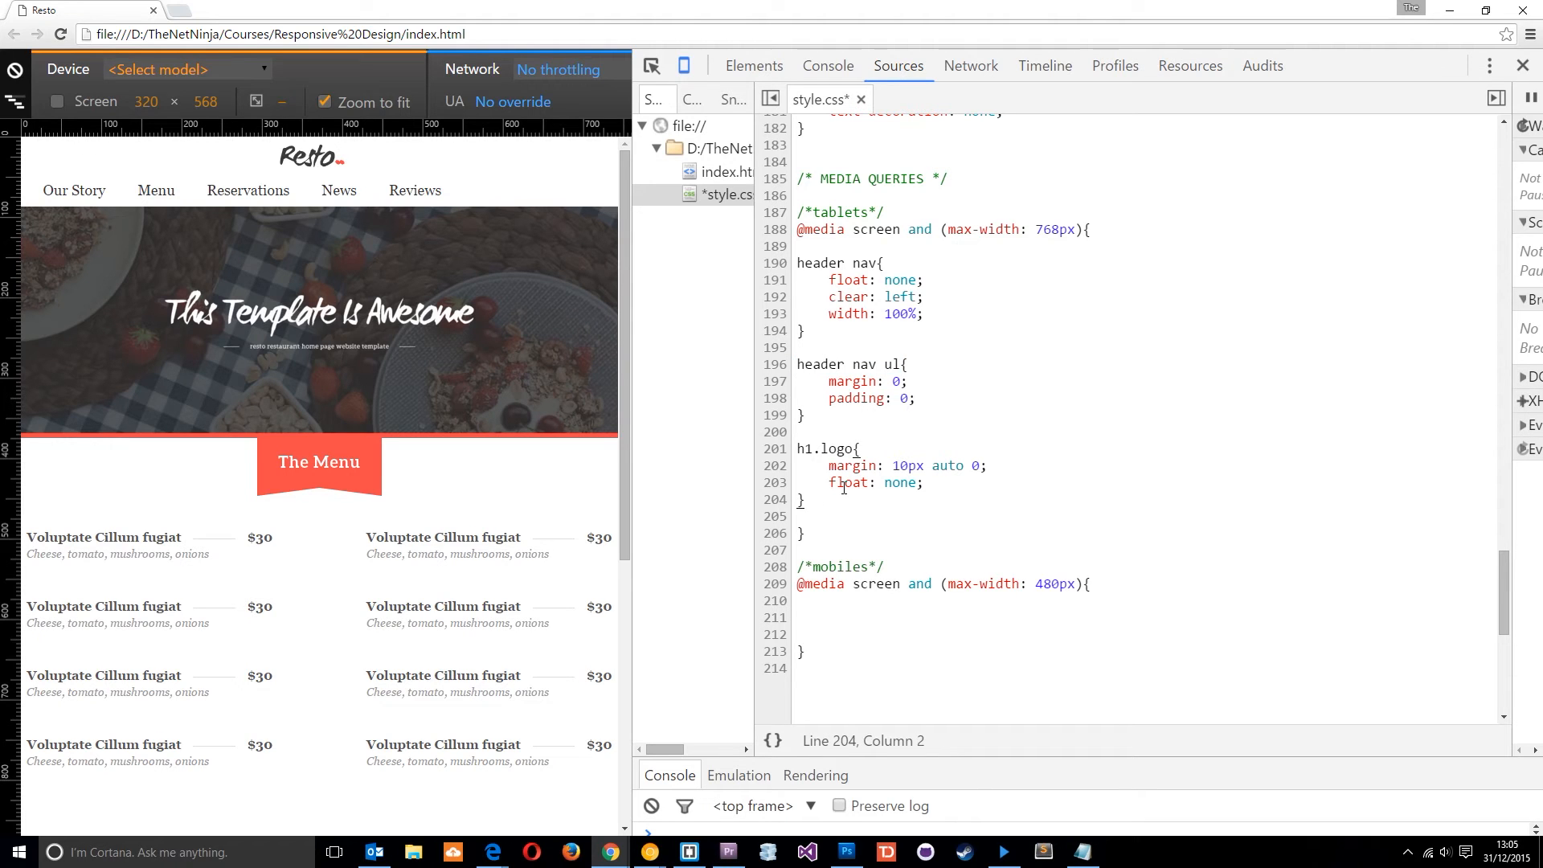
- Start a header nav ul li rule with margin: 10px 0, dropping a stray float
text(header nav ul)
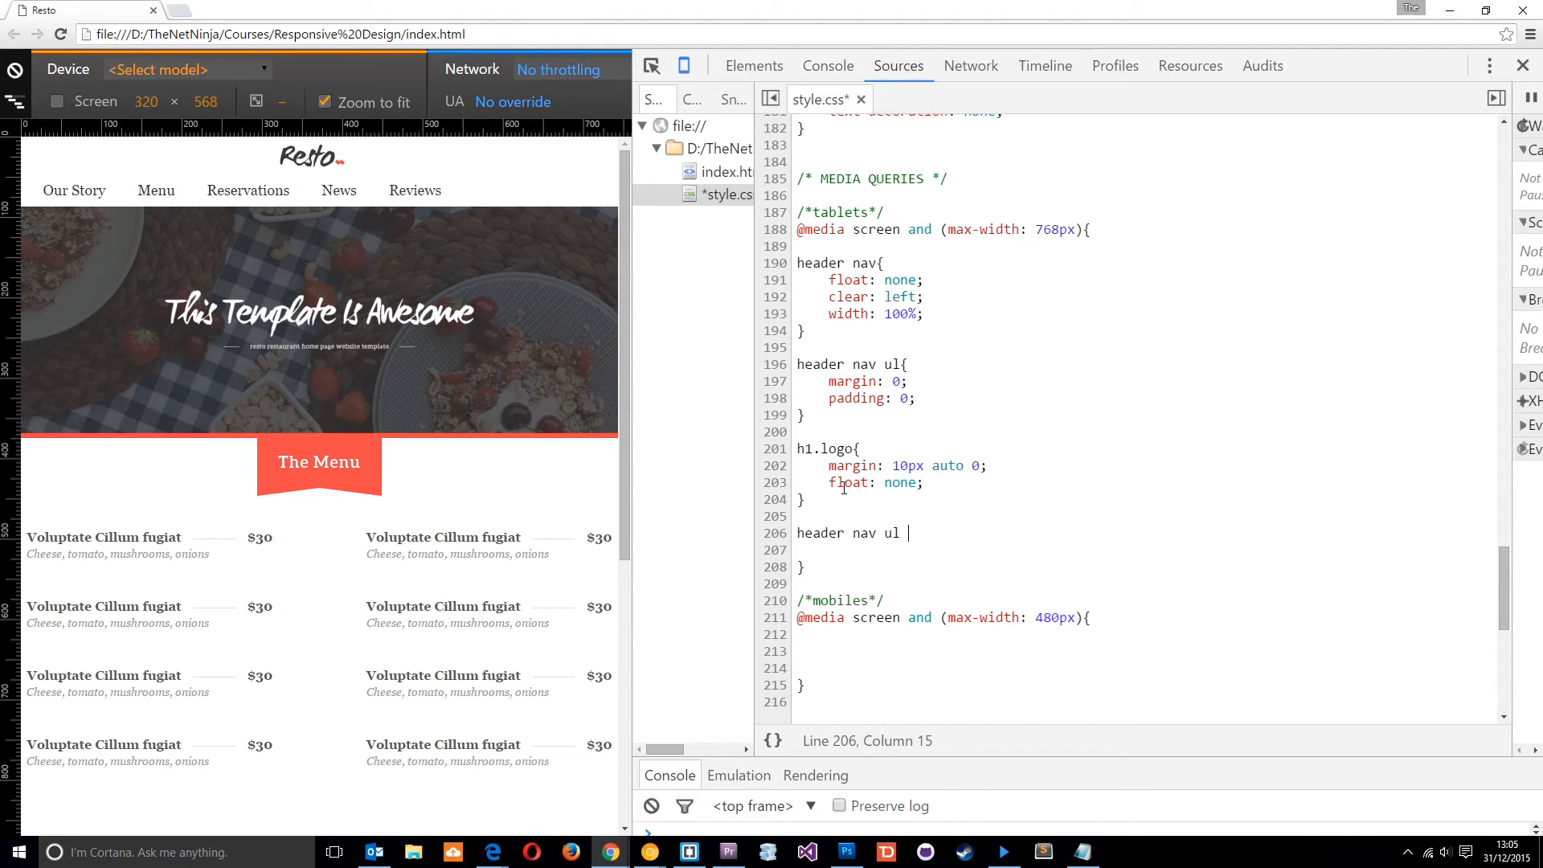
text(li{)
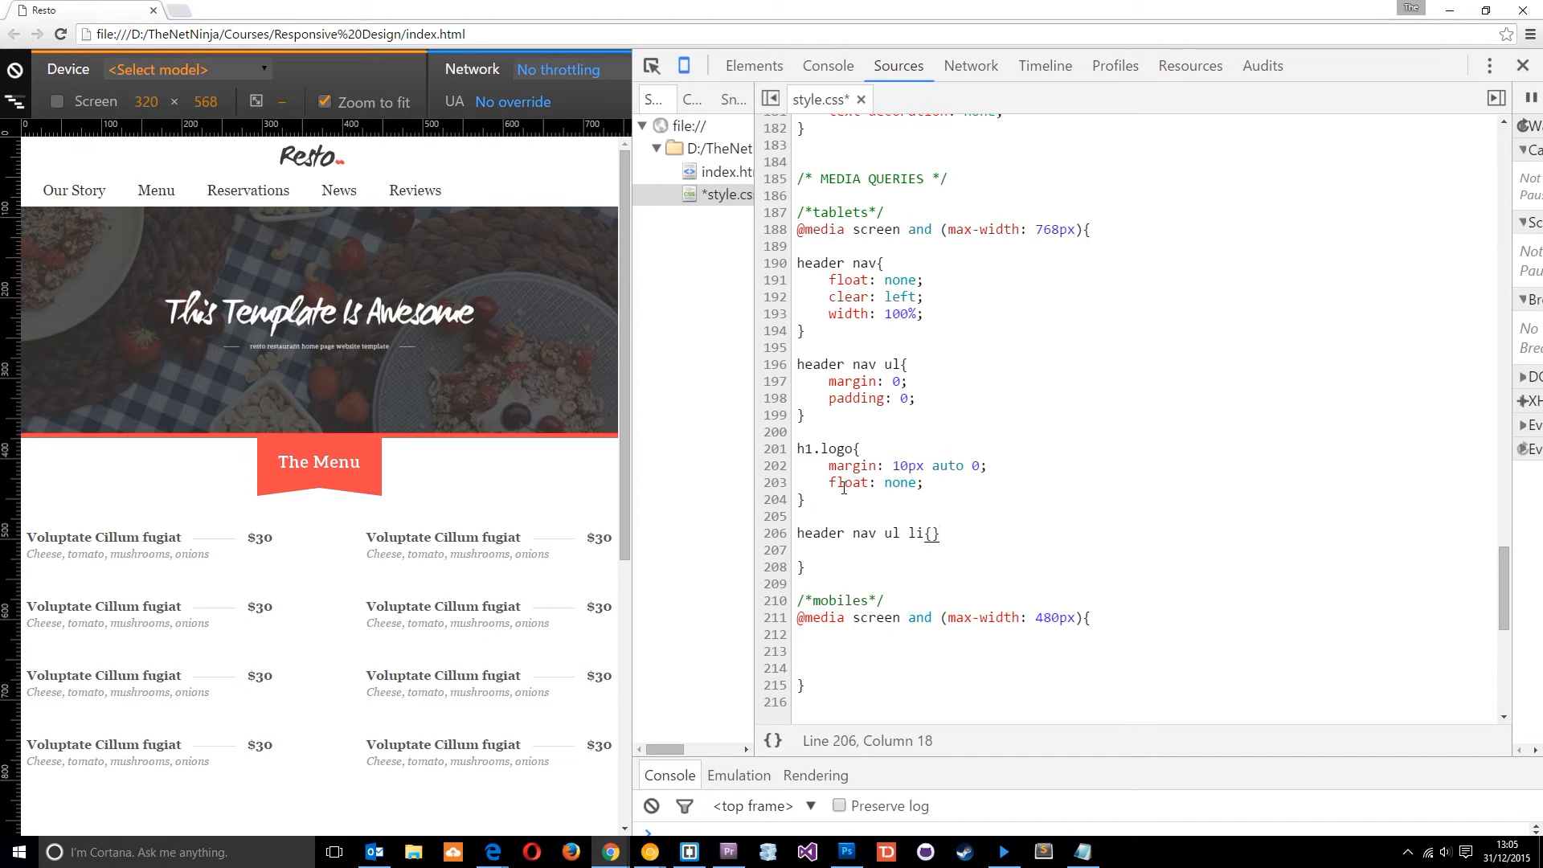
text(float: left;)
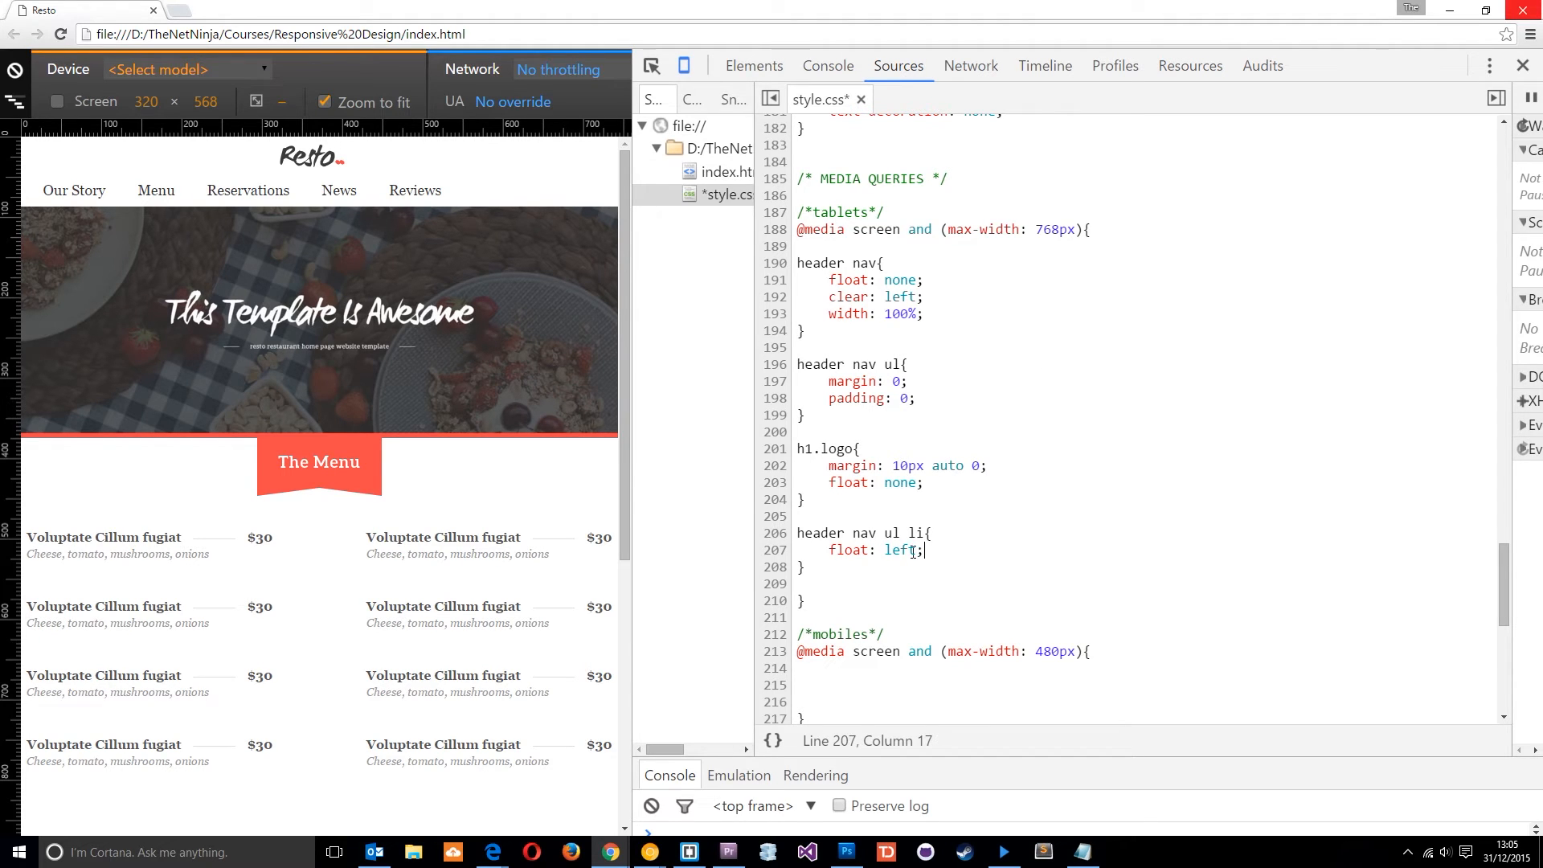
key(Backspace)
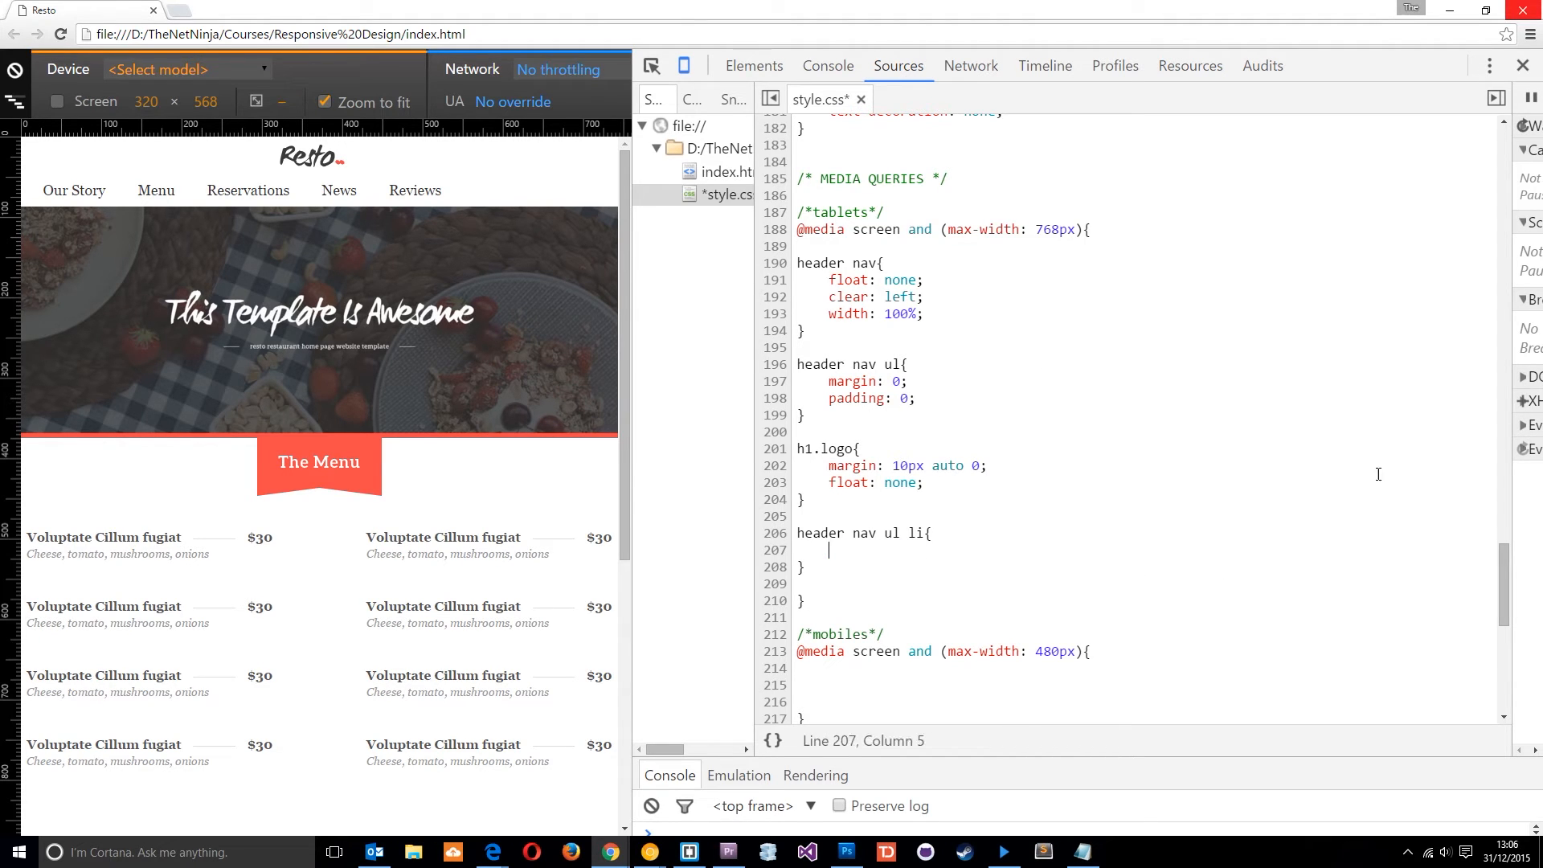
text(margin: 10px)
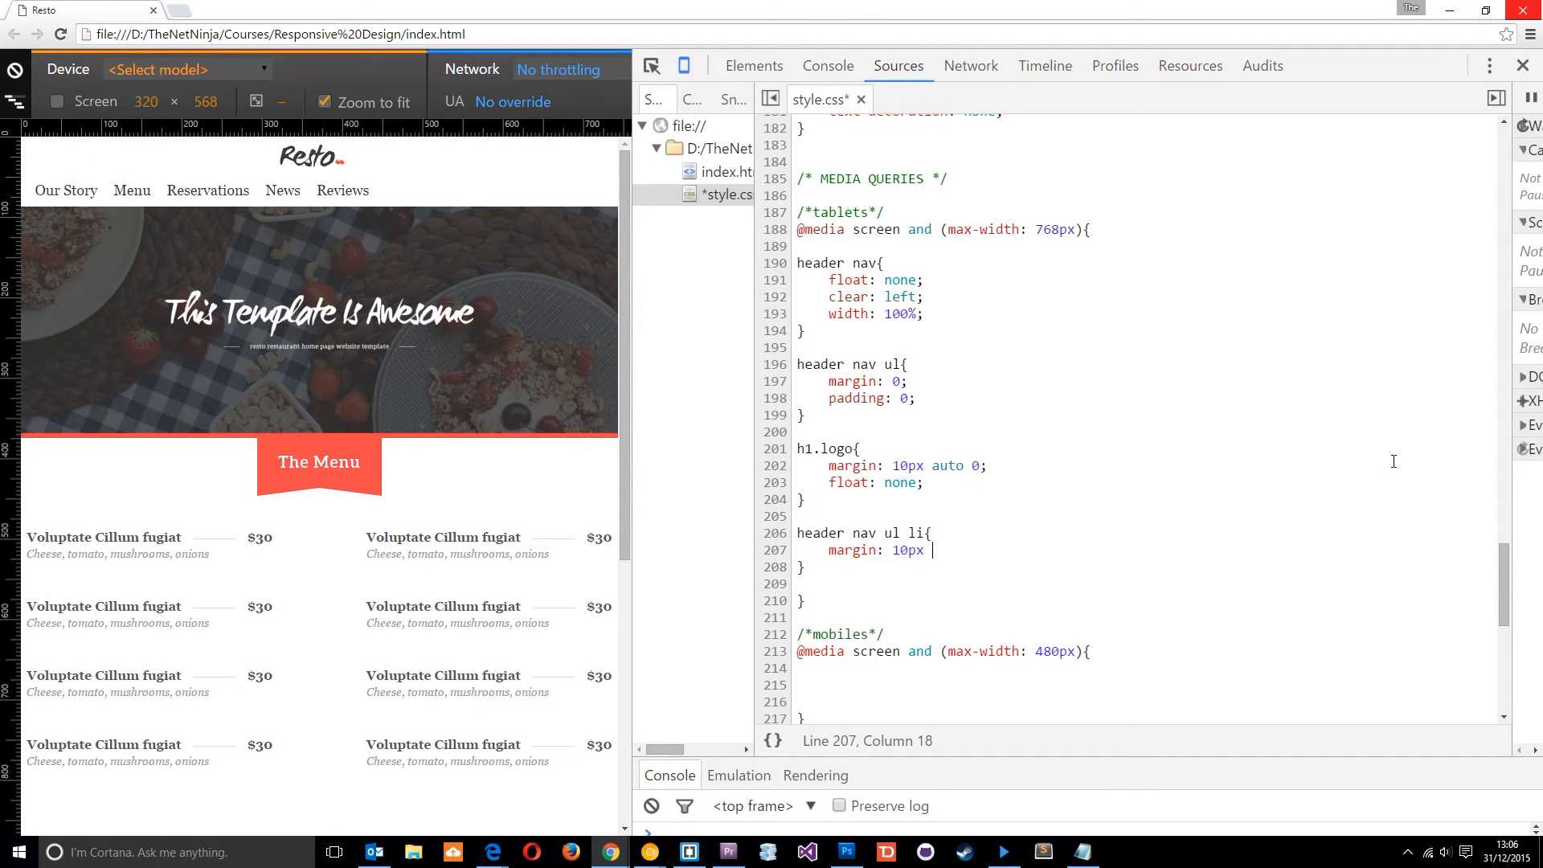
text(0;)
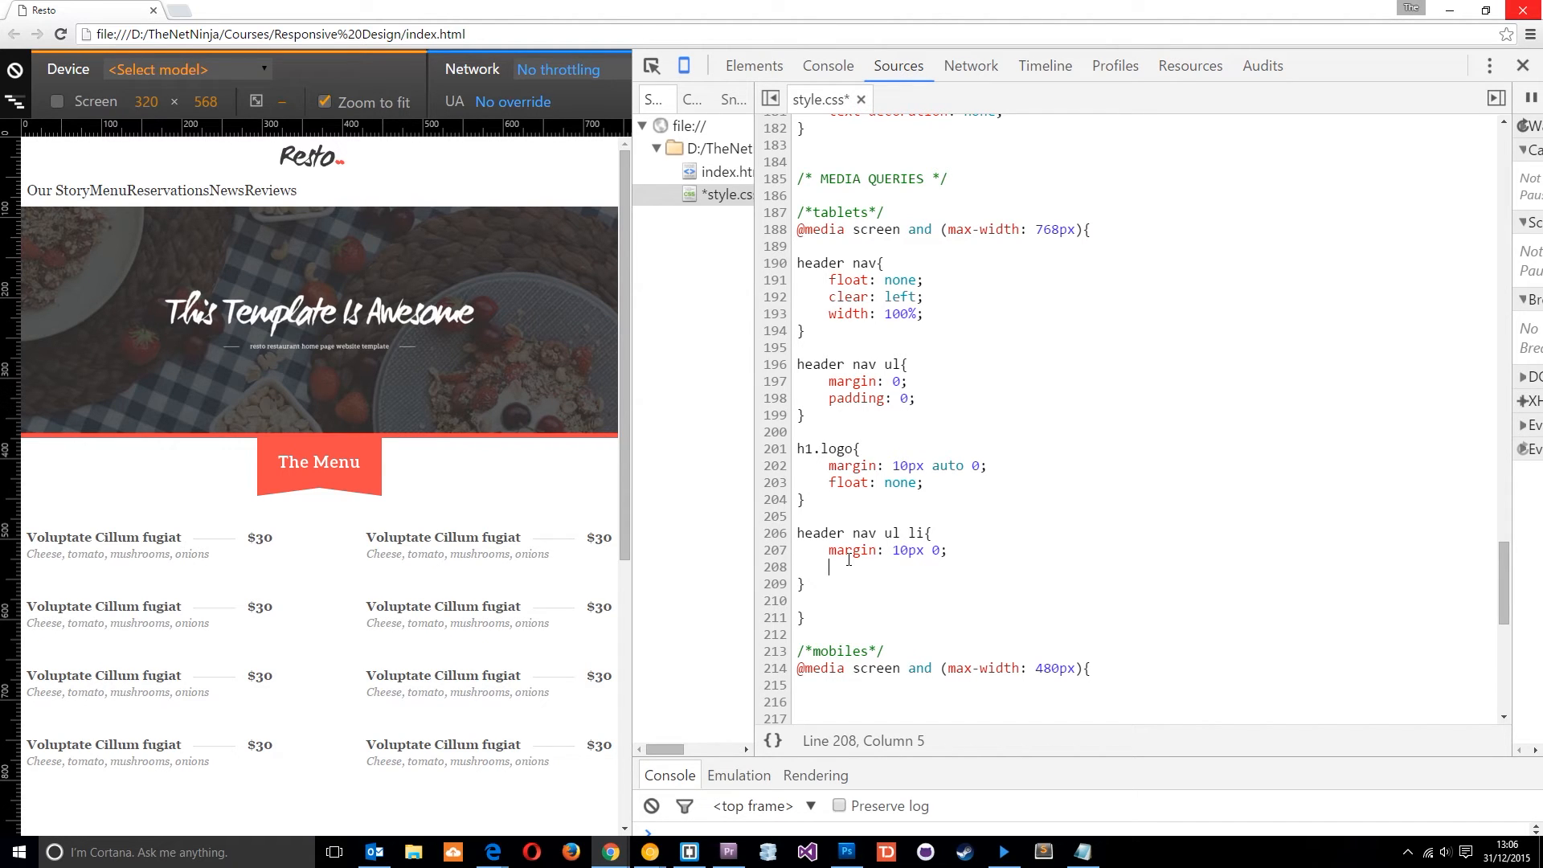
- Add width: 20%, padding: 0 and text-align: center to the nav li rule
text(width: 20)
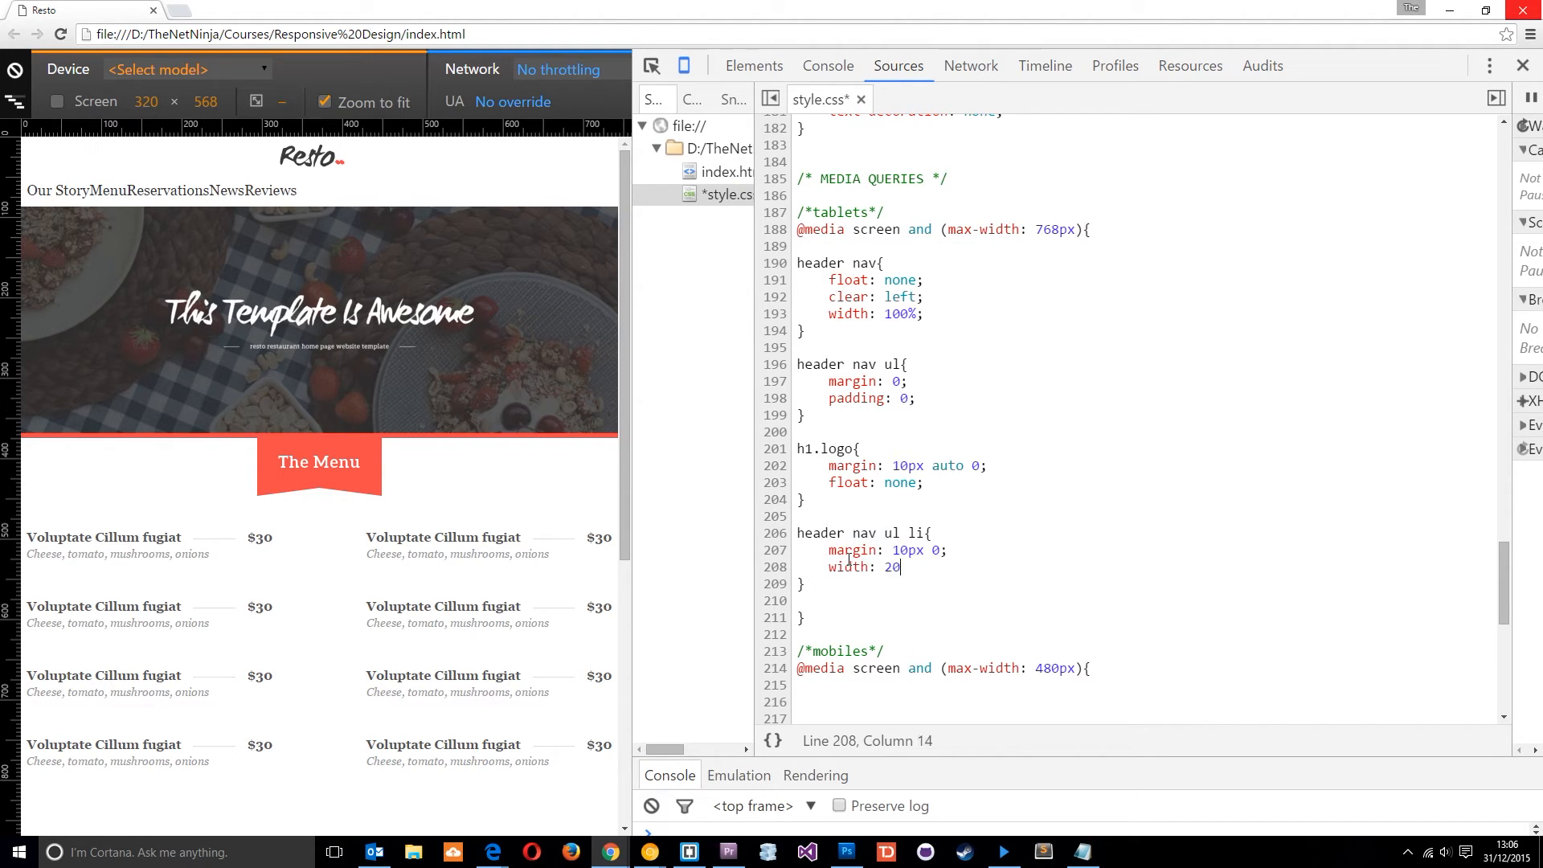
text(%;)
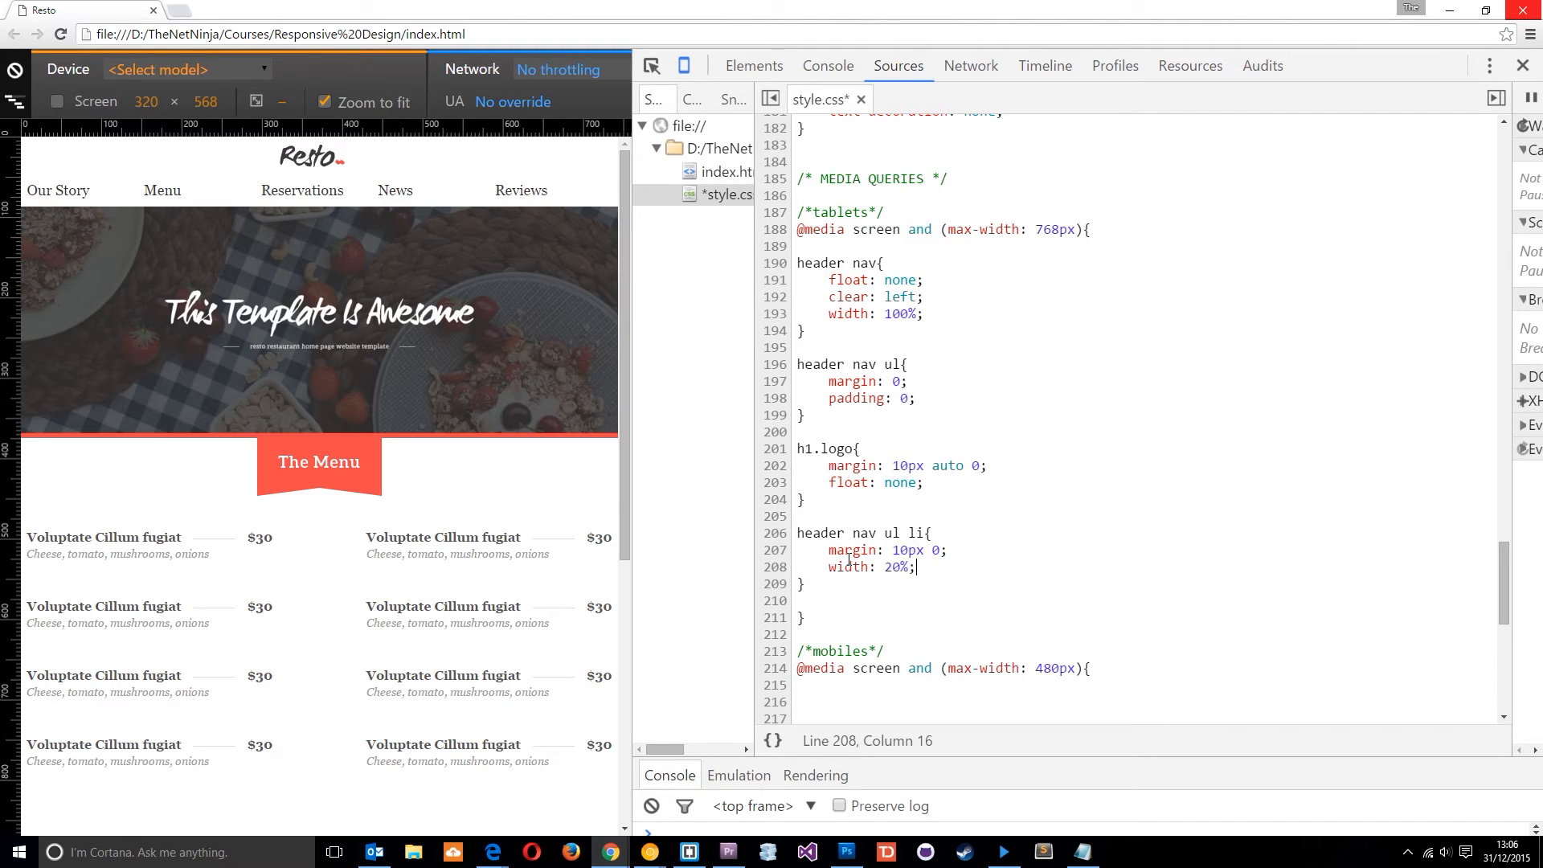
text(padding:0)
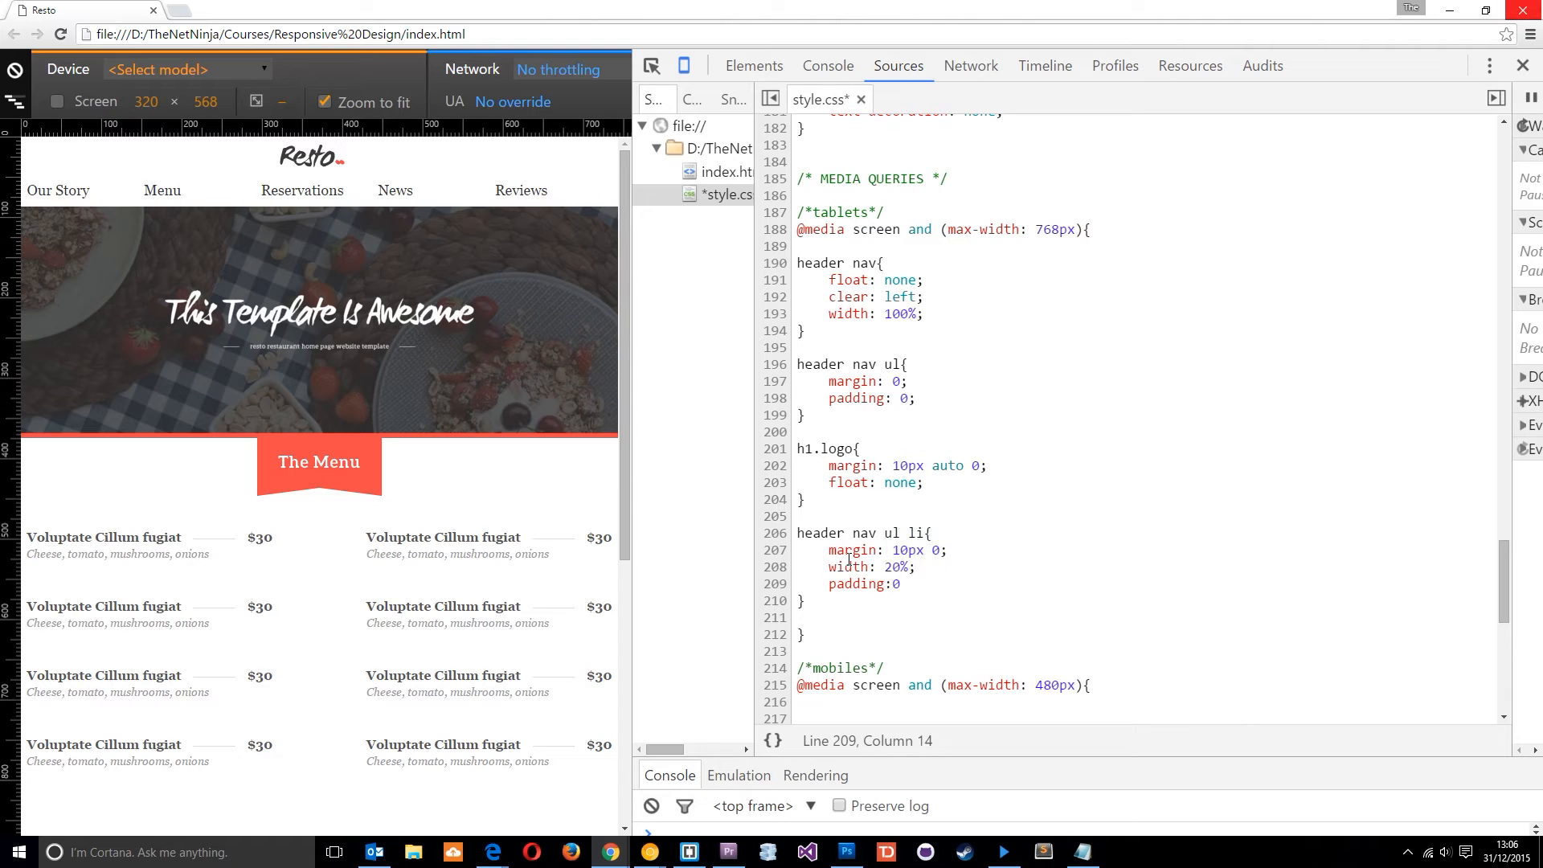
text(;)
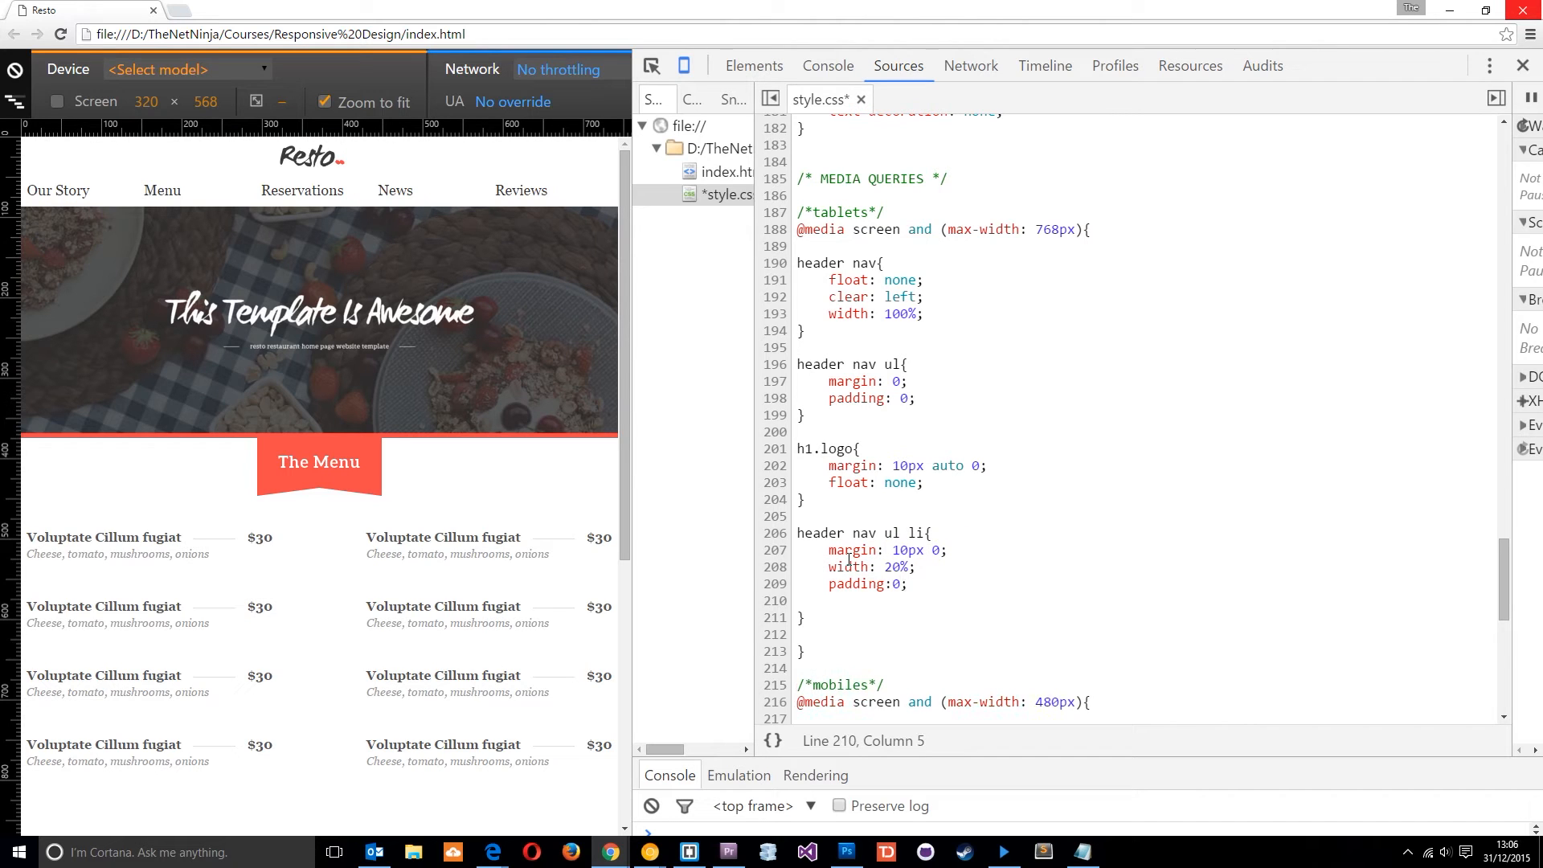
text(text-al)
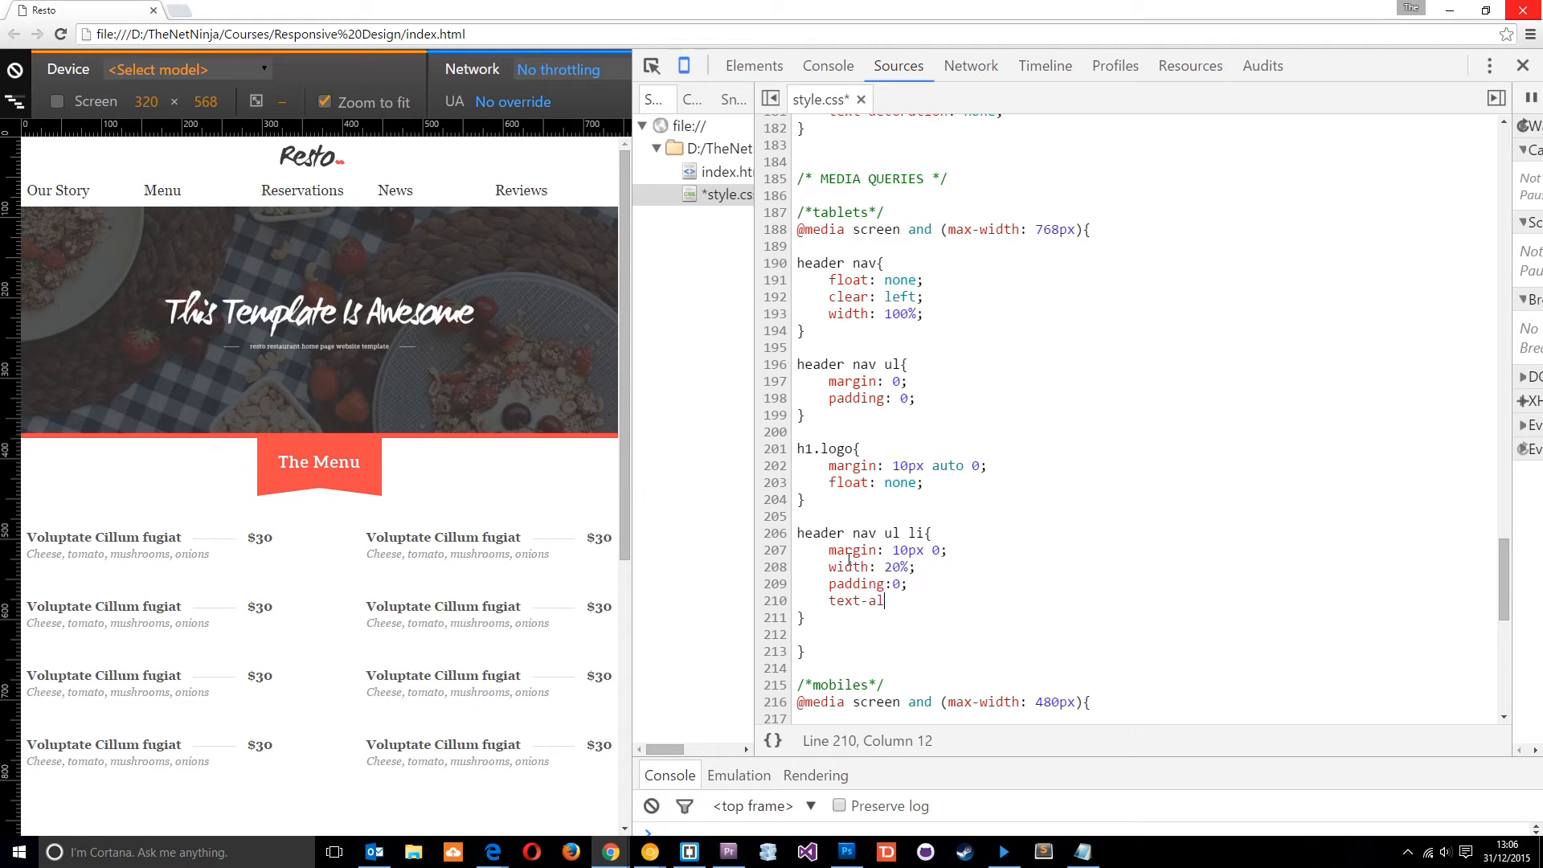
text(ign: center)
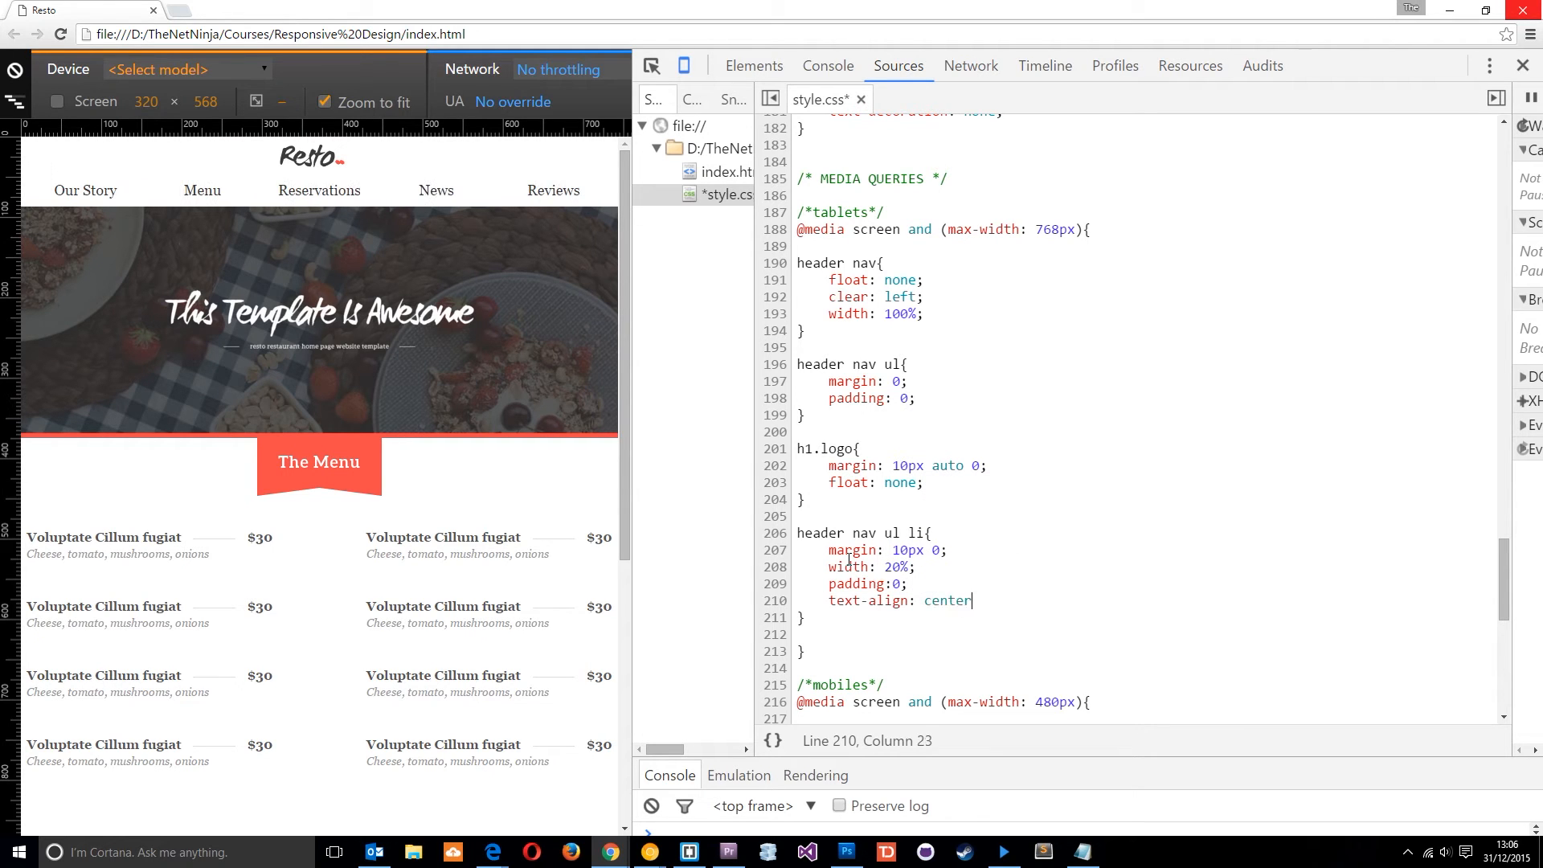
text(;)
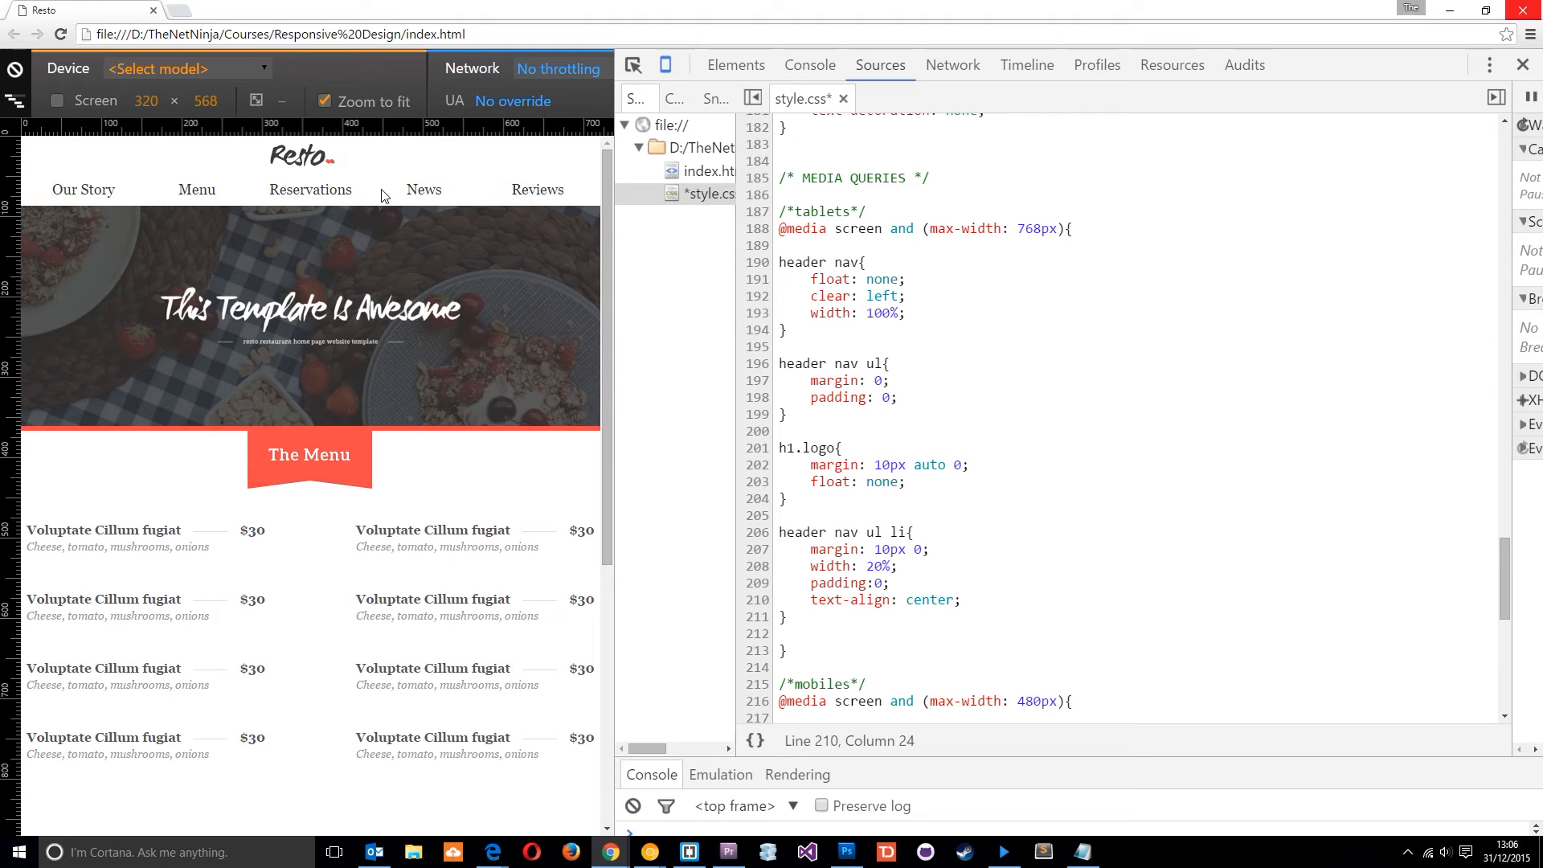
mouse_move(398, 325)
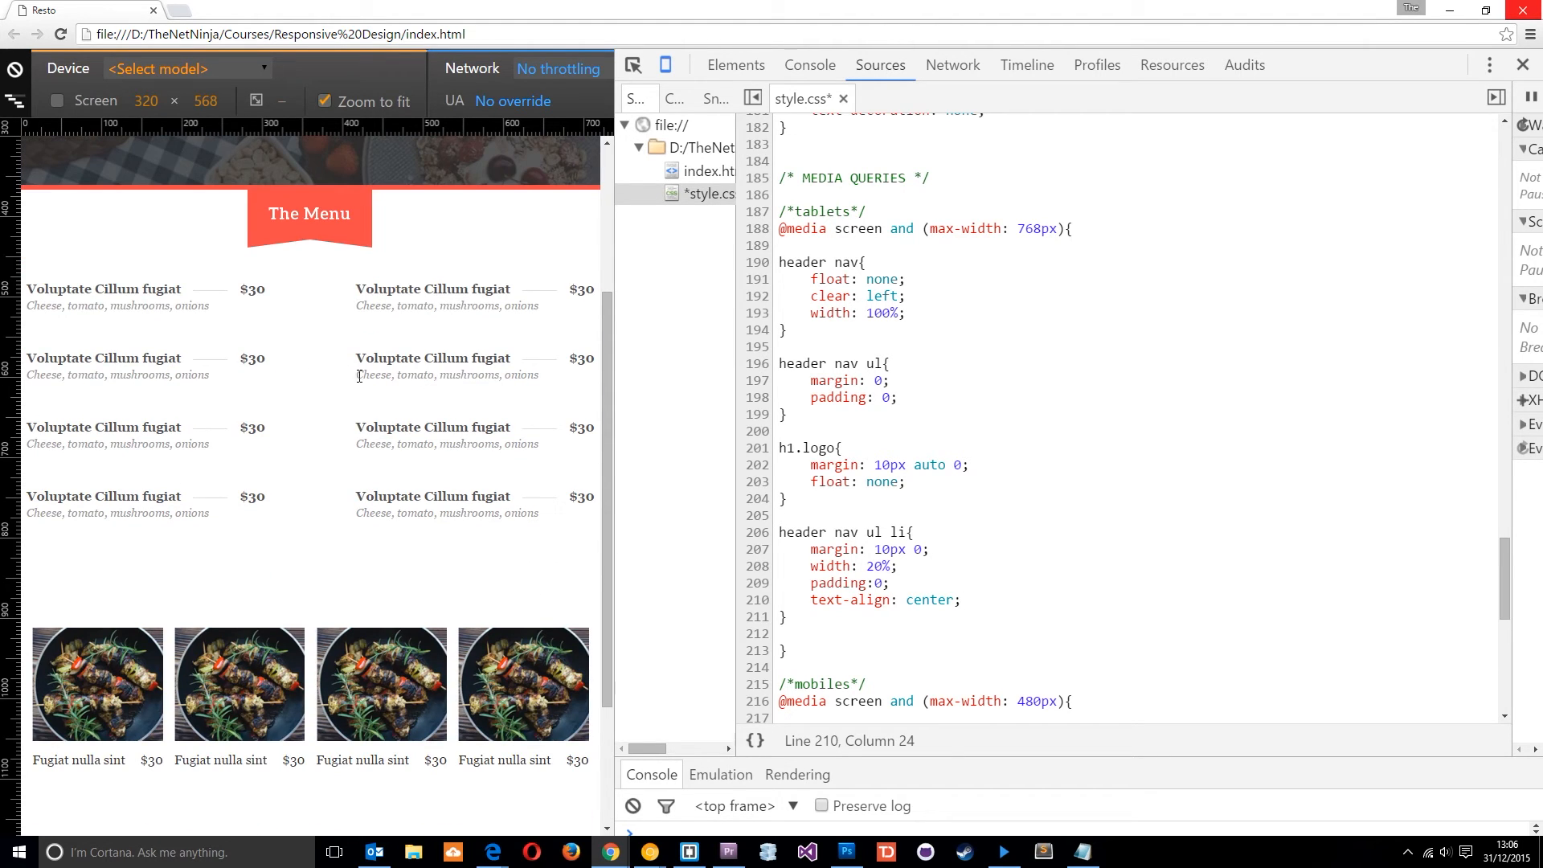
- Scroll to the featured section and inspect a featured dish item
scroll(down, 3)
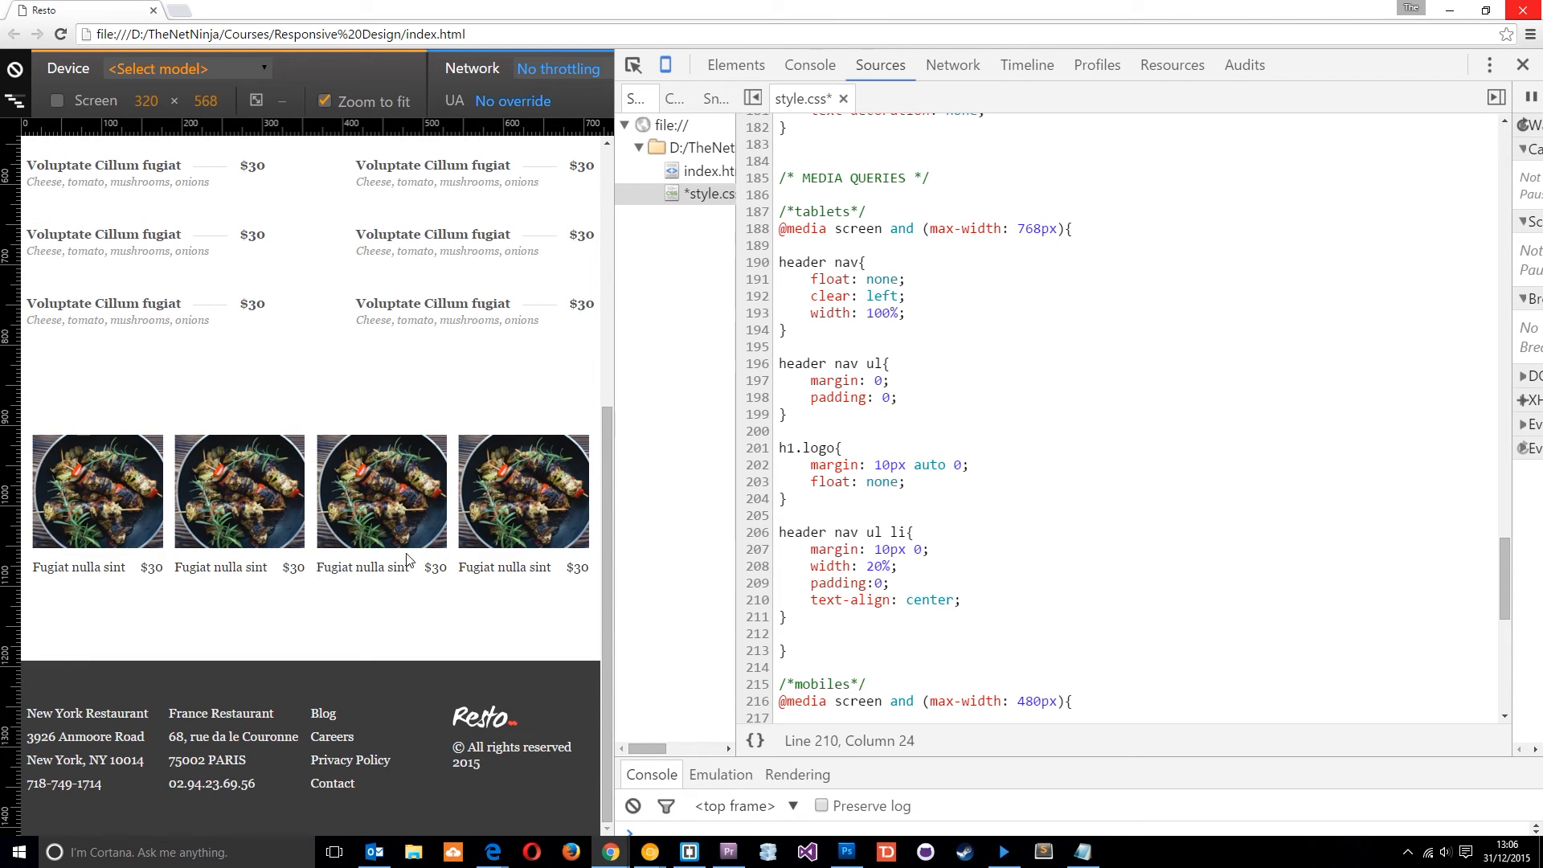
mouse_move(523, 491)
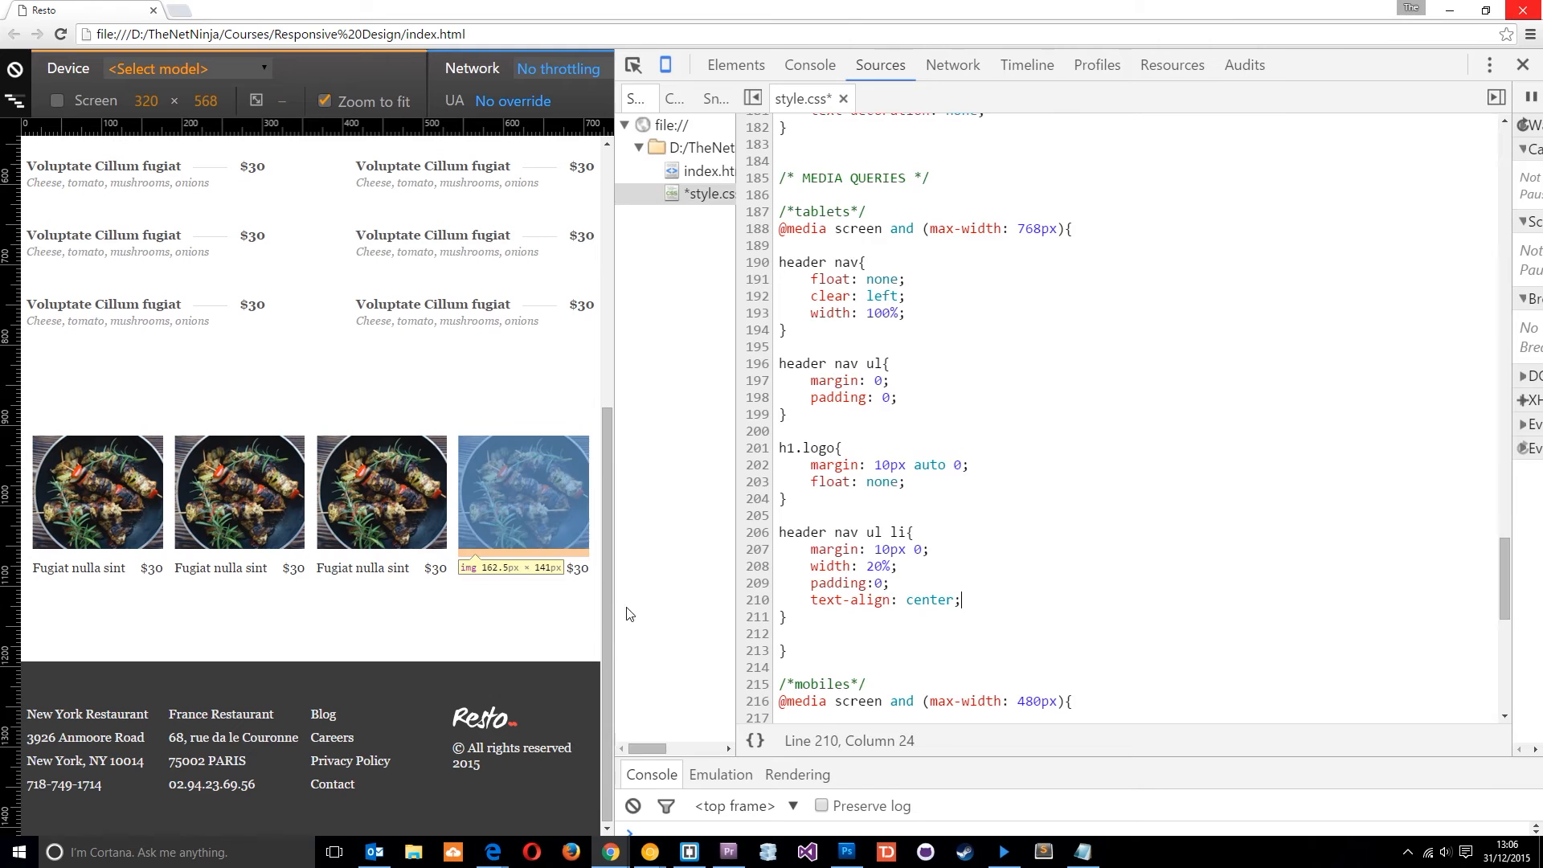
click(734, 65)
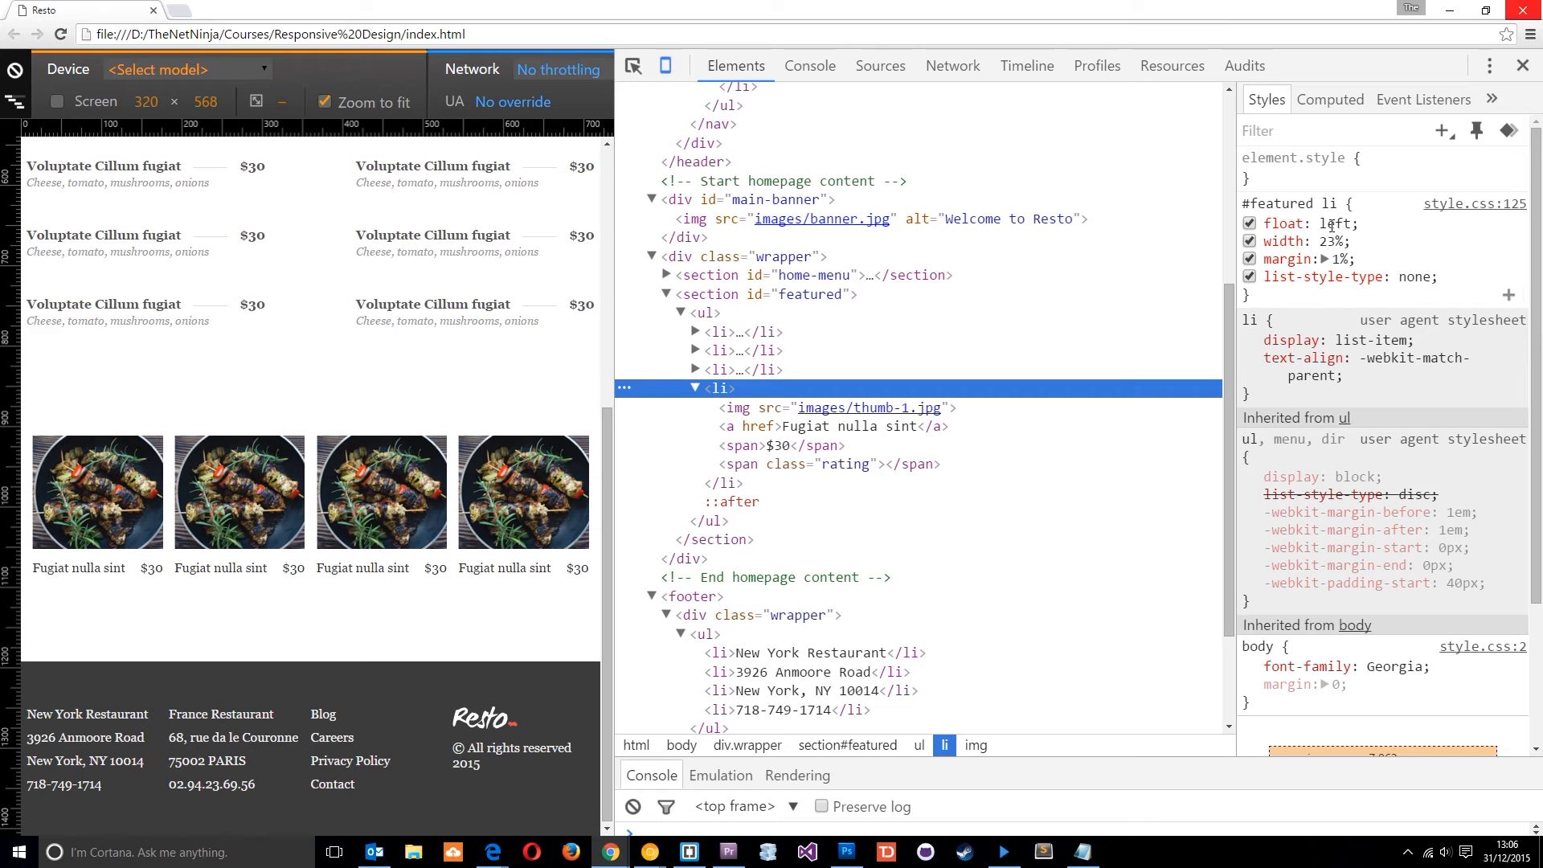
mouse_move(1312, 209)
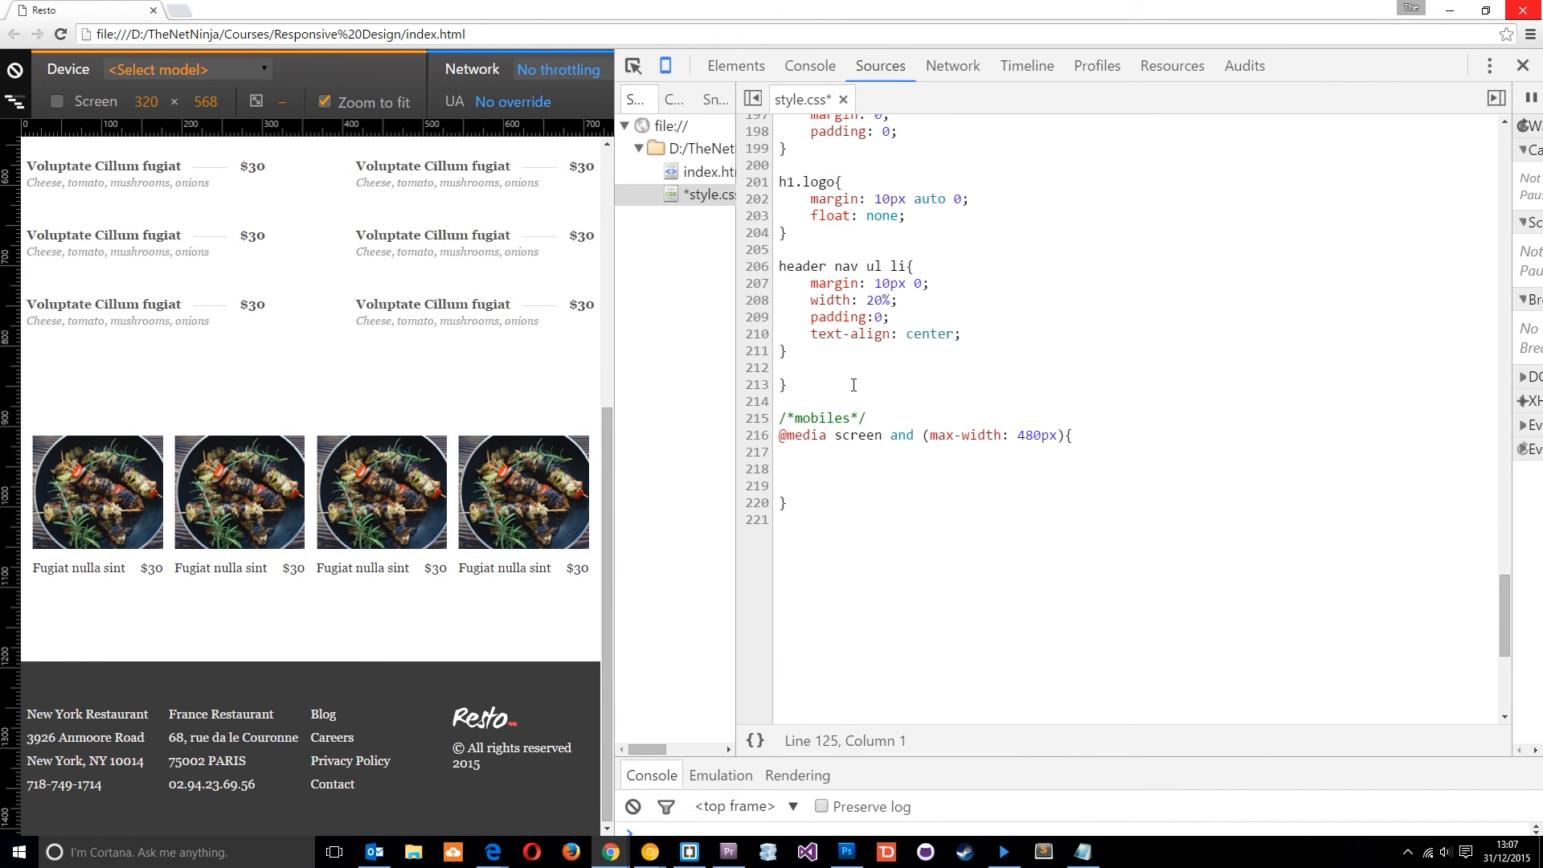
- Add a #featured li rule with width: 48% to the tablet query
text(#featured li{)
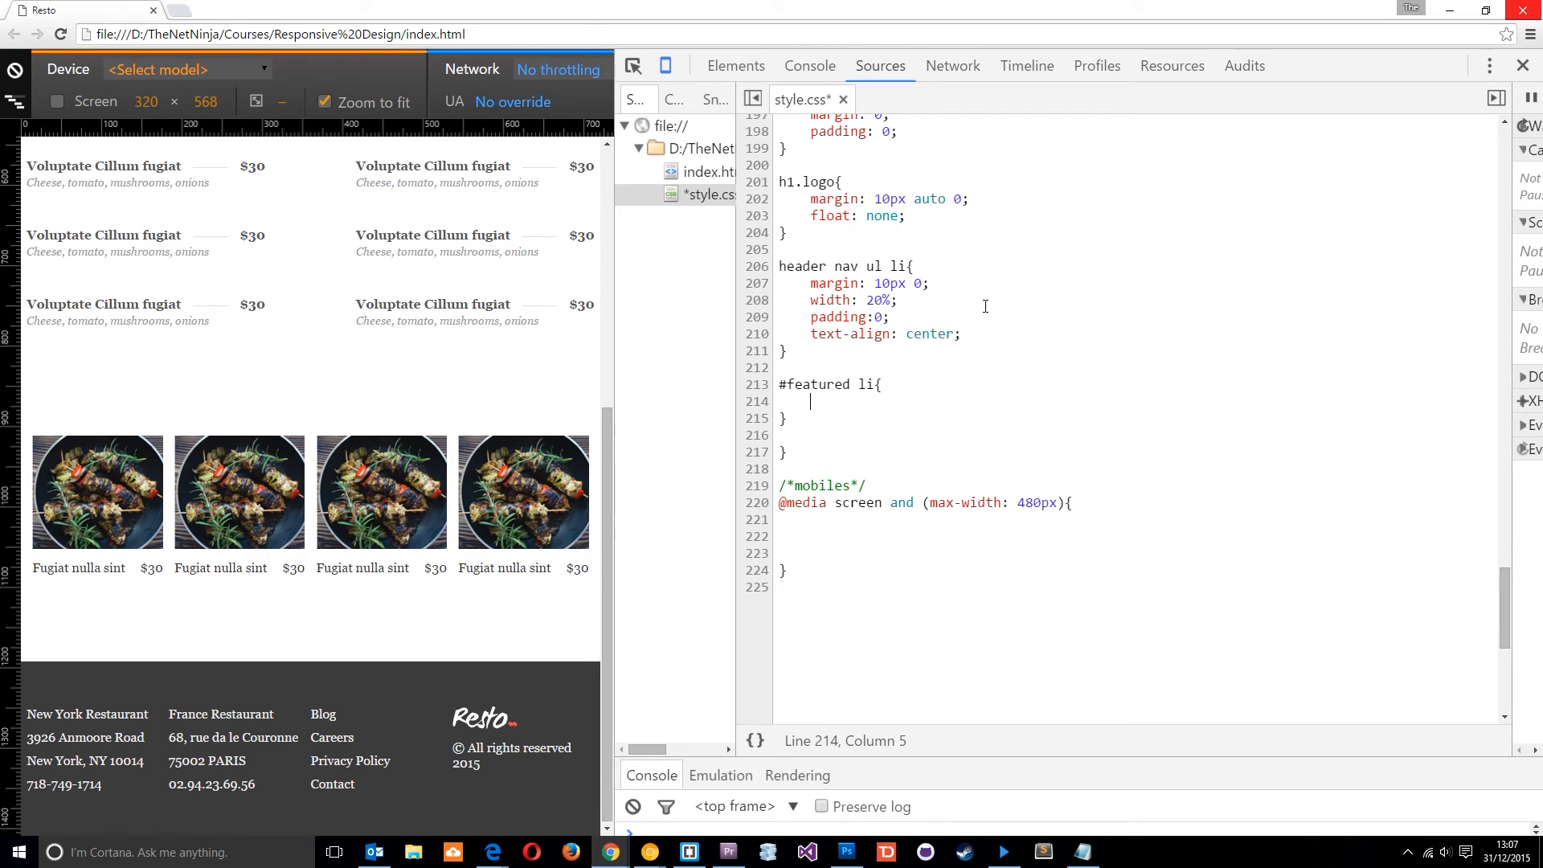
text(width: 4)
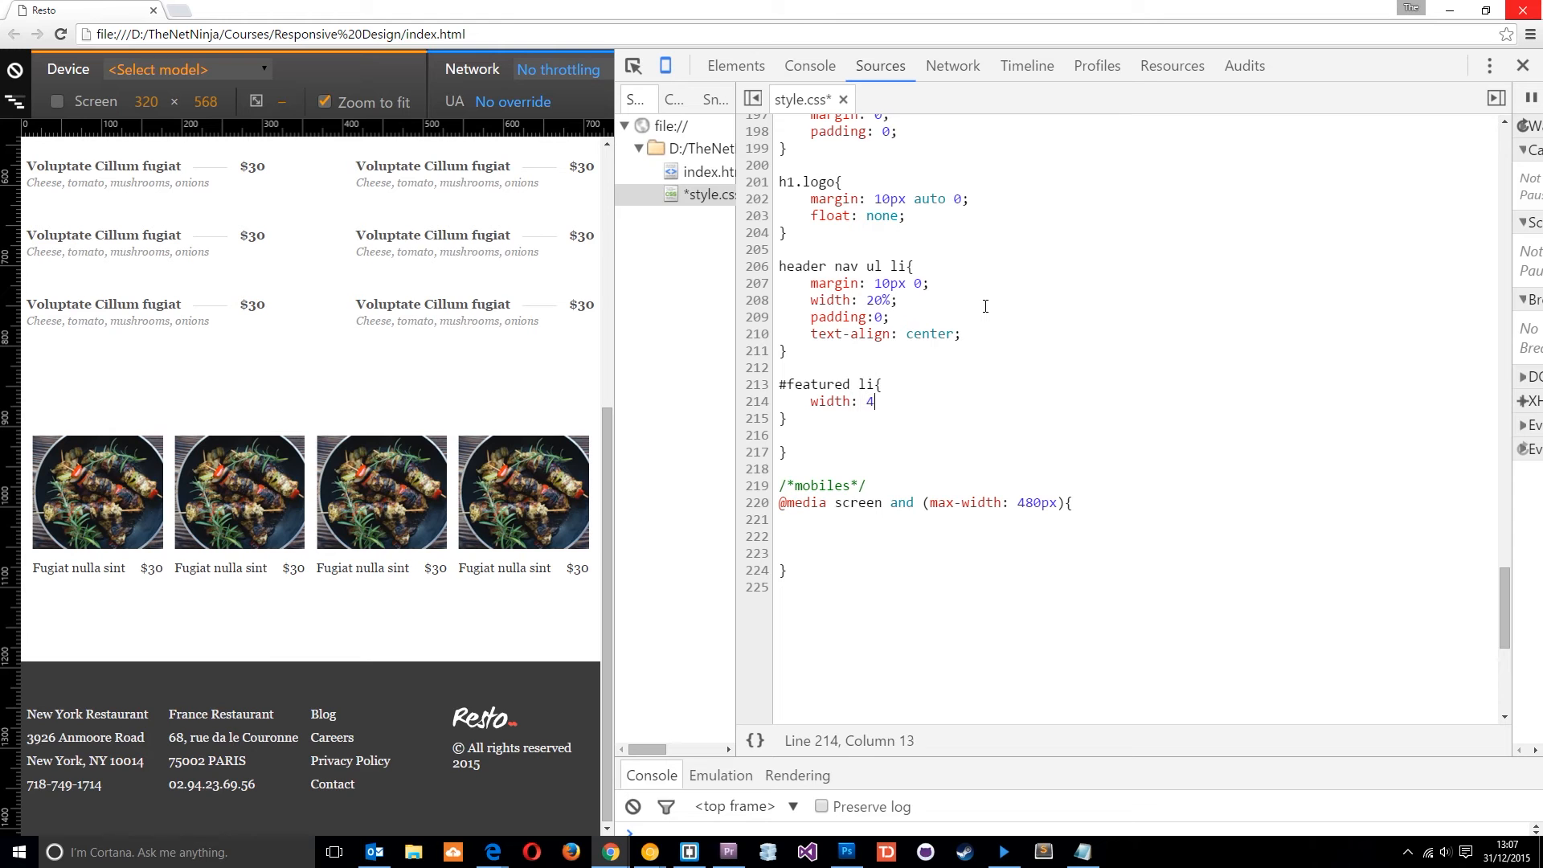
text(8%)
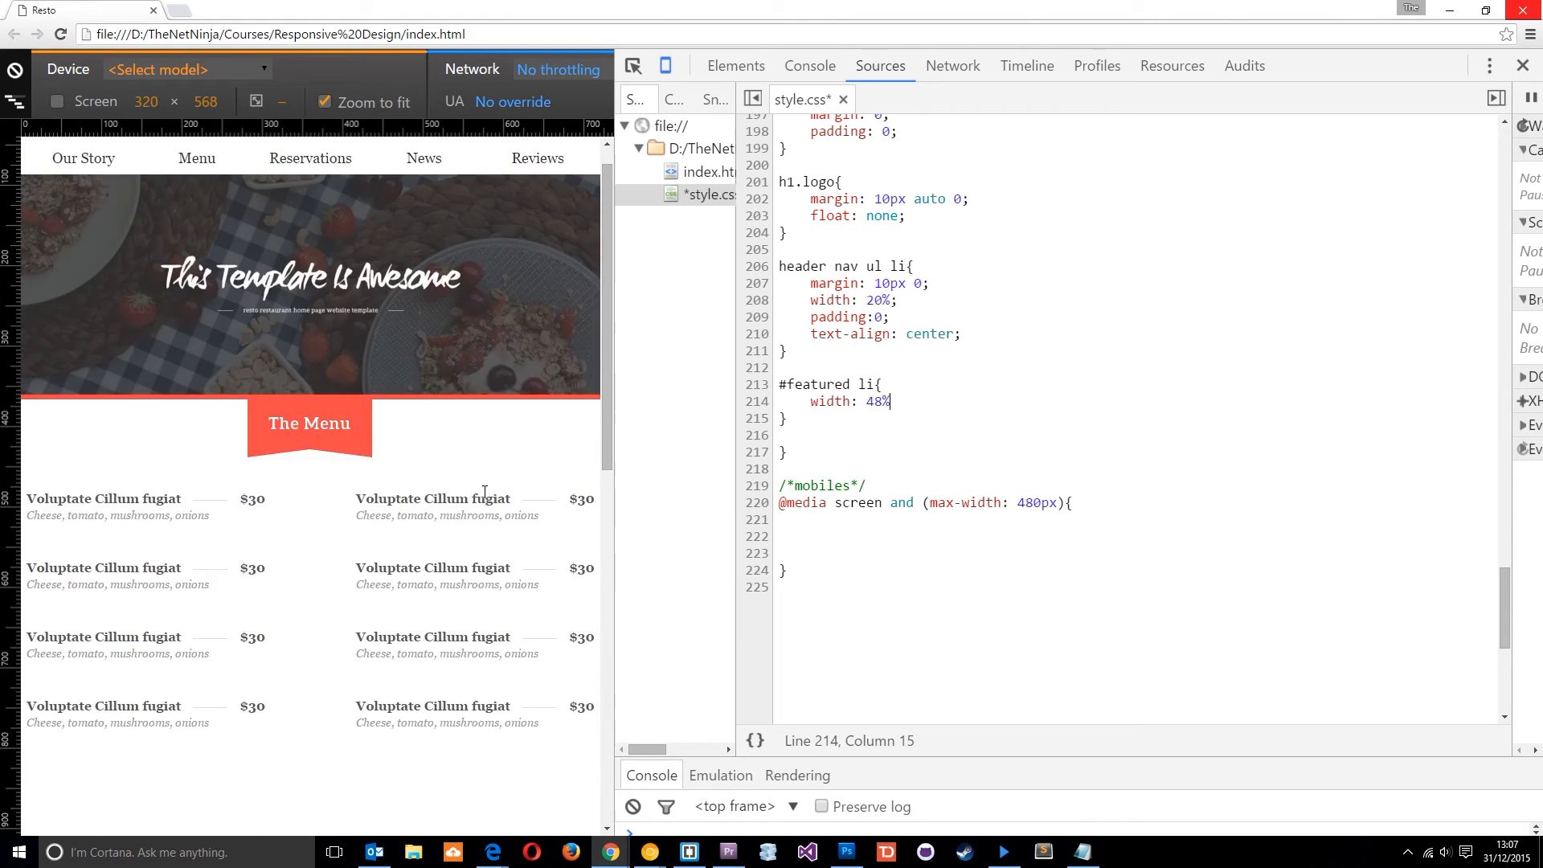
scroll(down, 3)
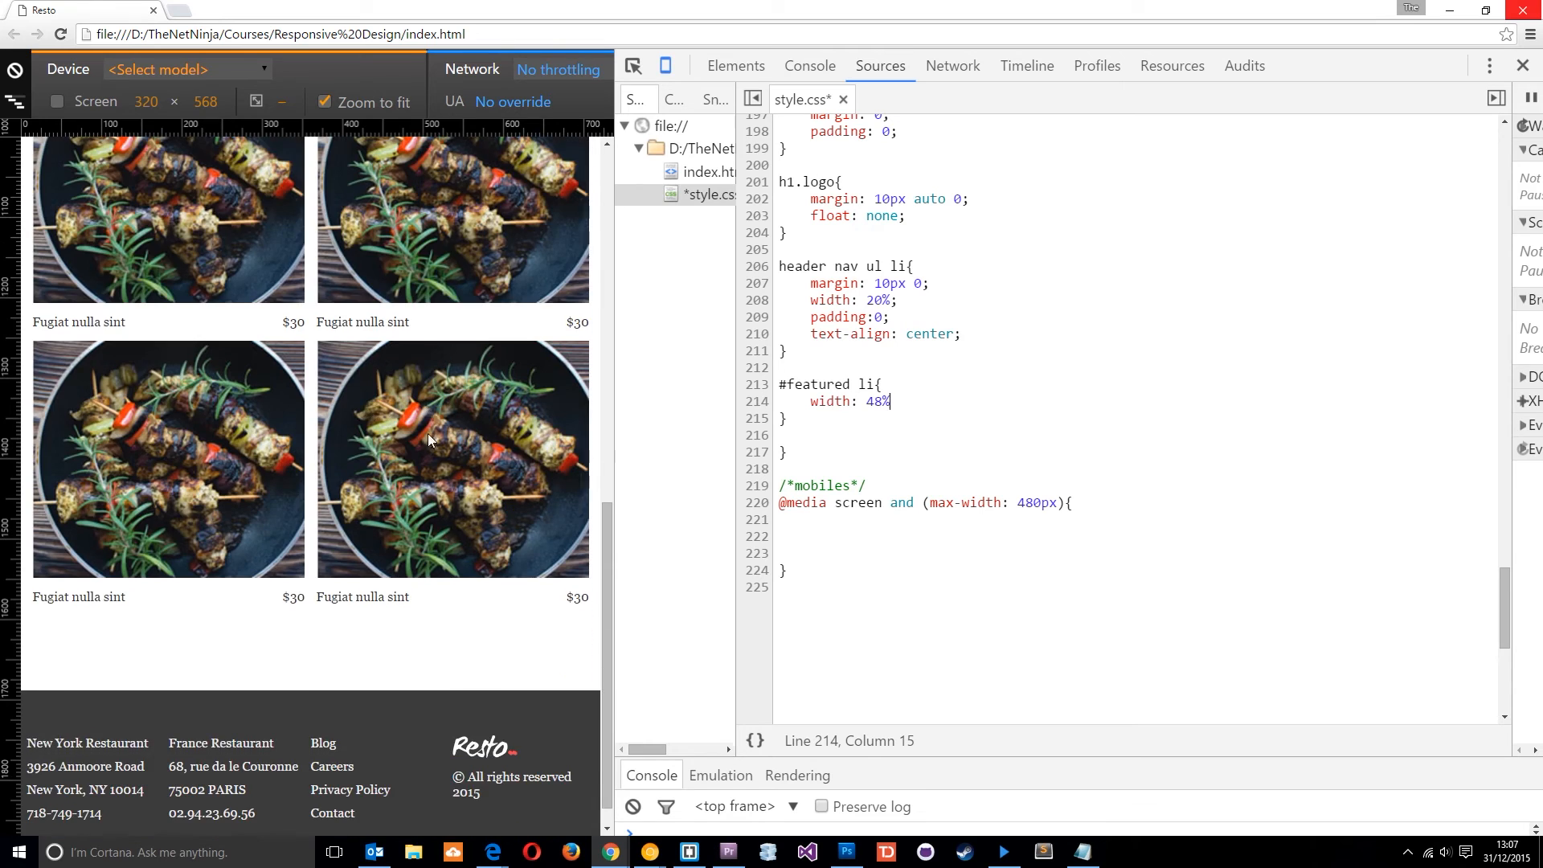
scroll(down, 3)
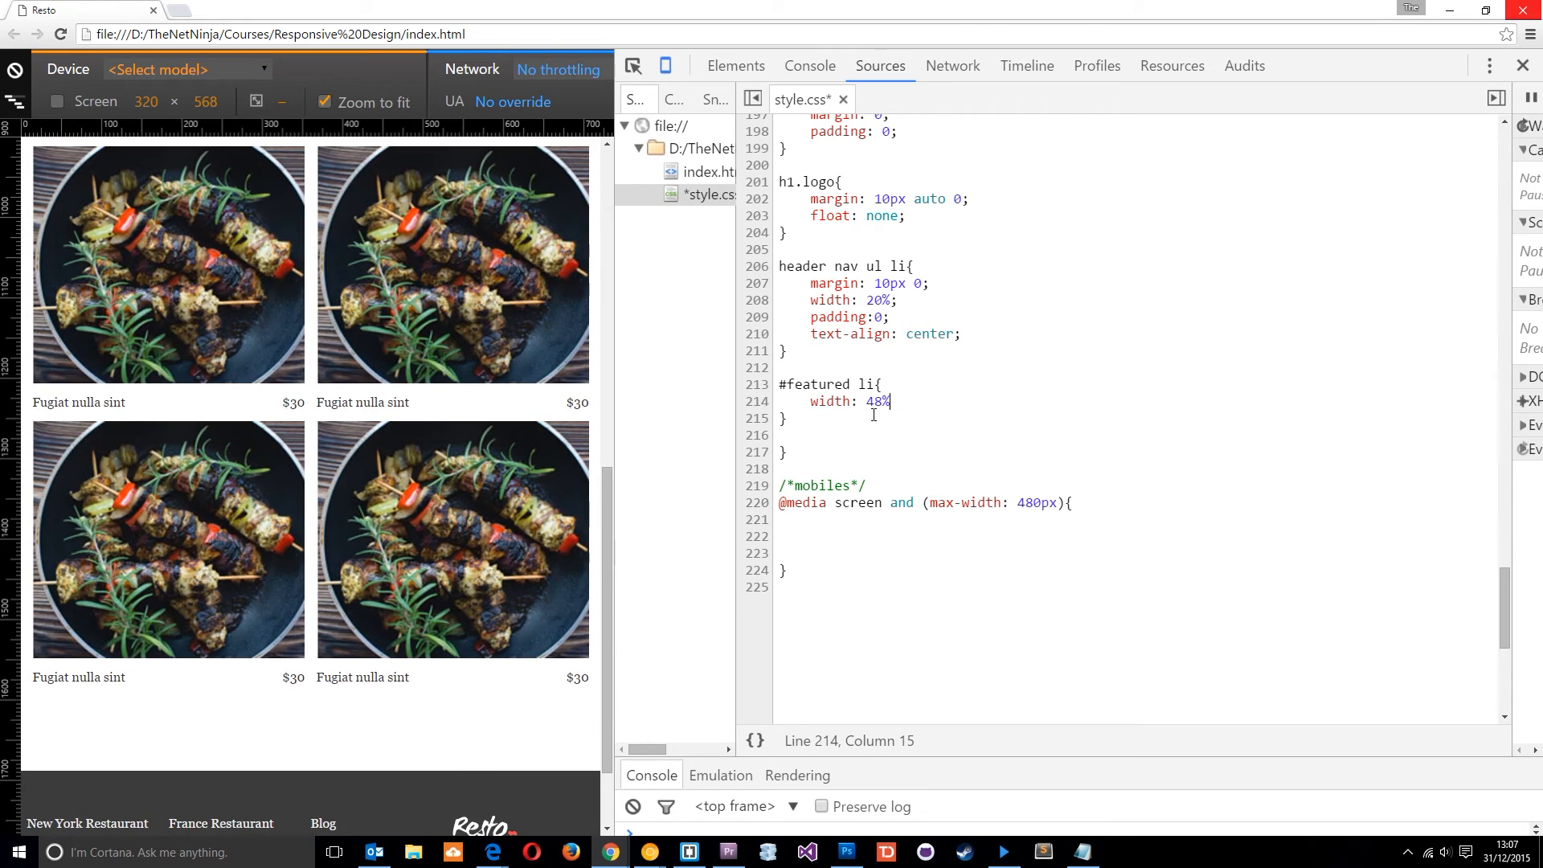
text(;)
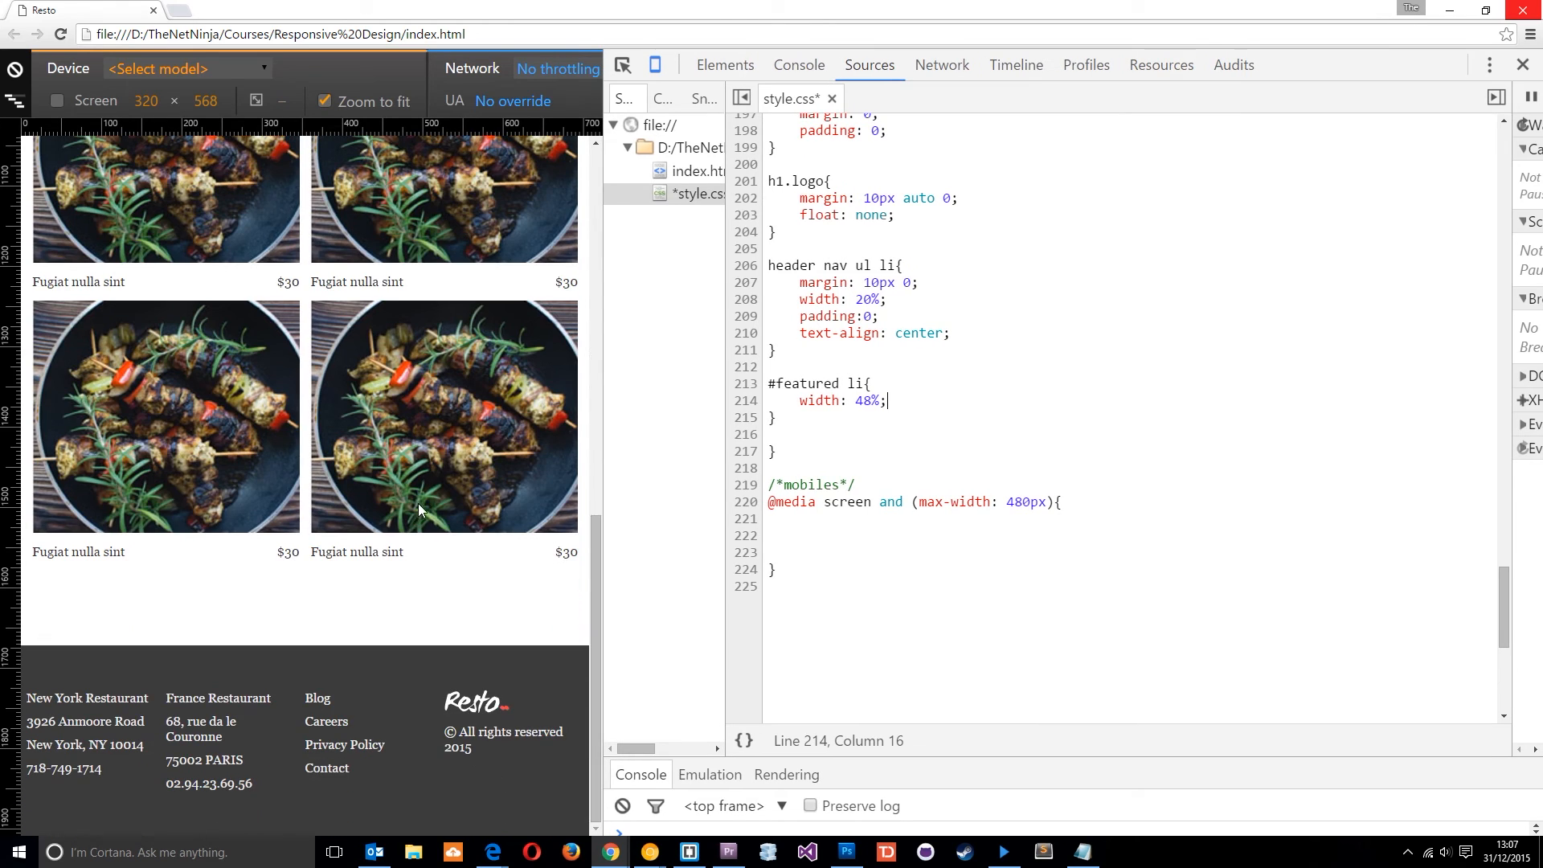
mouse_move(364, 733)
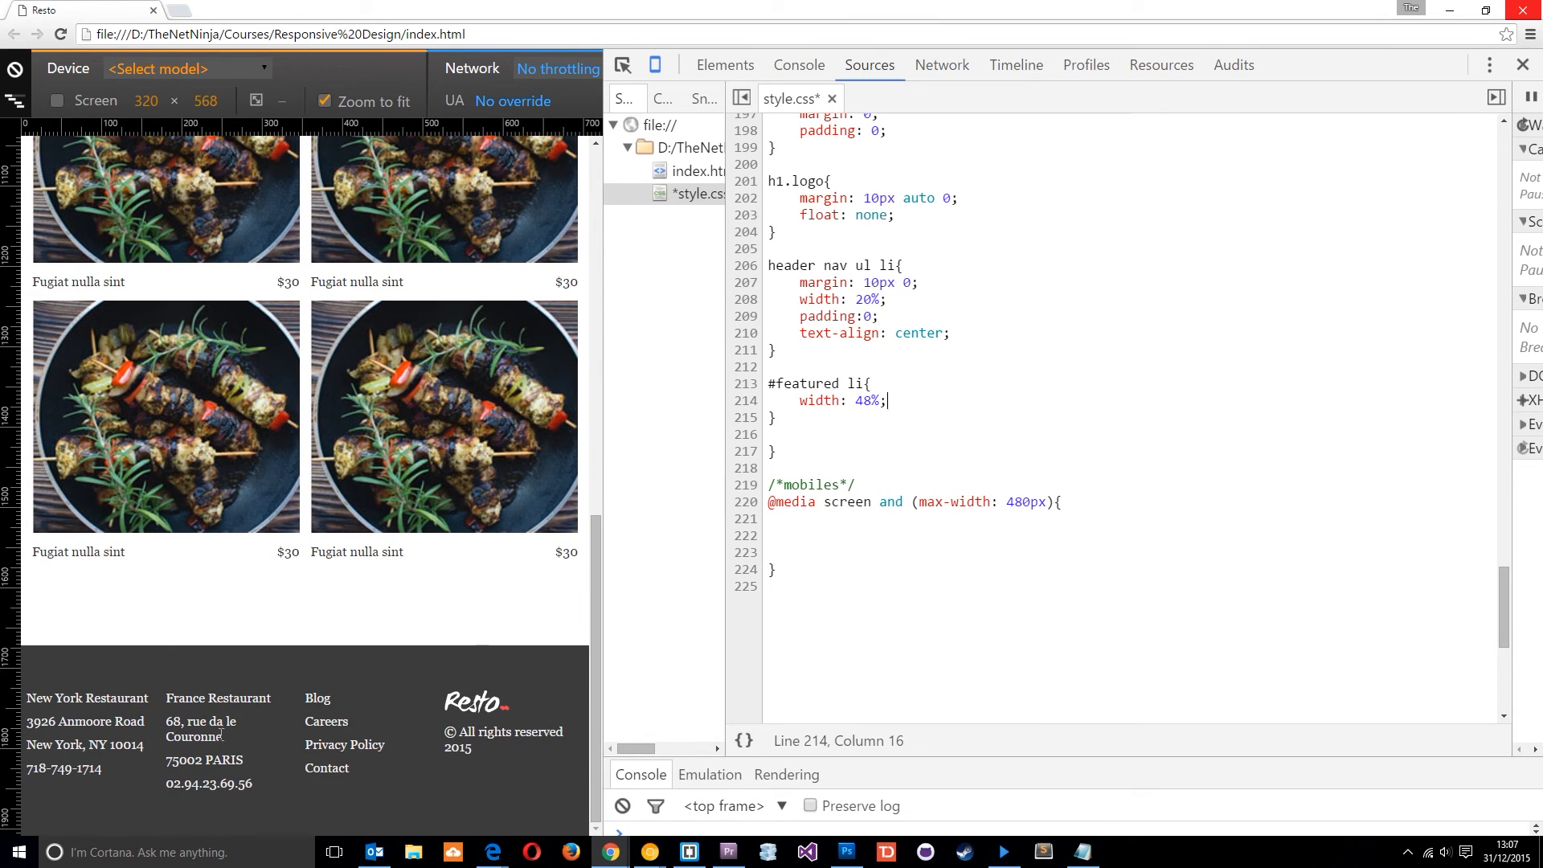
mouse_move(227, 674)
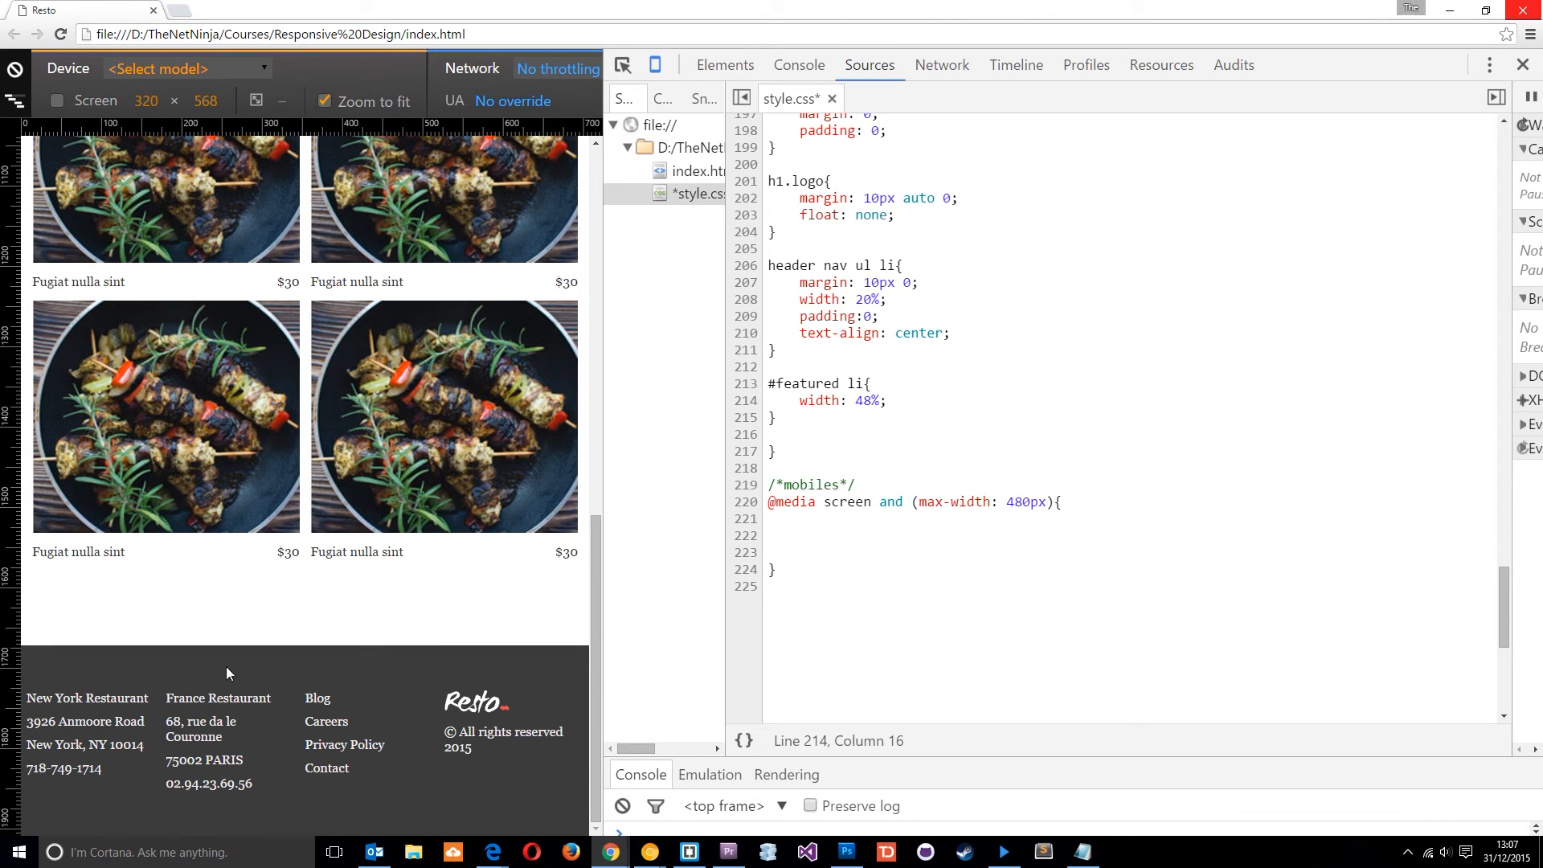
mouse_move(320, 731)
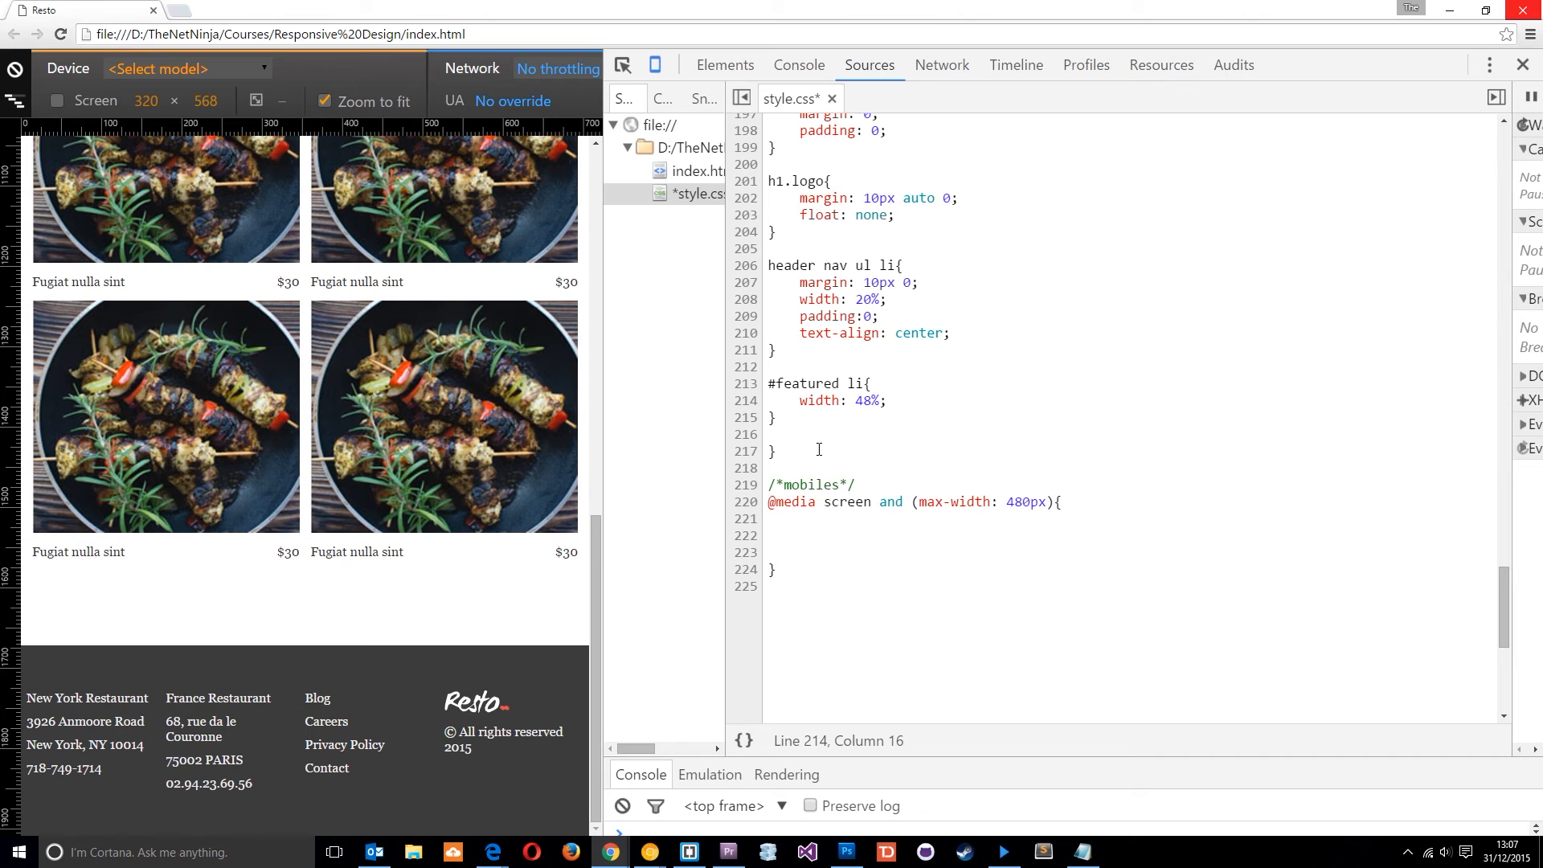
right_click(316, 697)
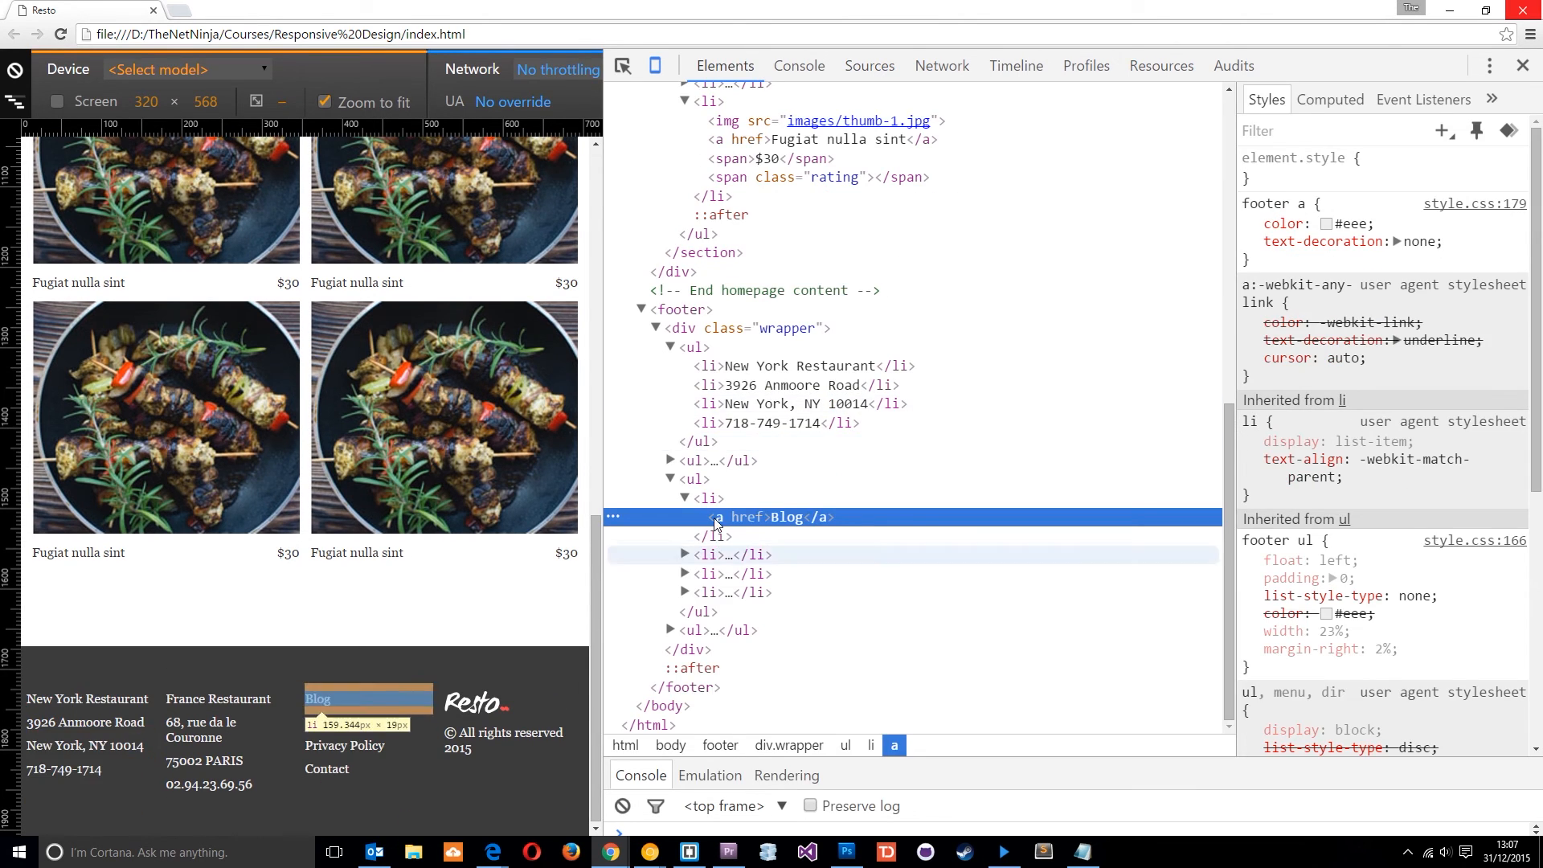
click(693, 479)
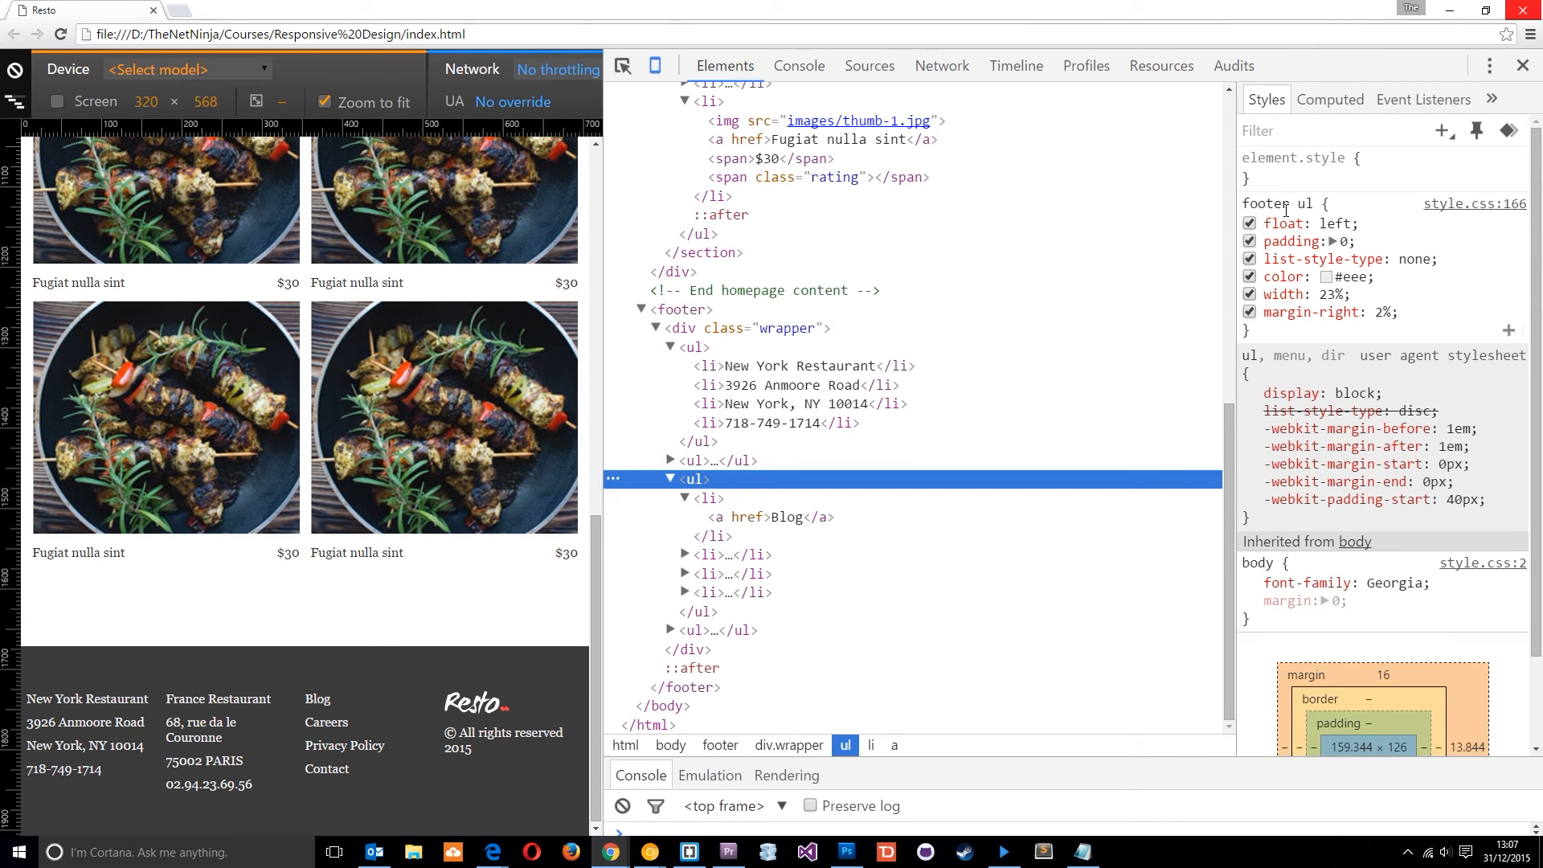
mouse_move(1266, 202)
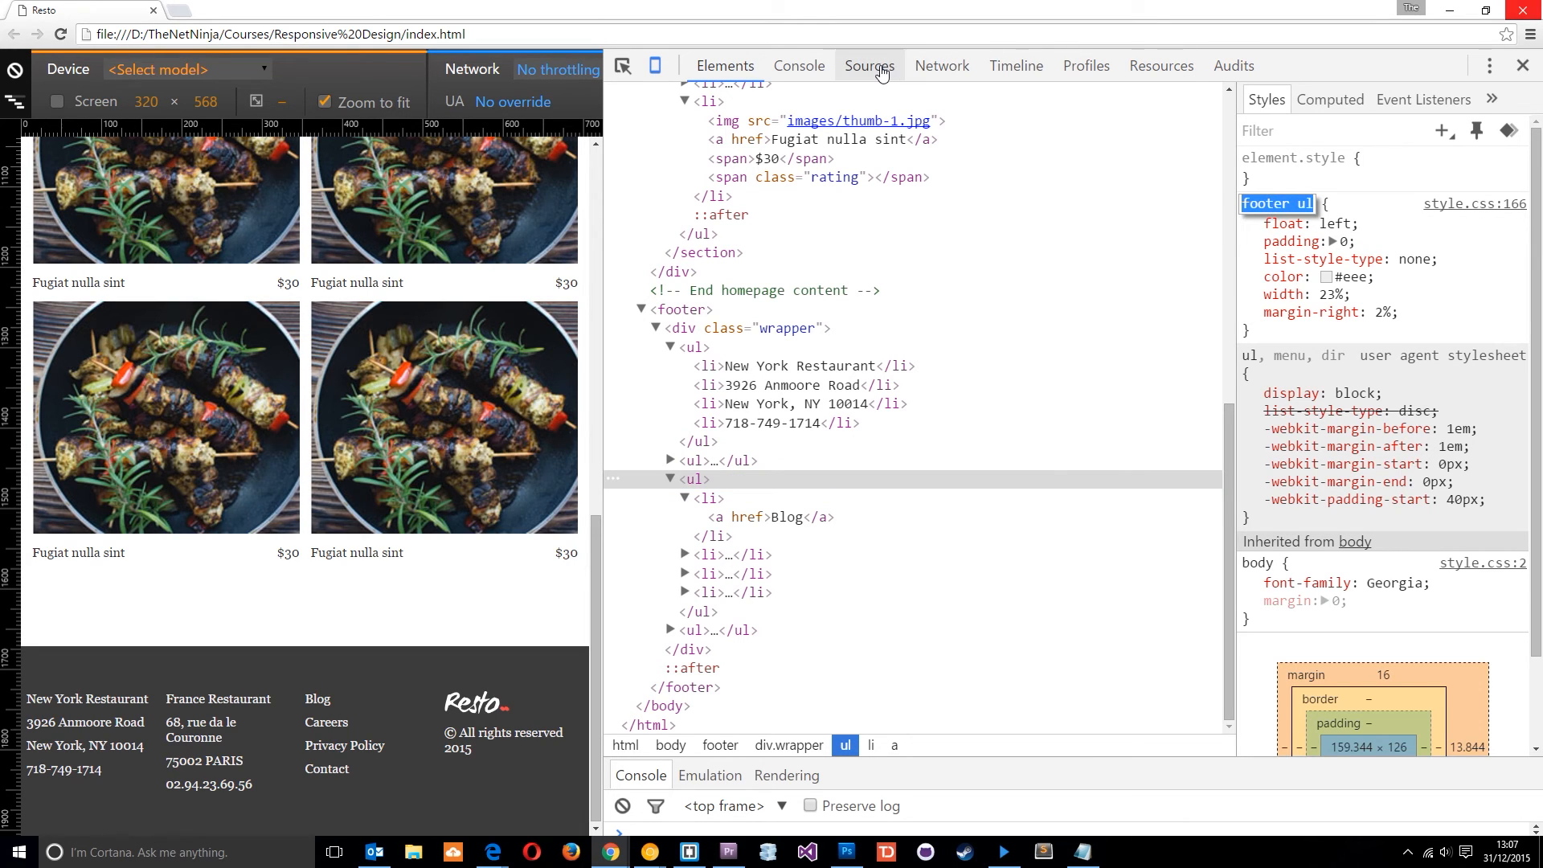
click(868, 65)
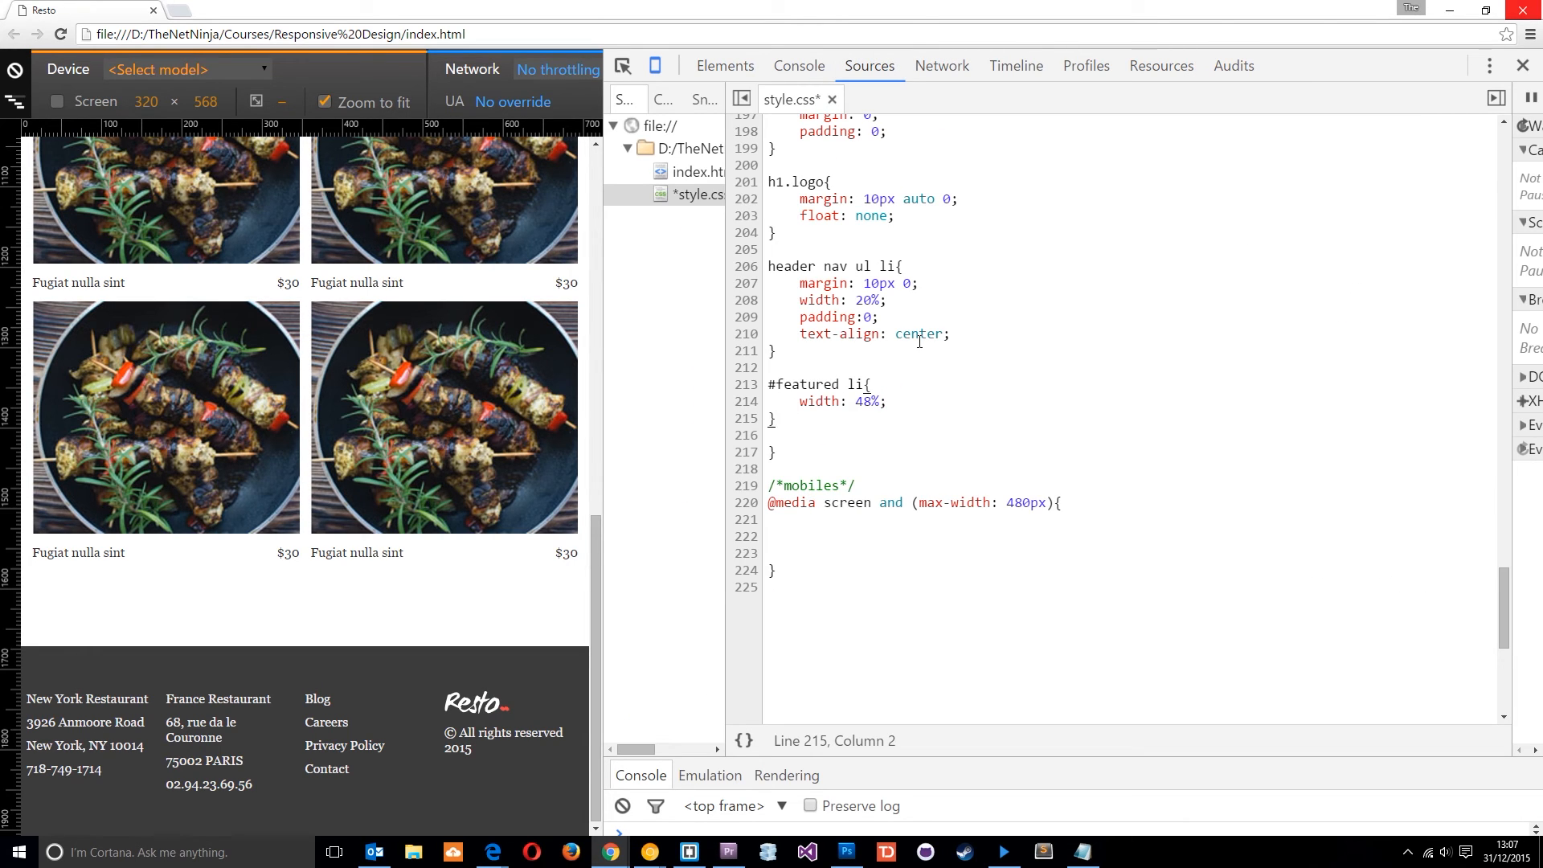
- Add footer ul { width: 48%; text-align: center; }, verifying it in the Styles pane
text(footer ul{})
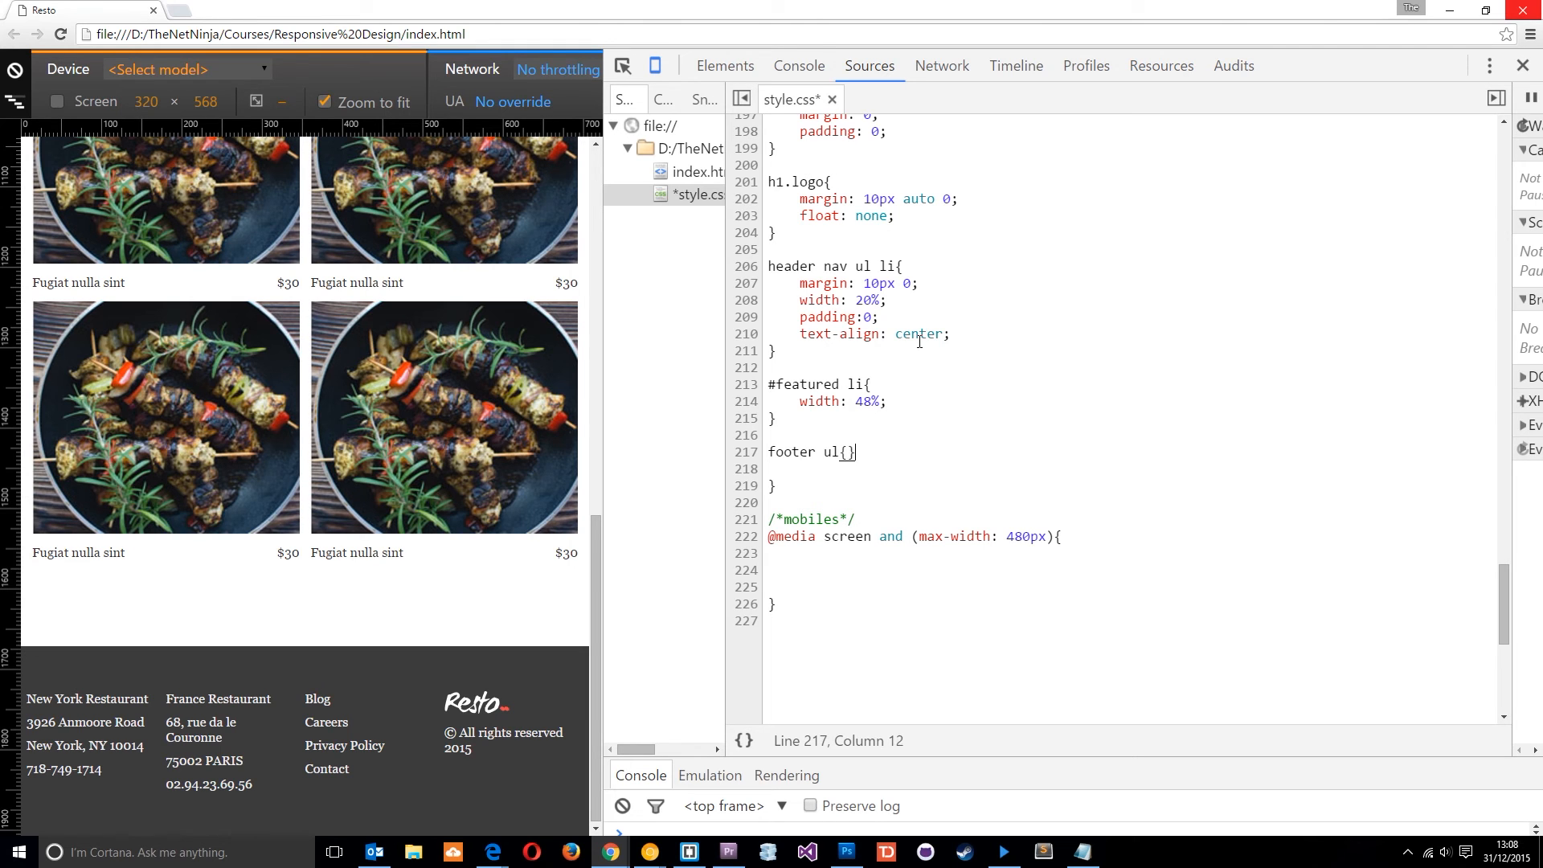
click(724, 65)
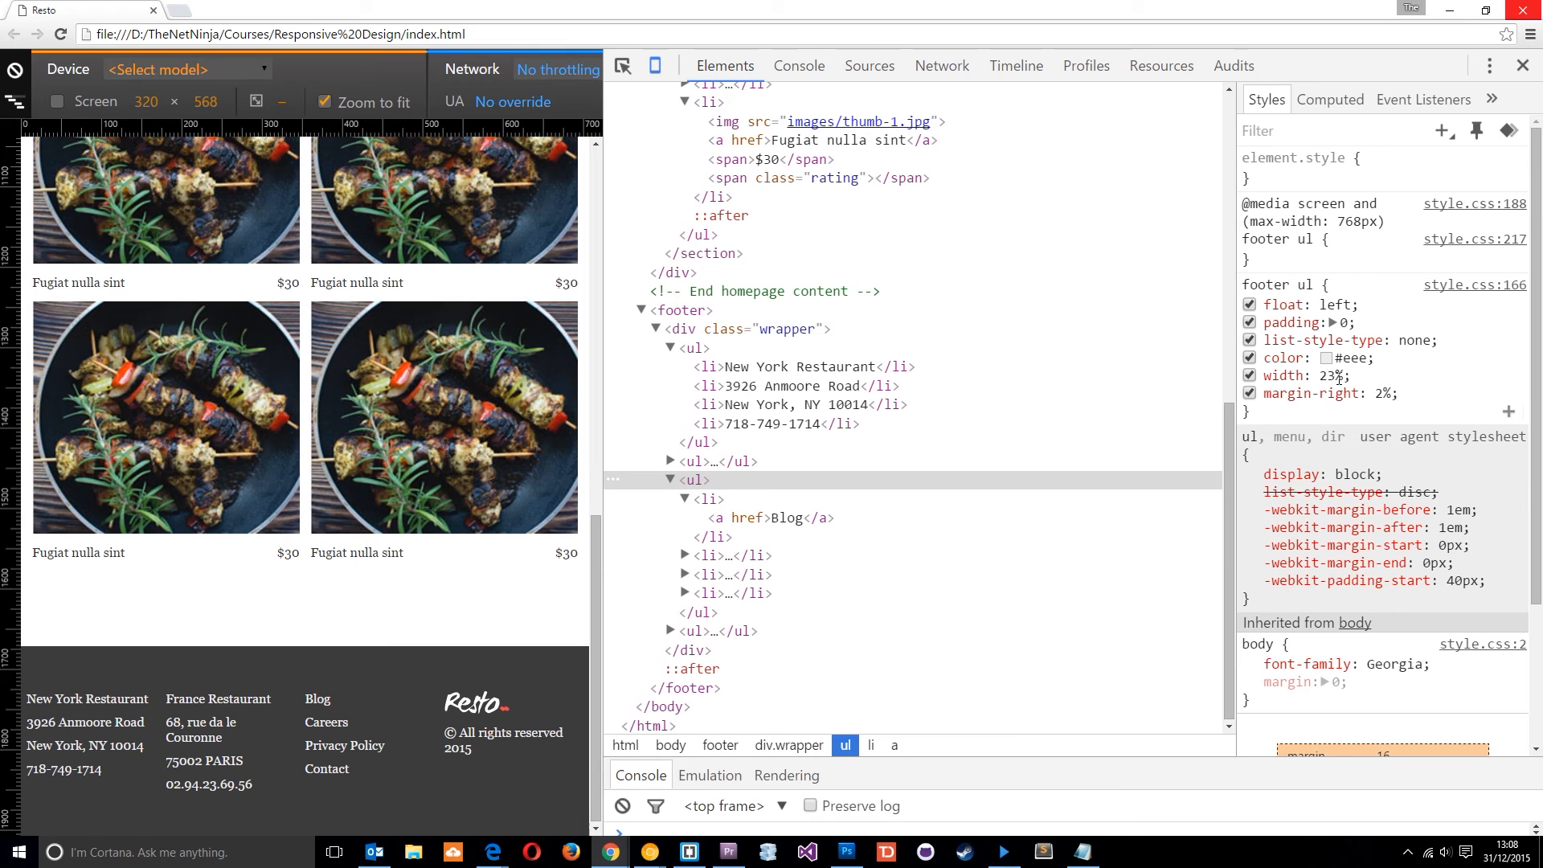
click(869, 66)
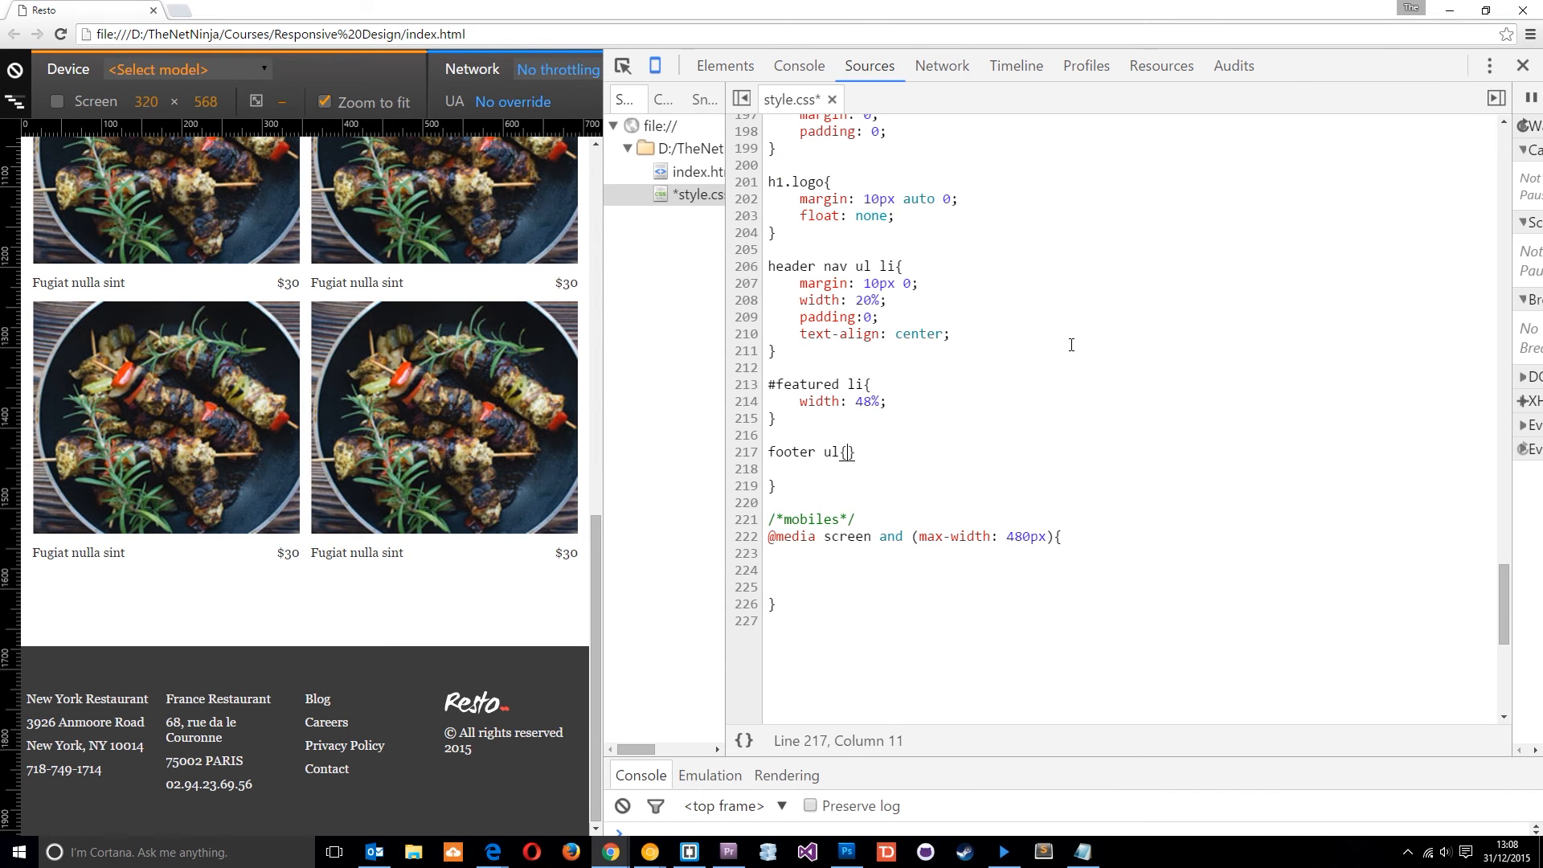
text(width: 48)
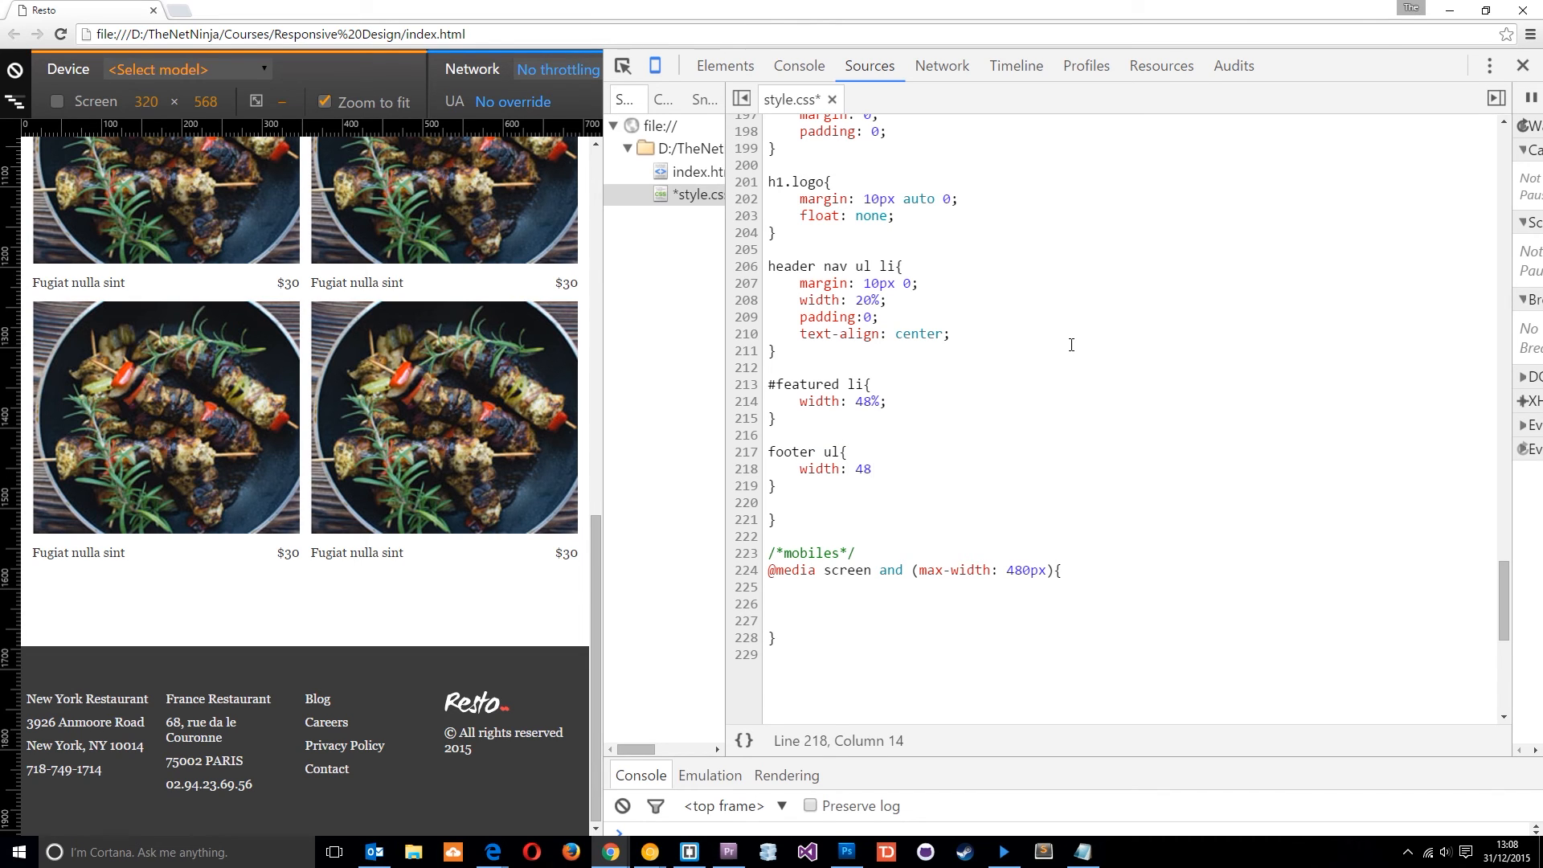
text(%)
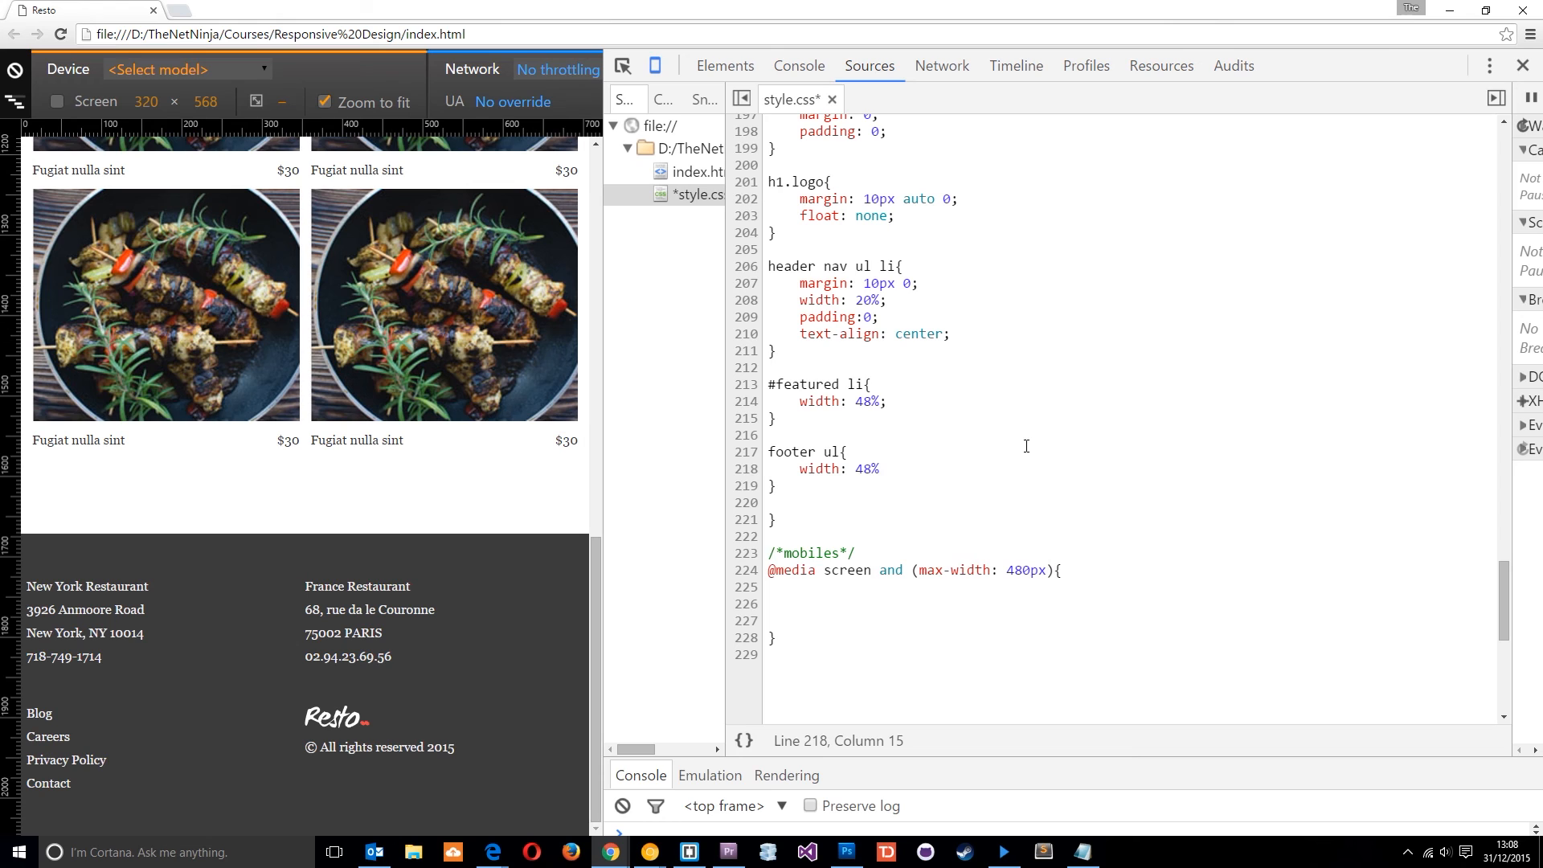
text(t)
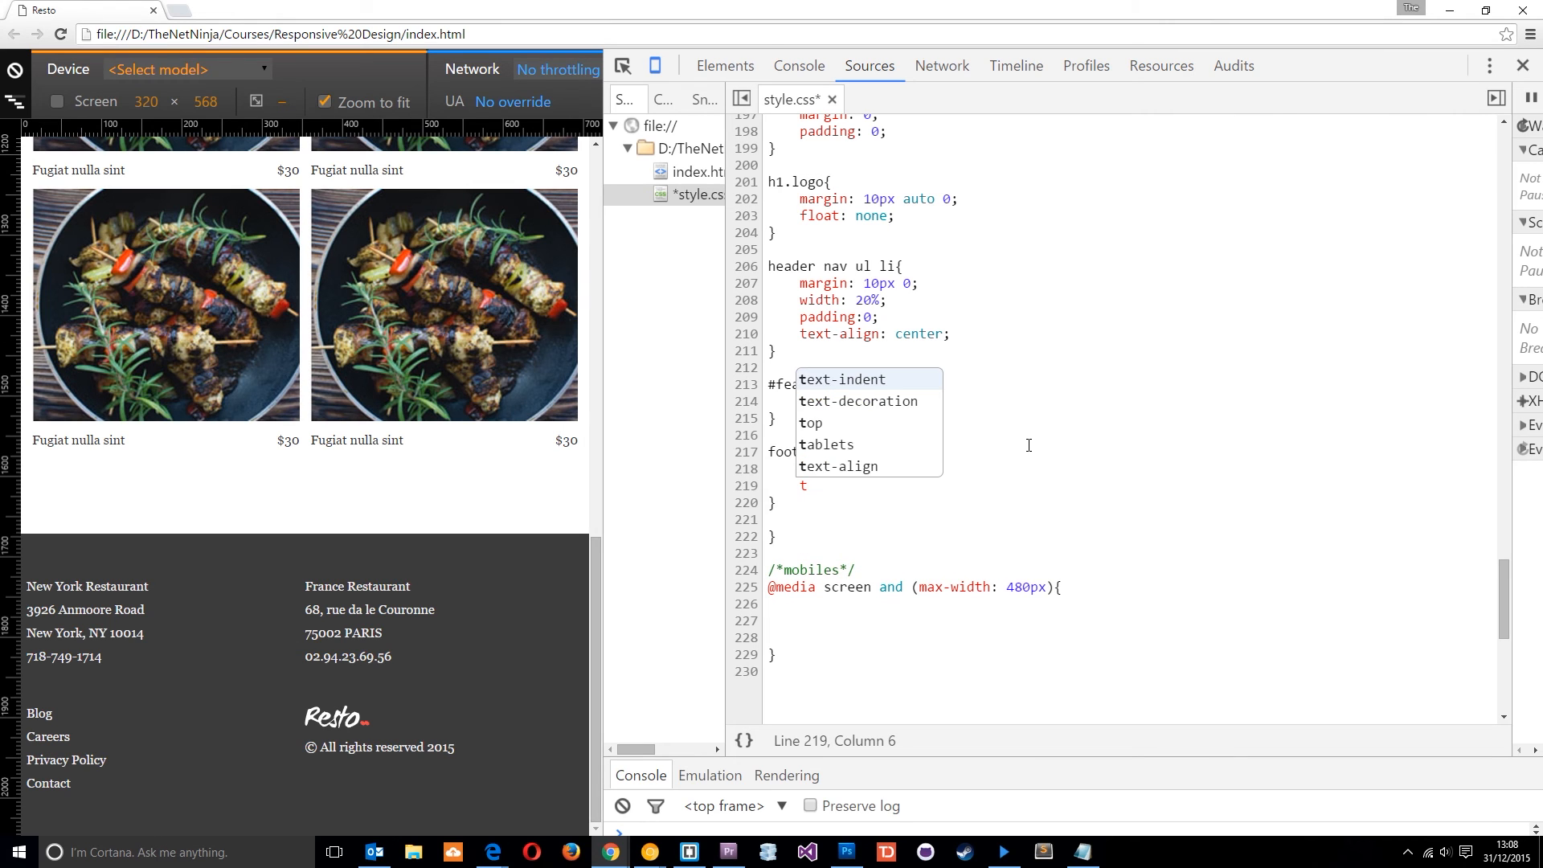
text(text-align: center)
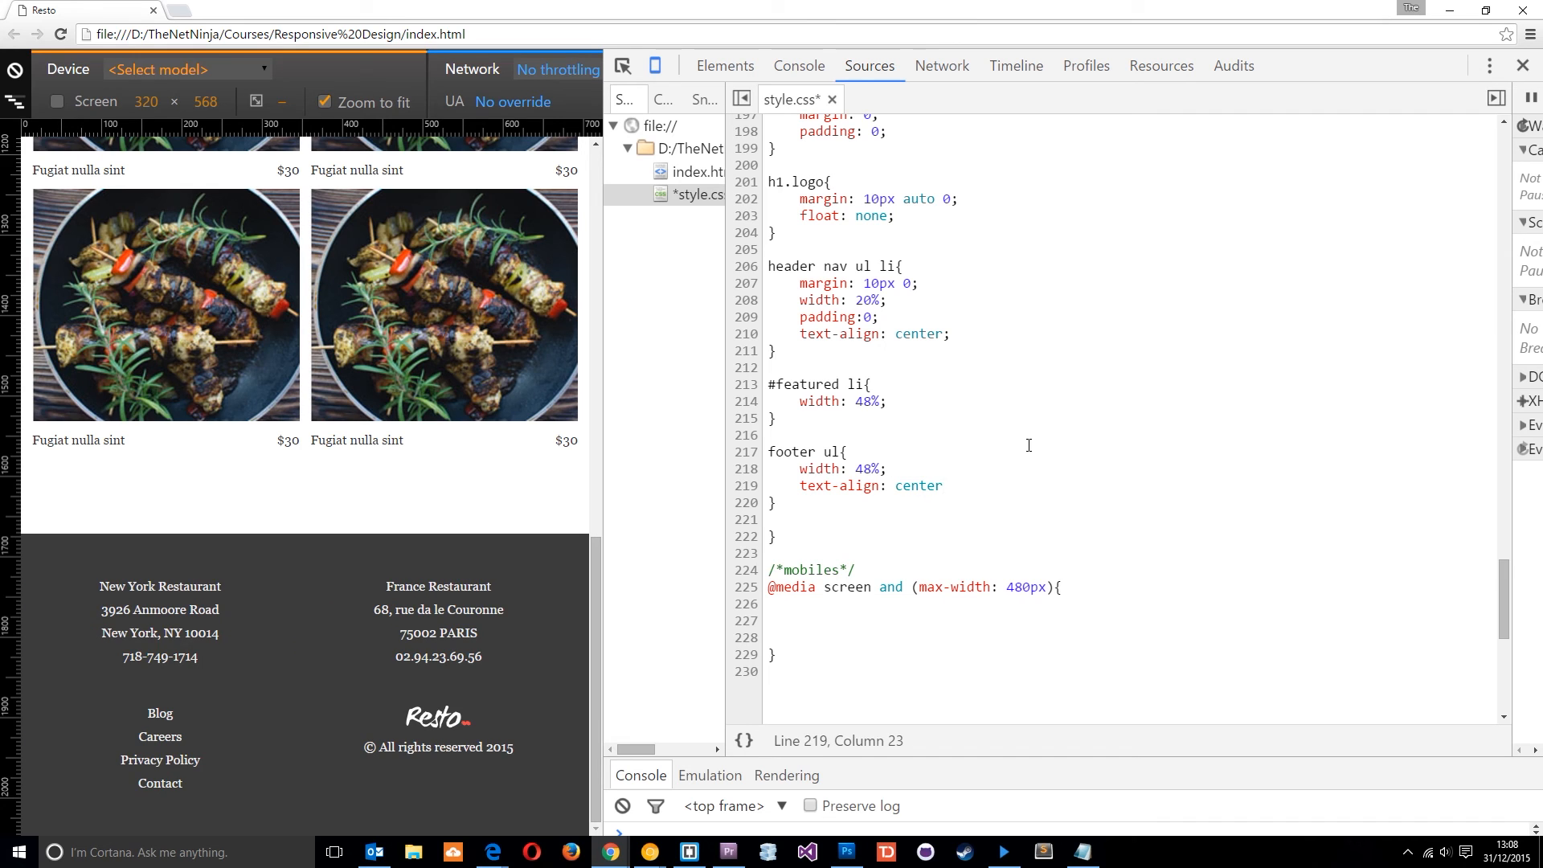
text(;)
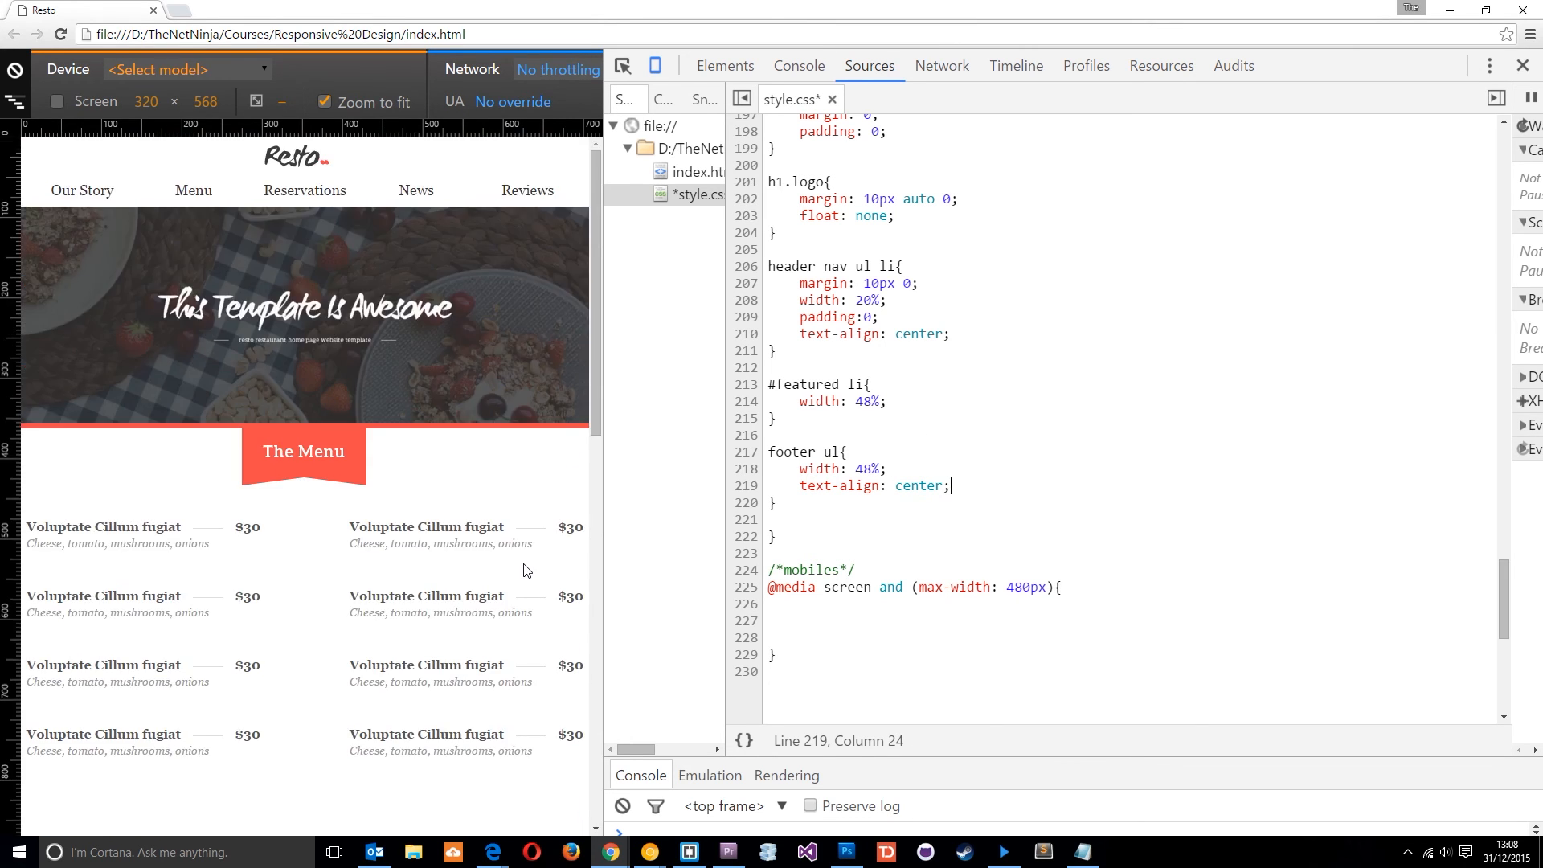
scroll(down, 3)
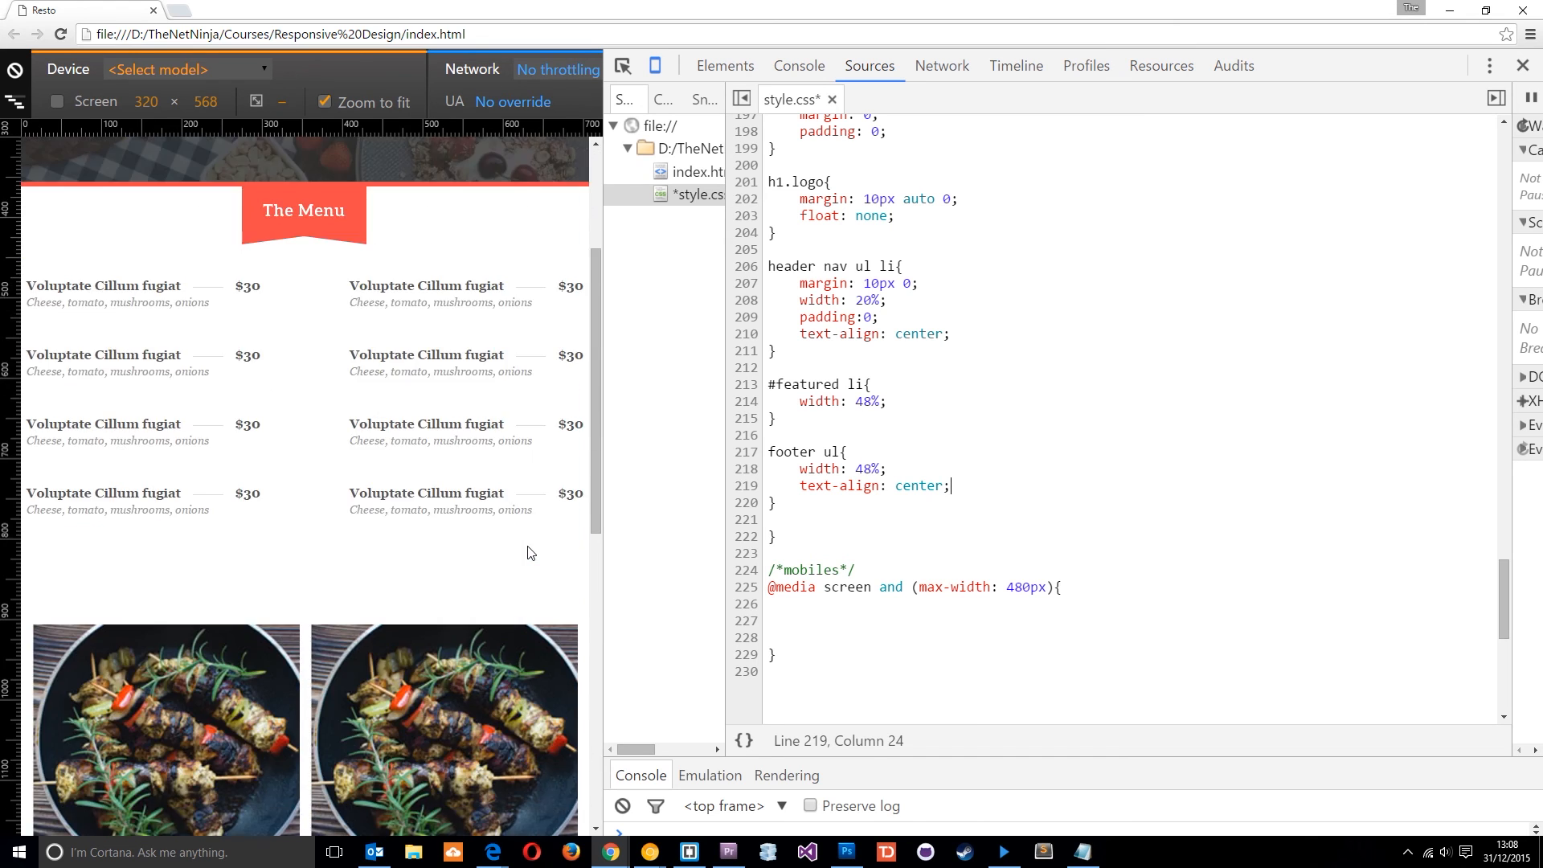
scroll(down, 3)
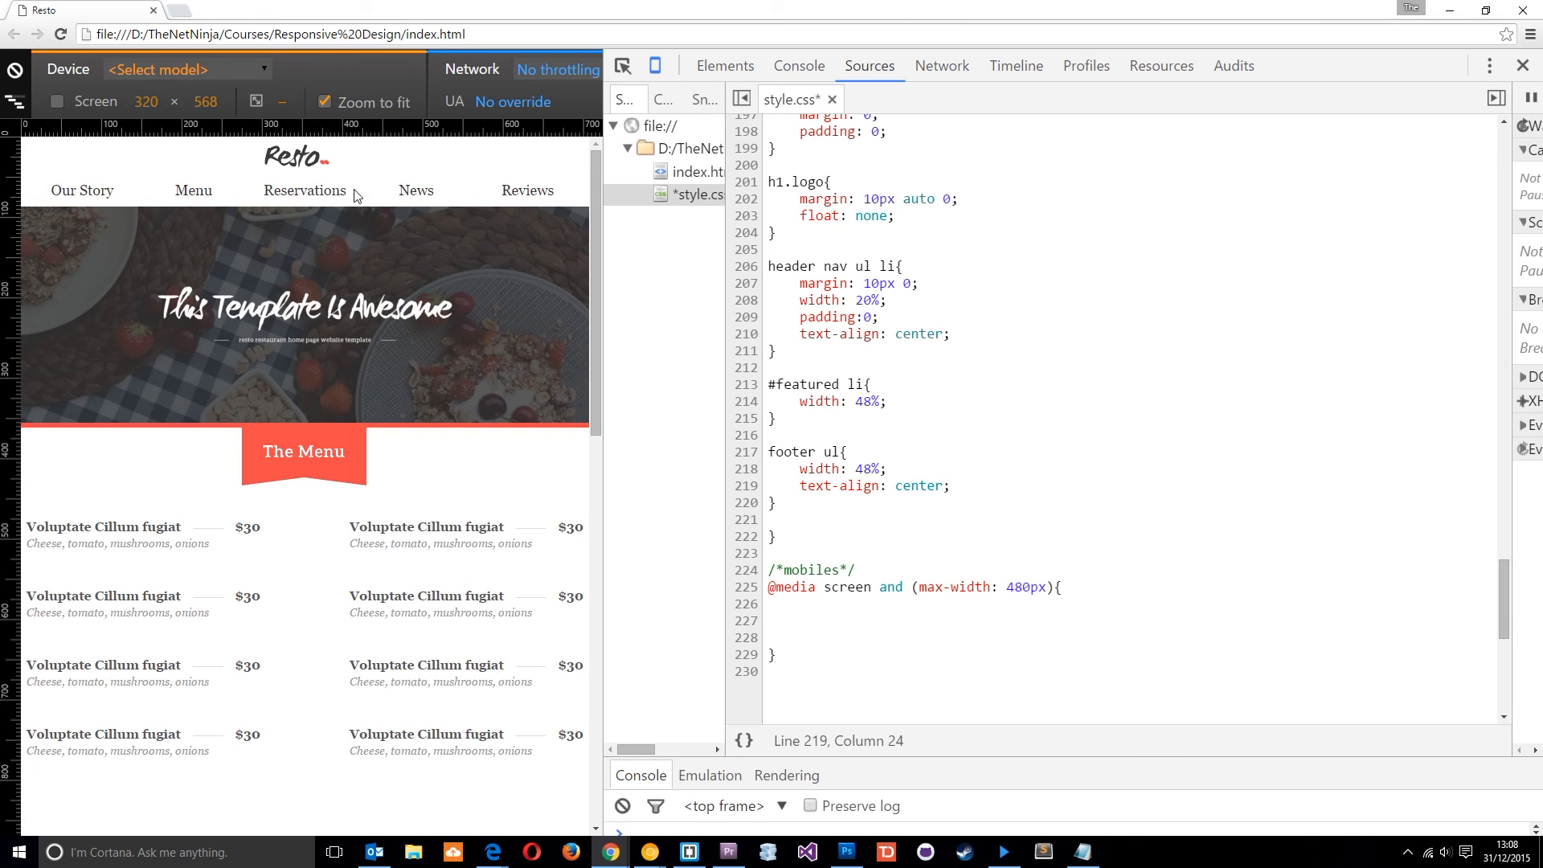
scroll(down, 3)
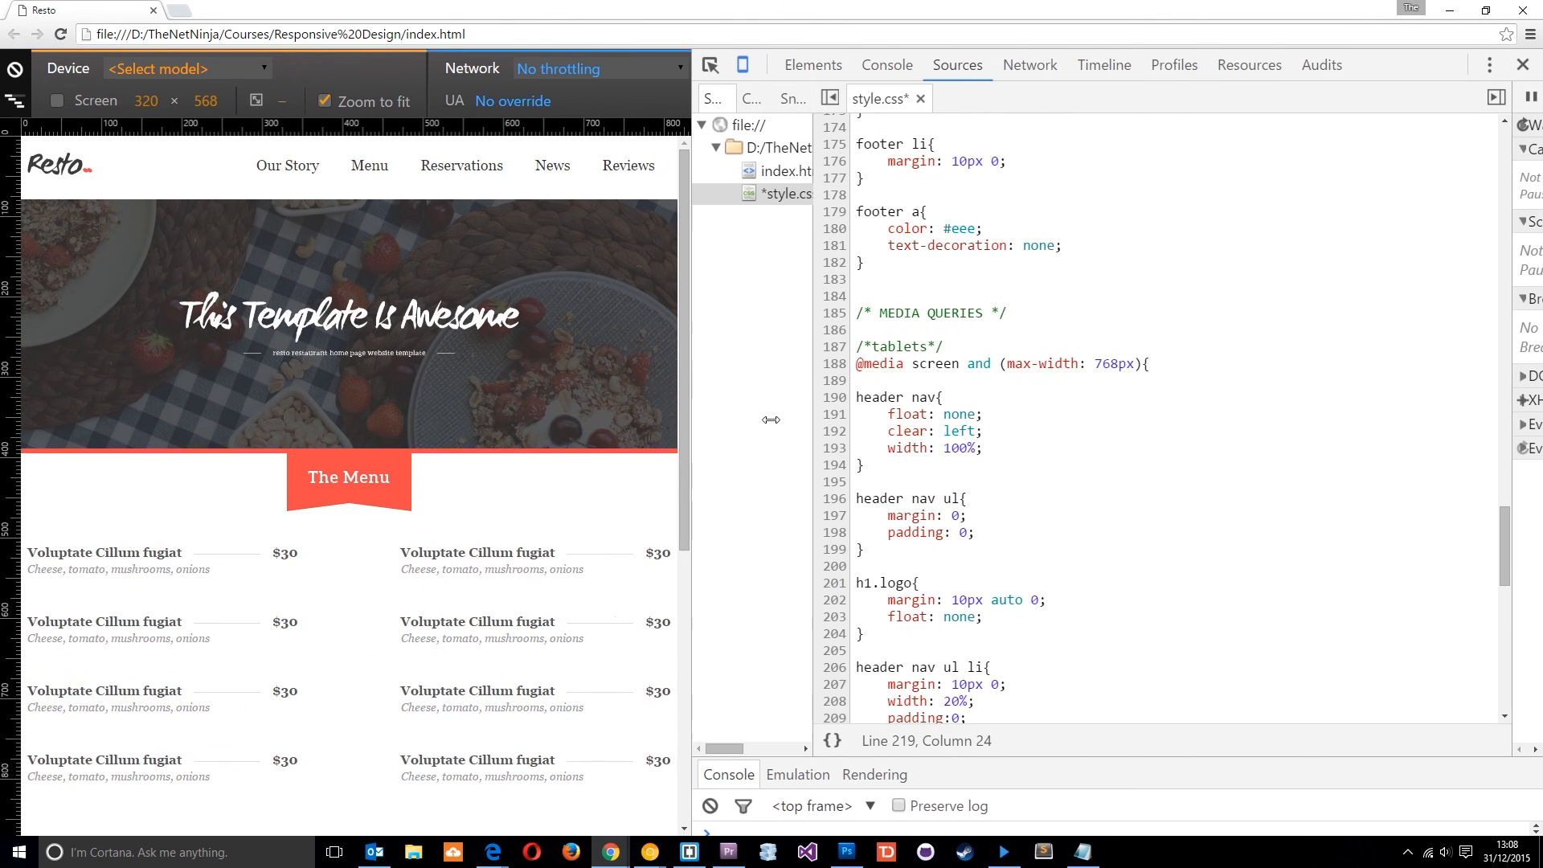
scroll(down, 3)
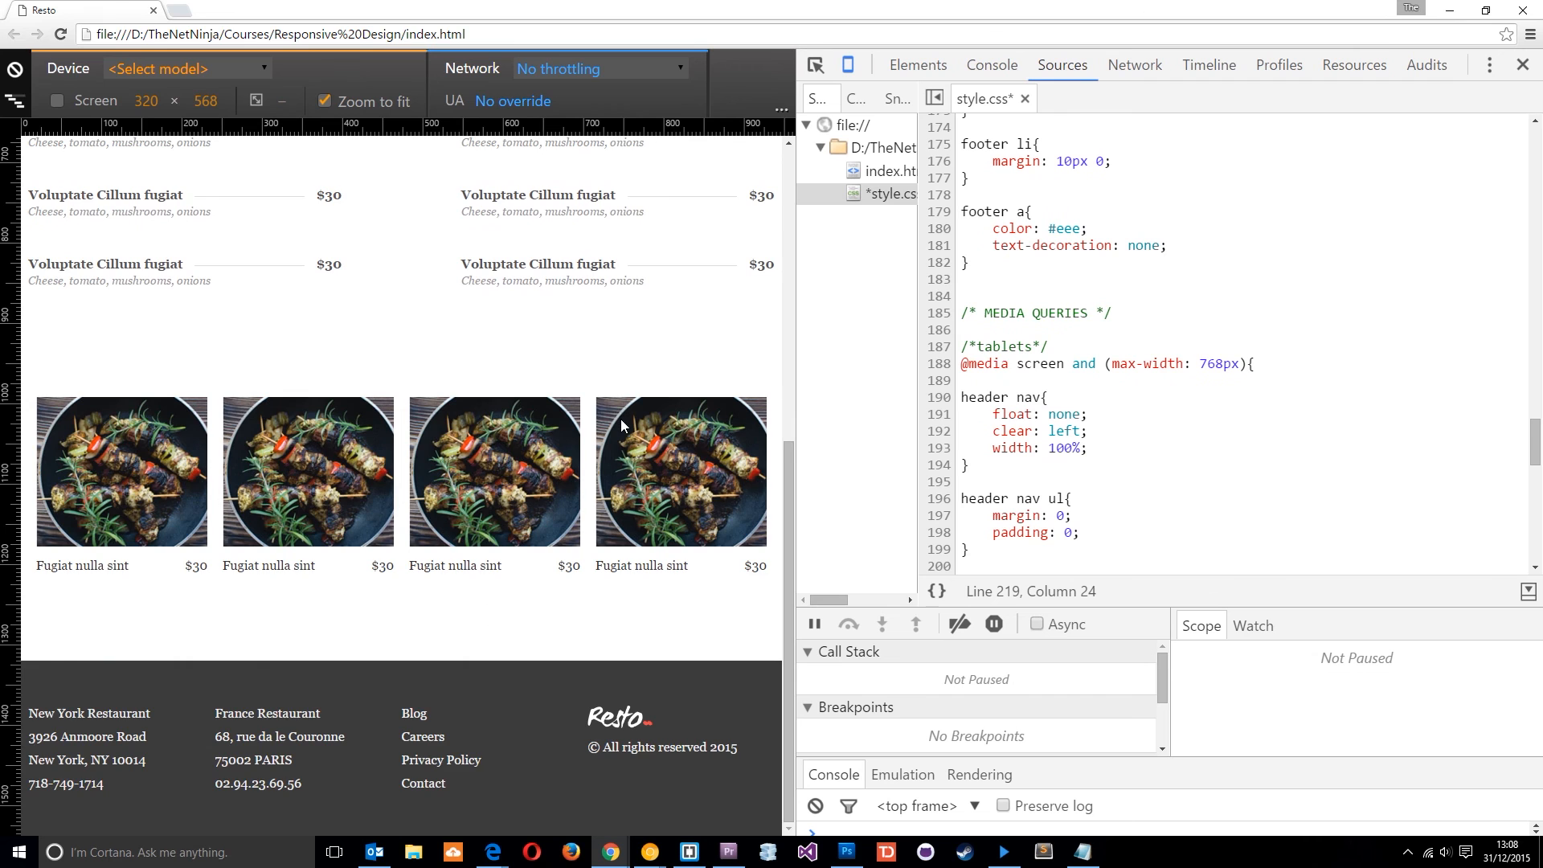
scroll(up, 3)
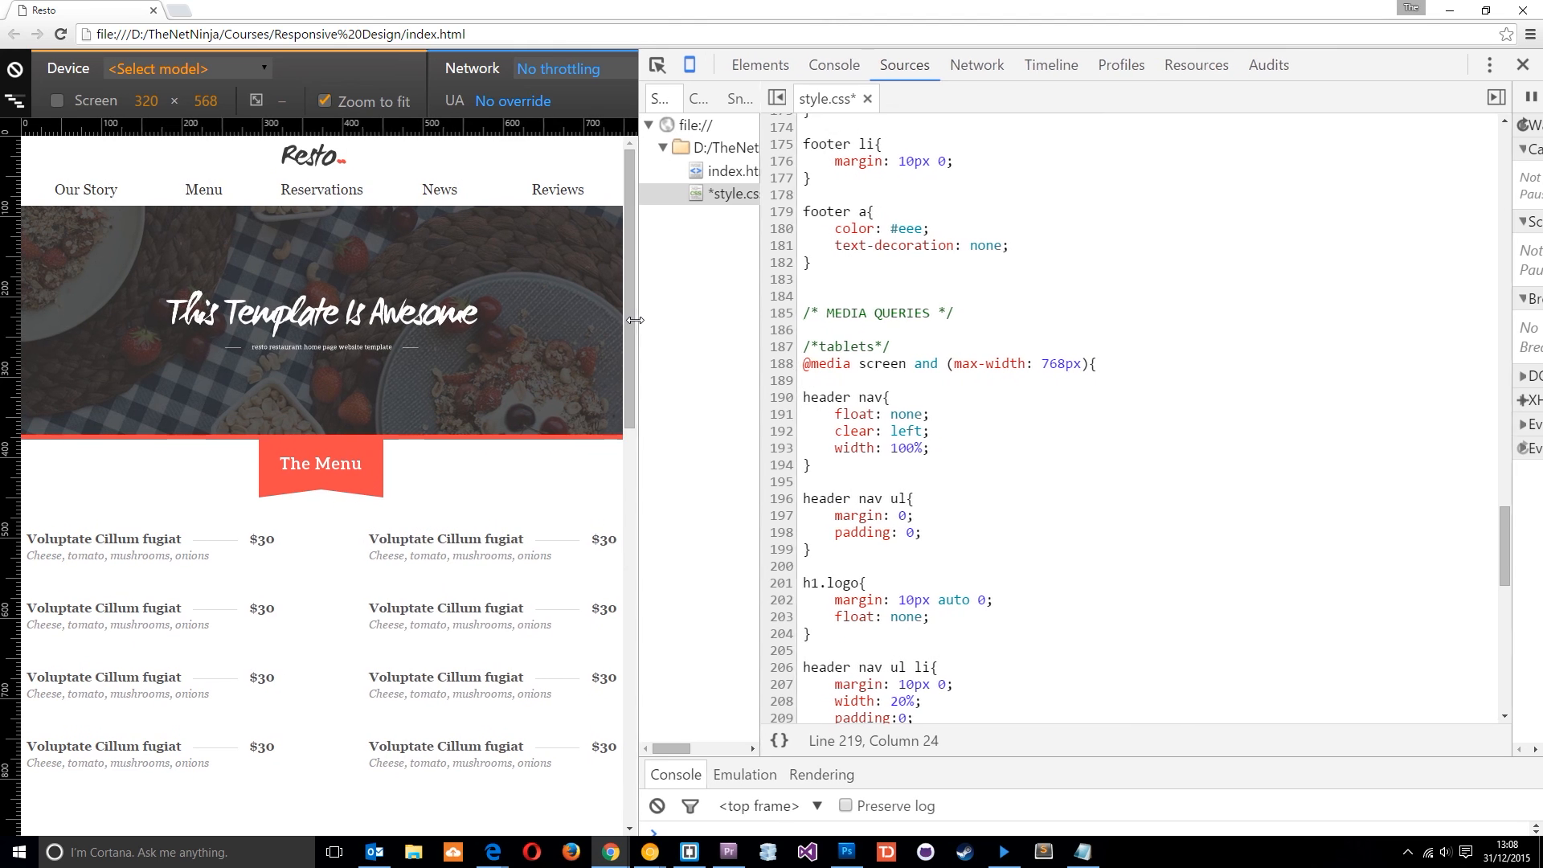
scroll(down, 3)
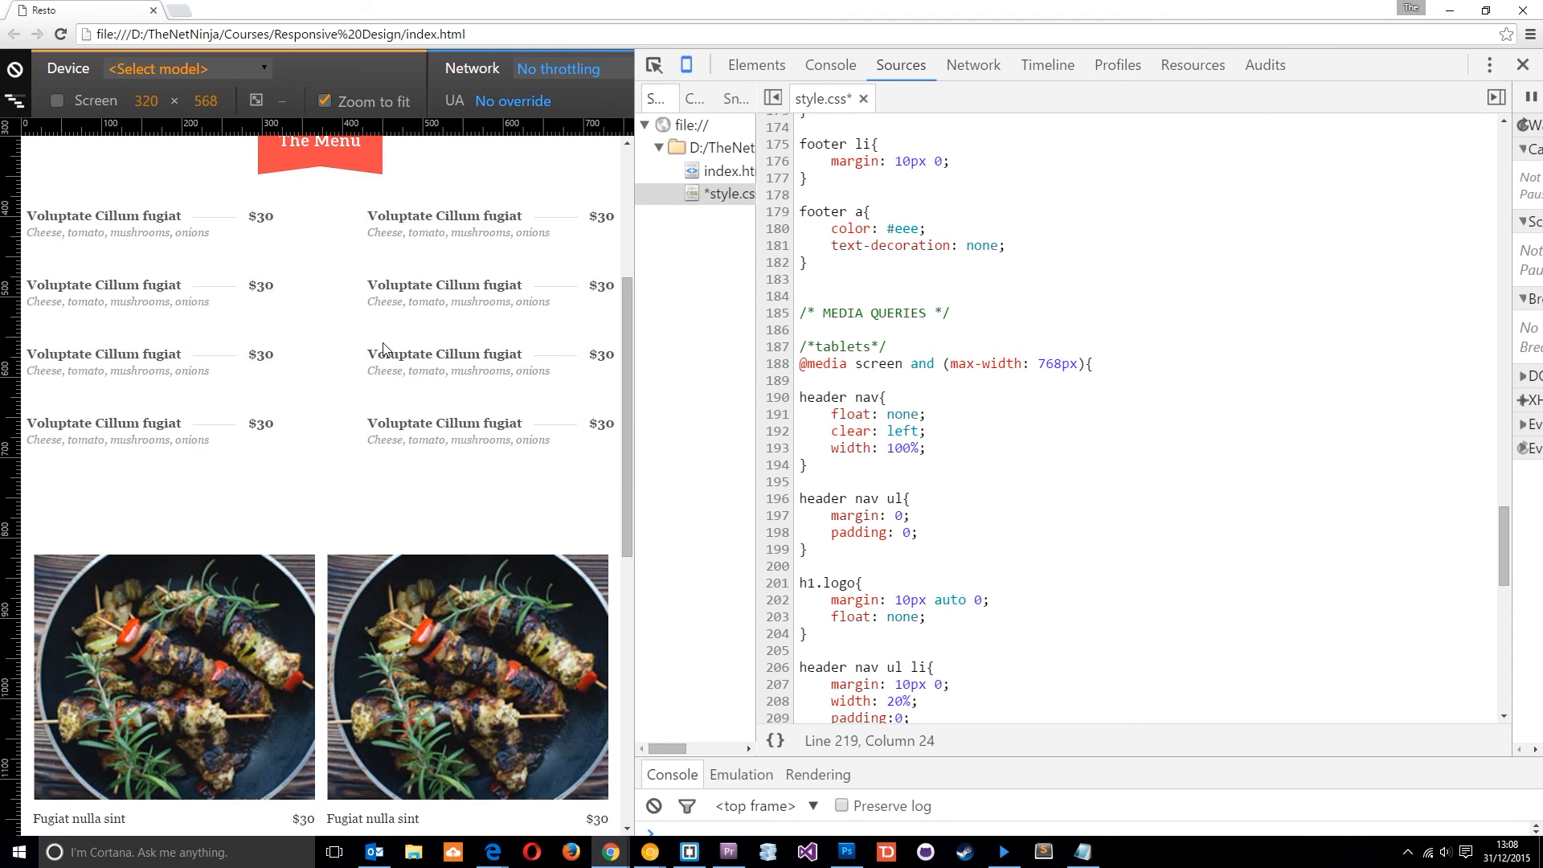
scroll(down, 3)
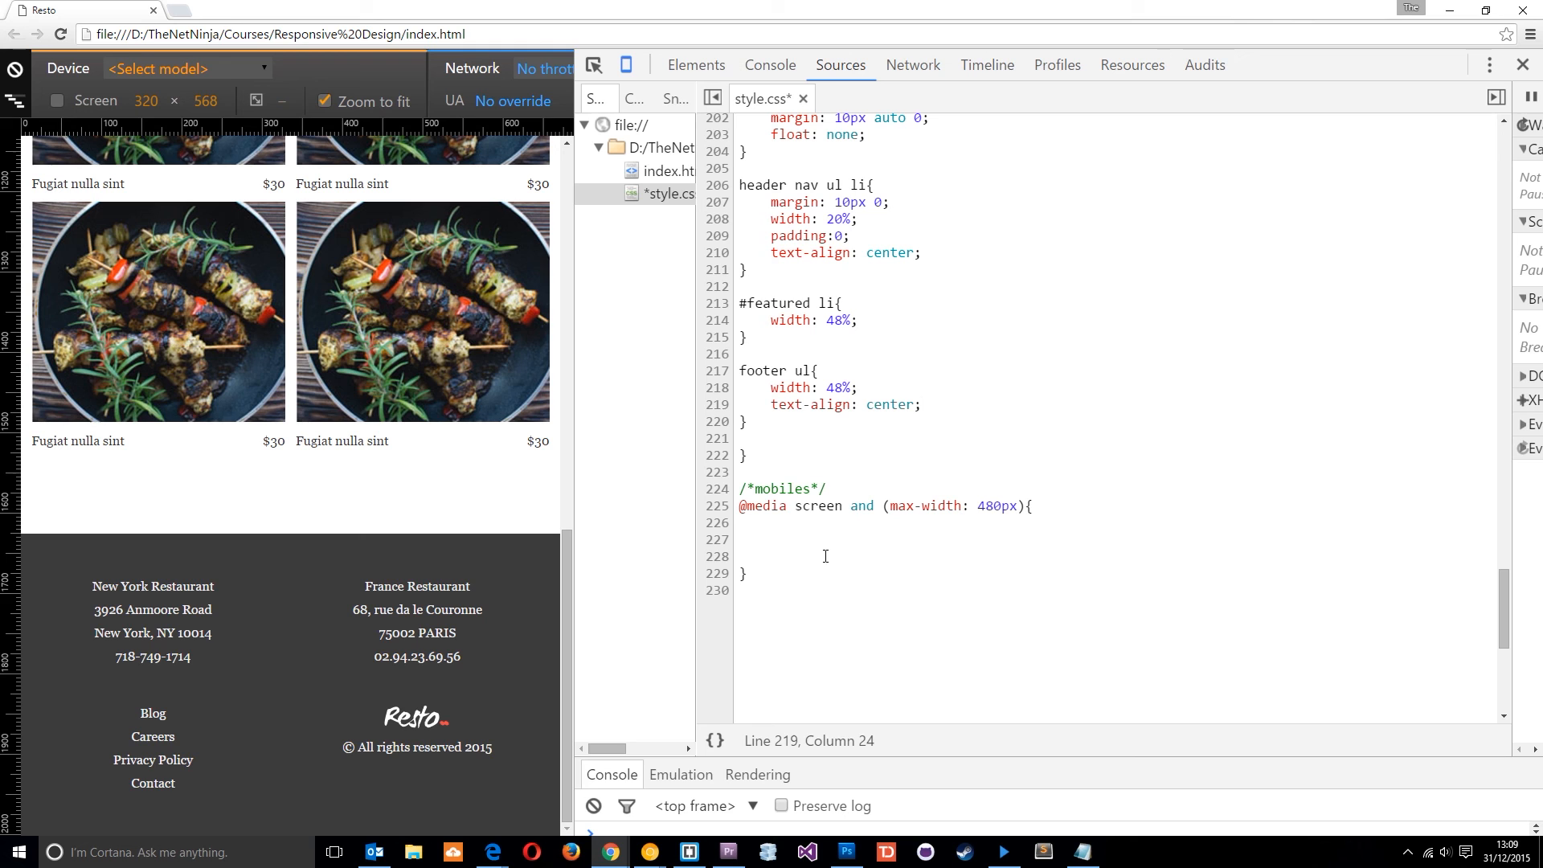
- Select the /*mobiles*/ comment and scroll the phone-width Resto preview to inspect the cramped layout
double_click(780, 490)
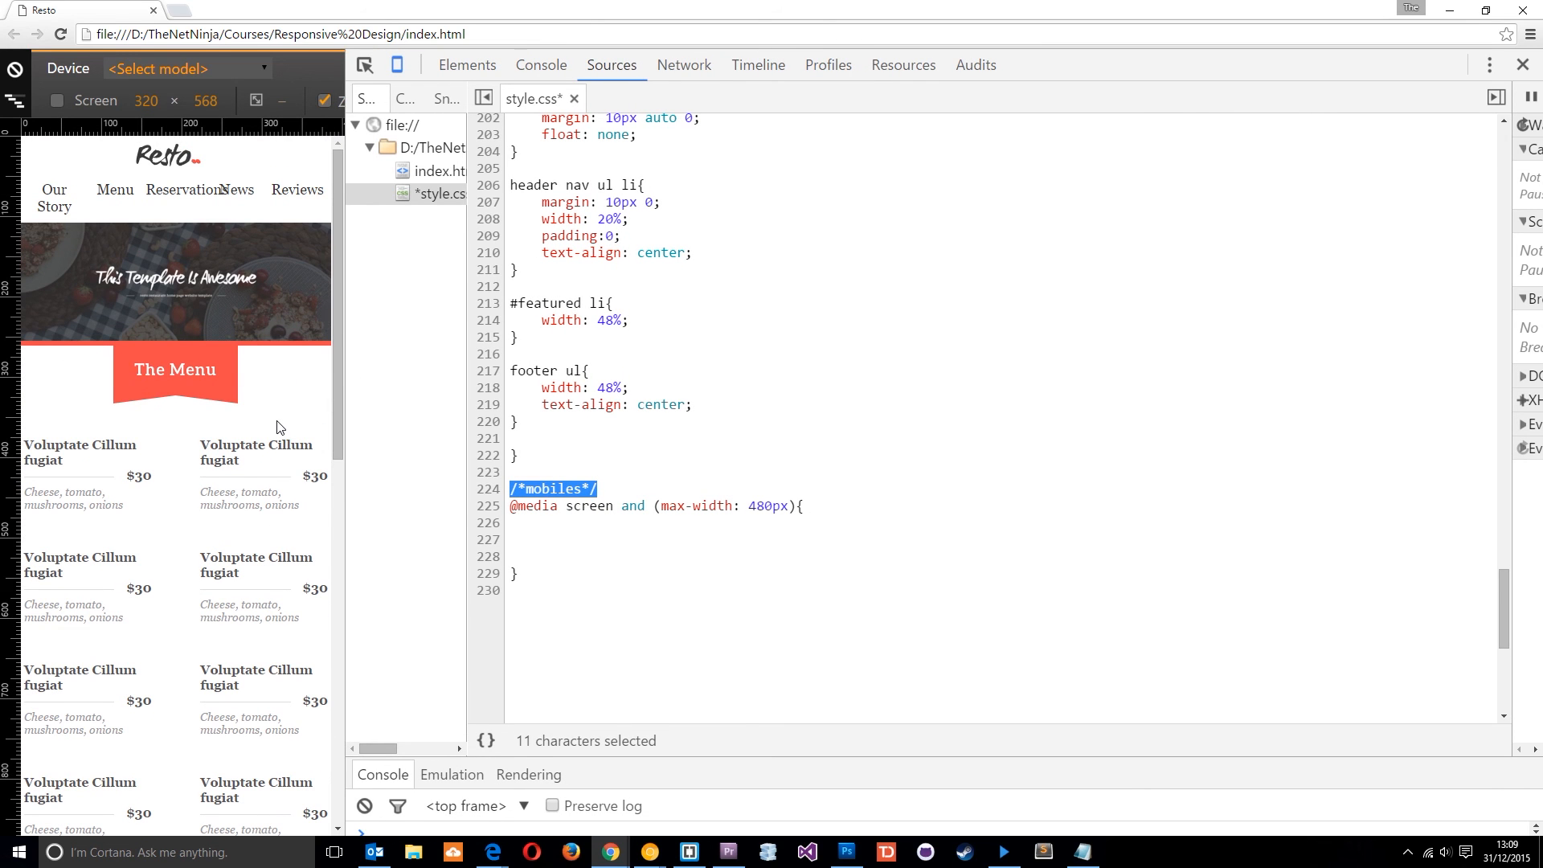
mouse_move(145, 223)
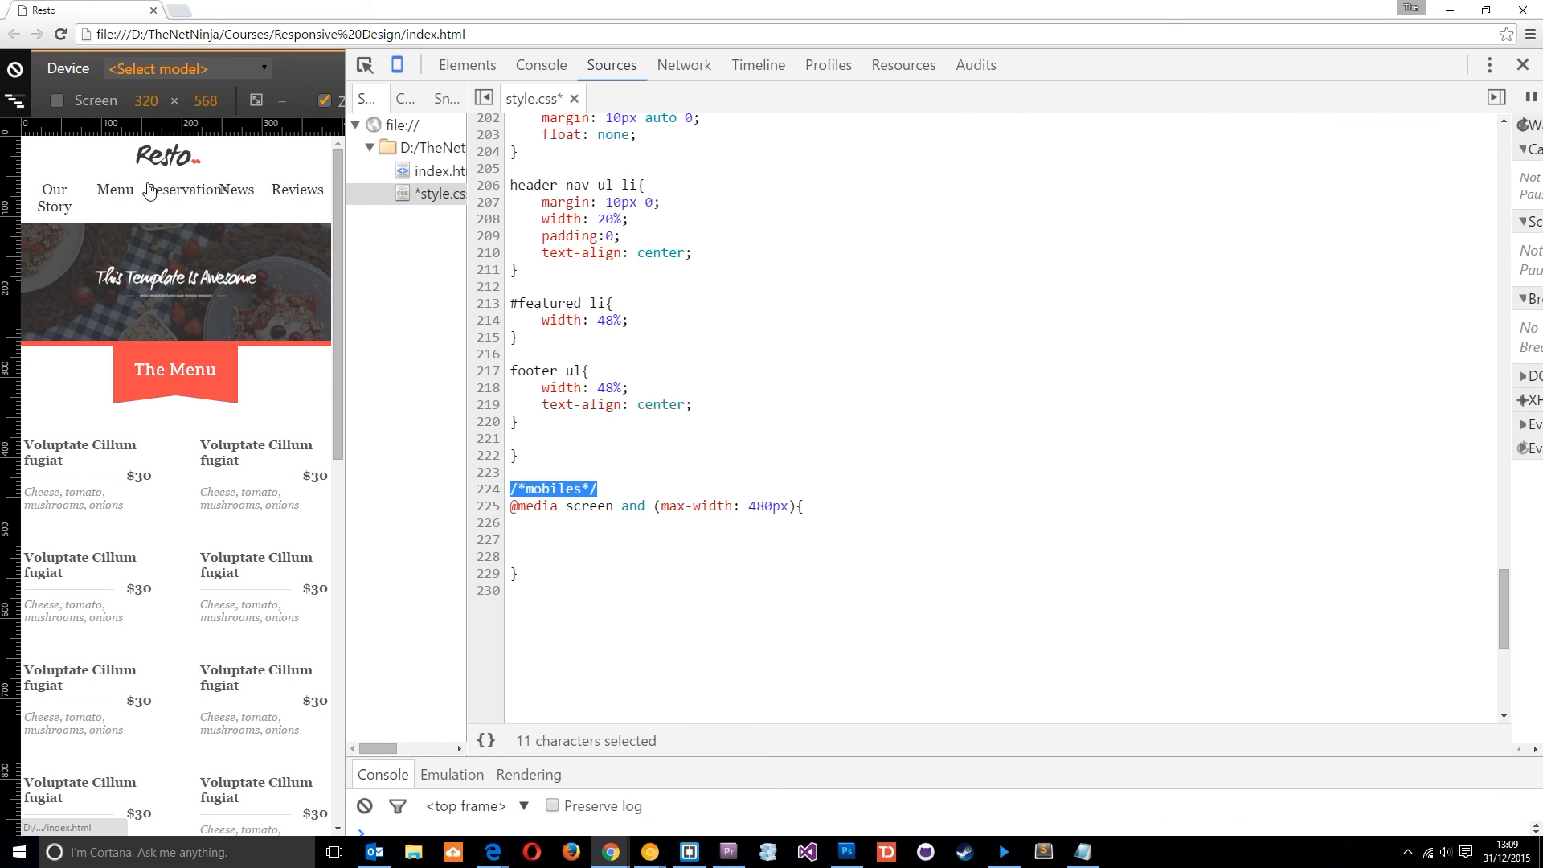
scroll(down, 3)
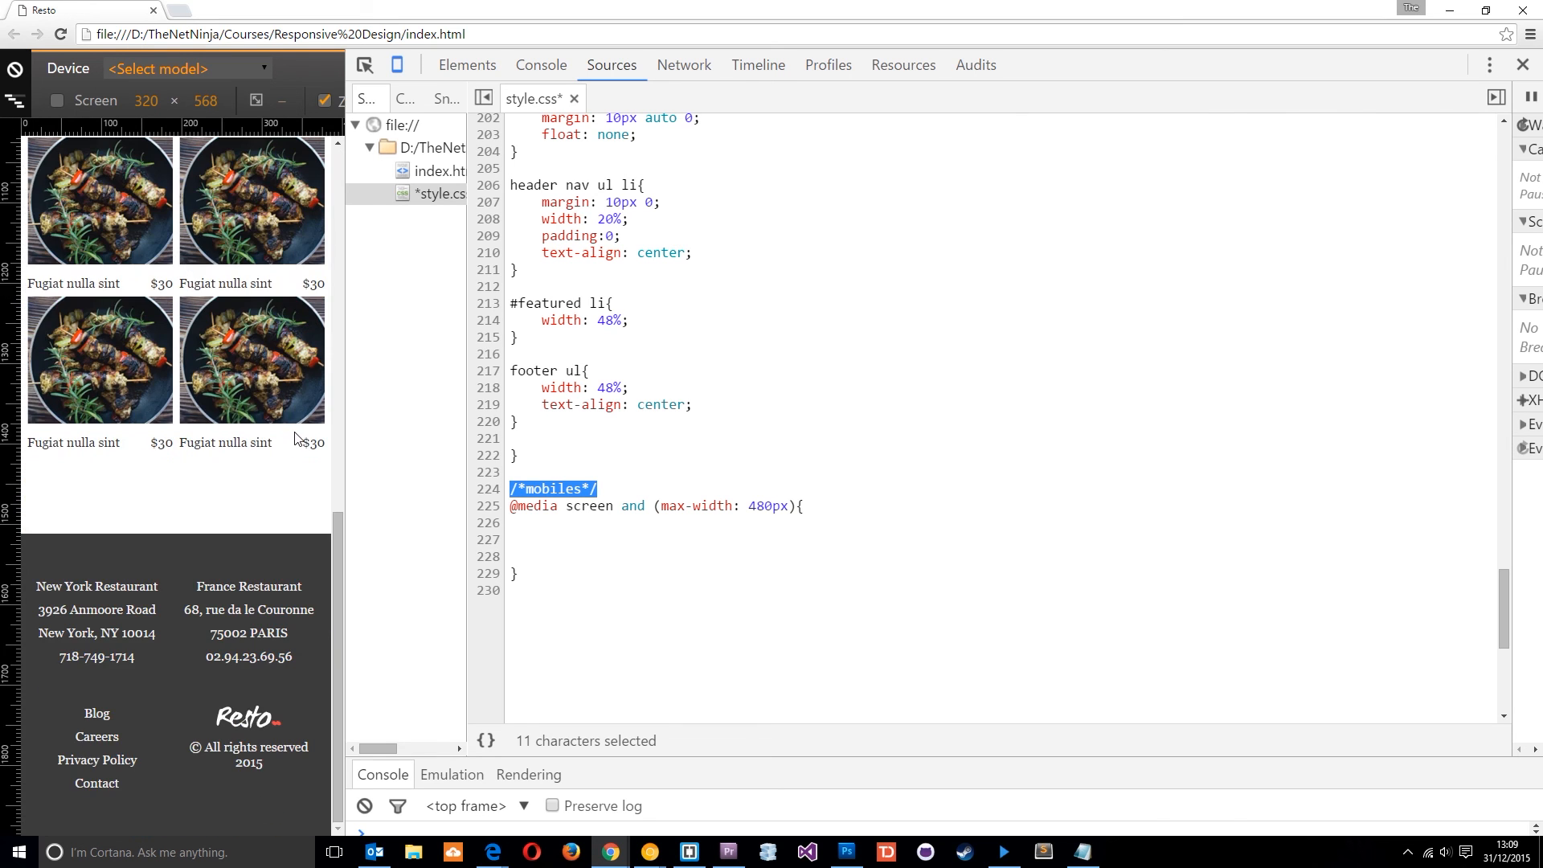